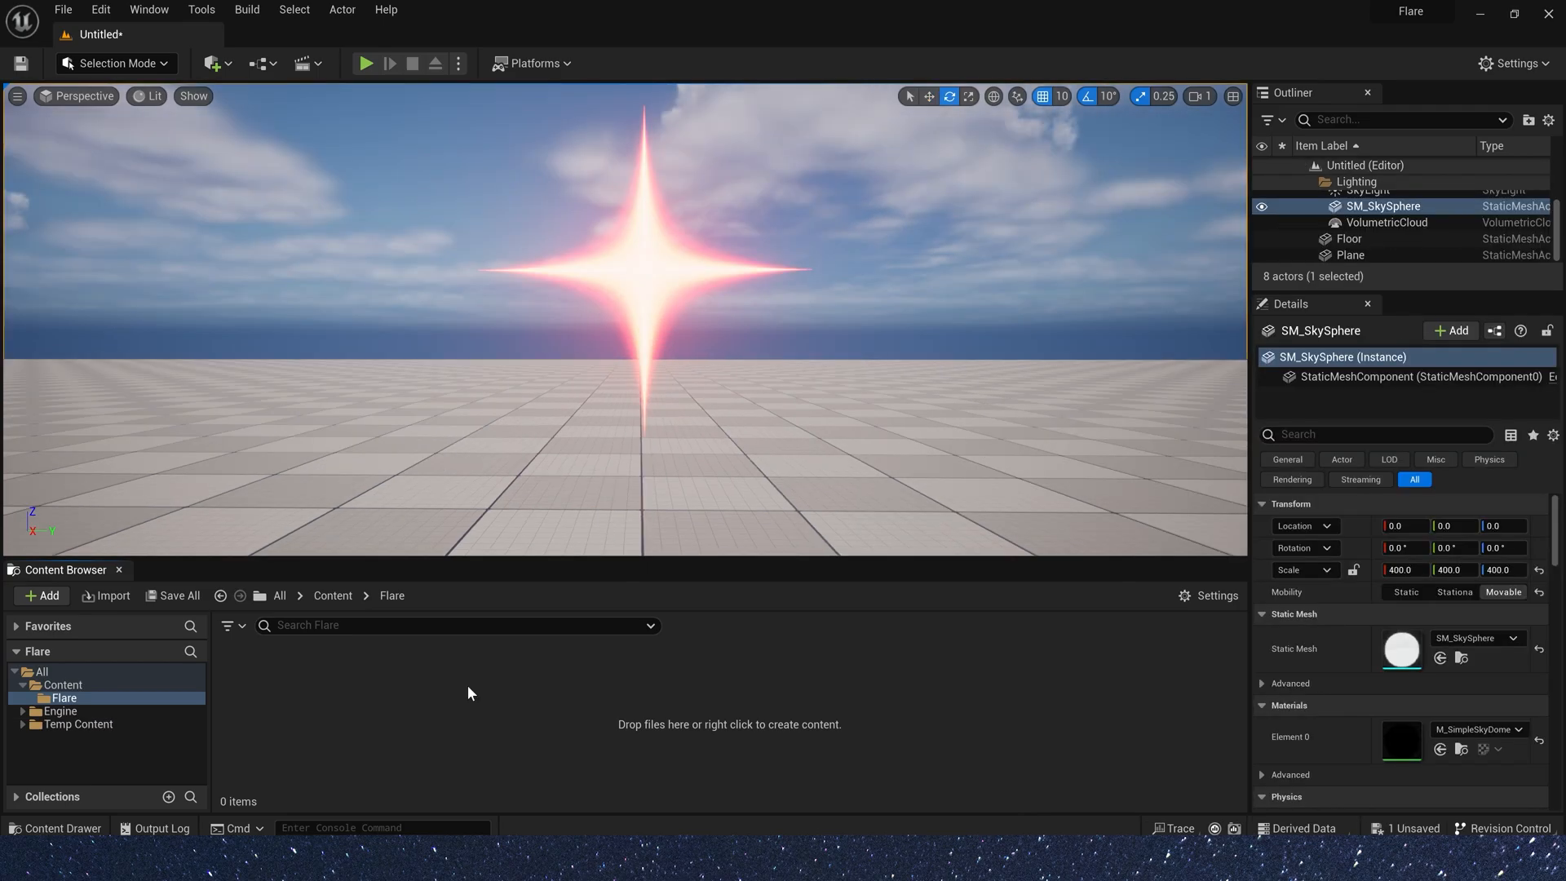
- Create a material named M_Flare in the Flare folder and open it in the Material Editor
left_click(39, 595)
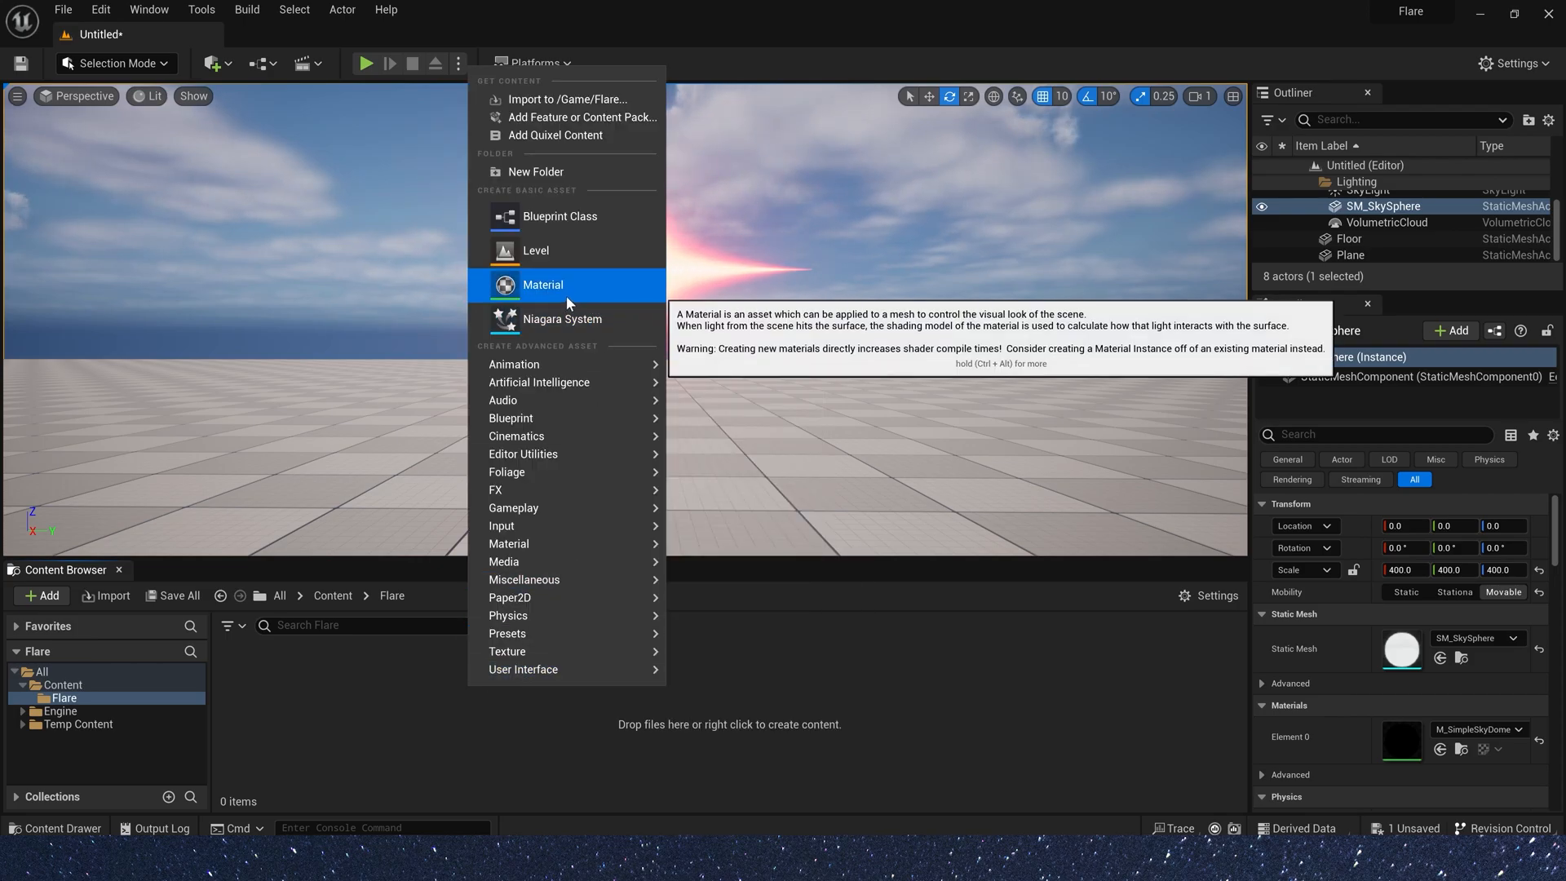
left_click(541, 284)
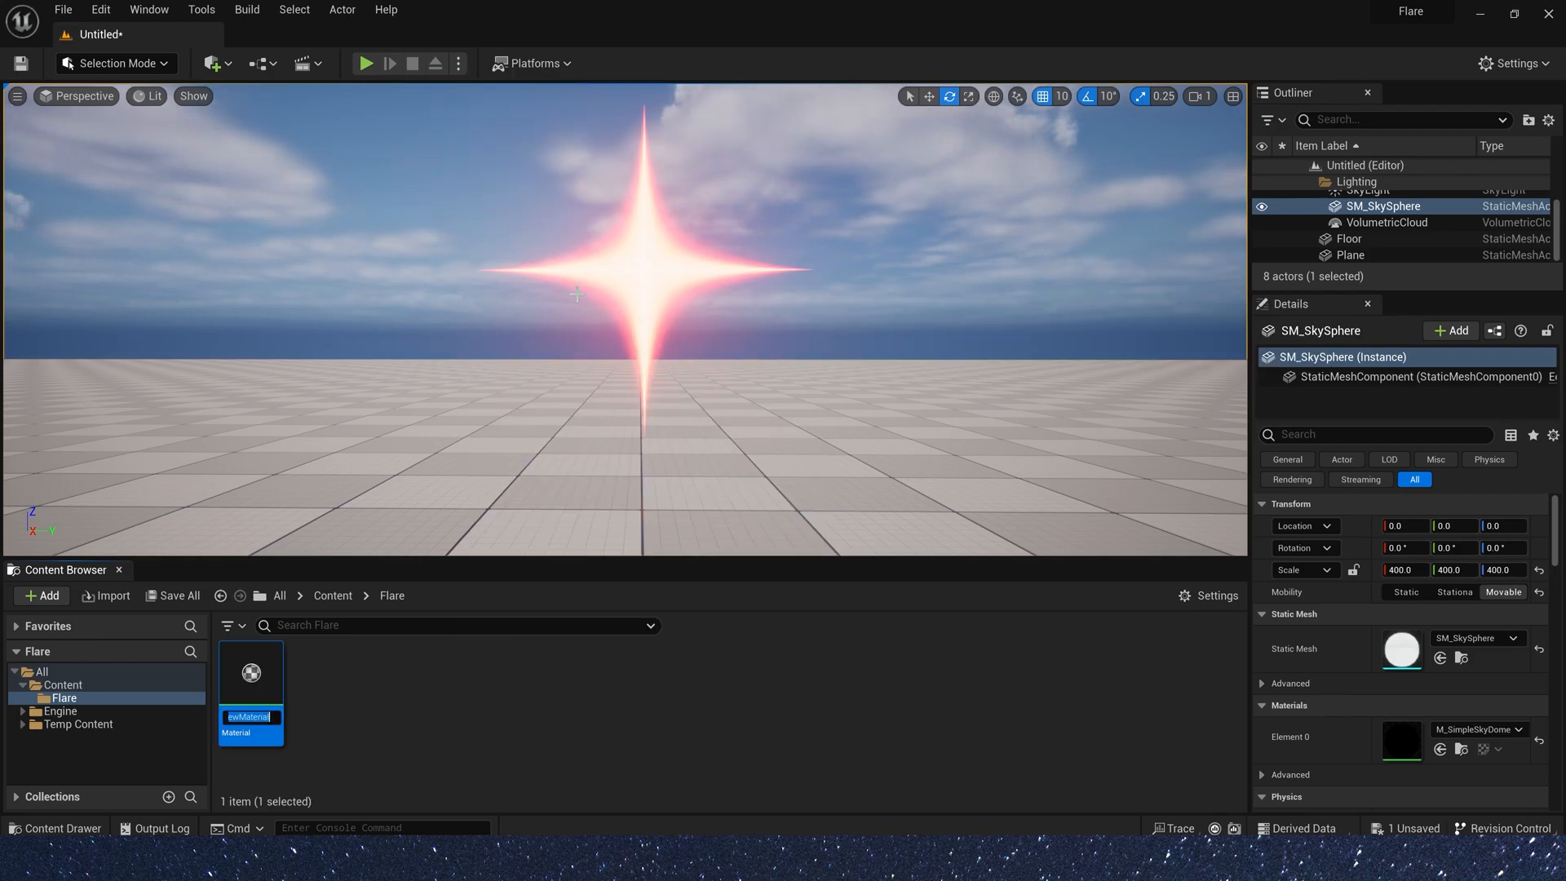
type("M.")
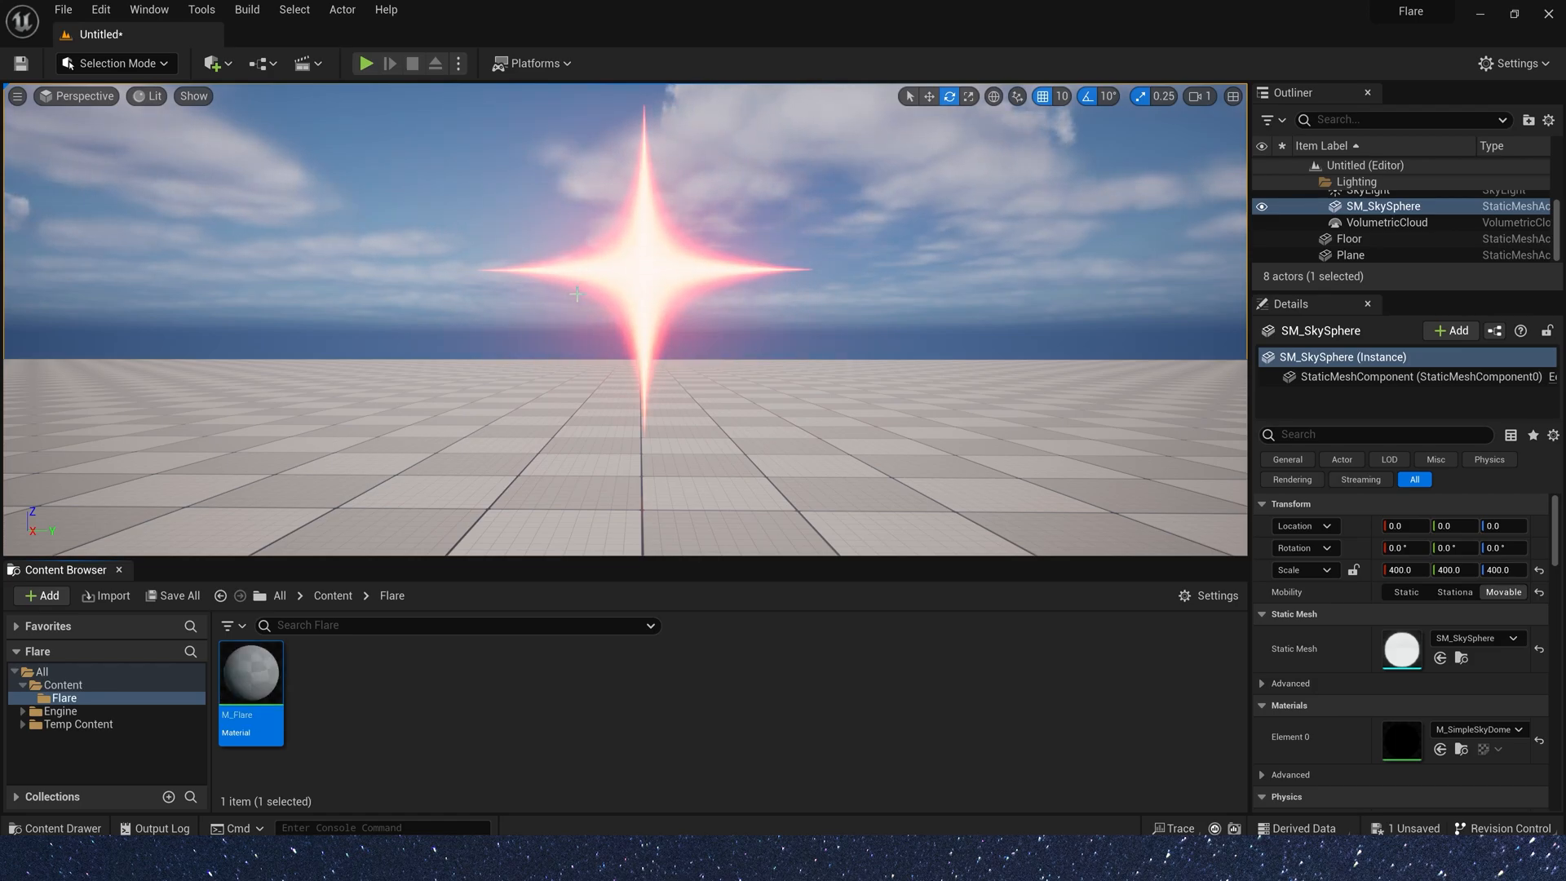
double_click(251, 670)
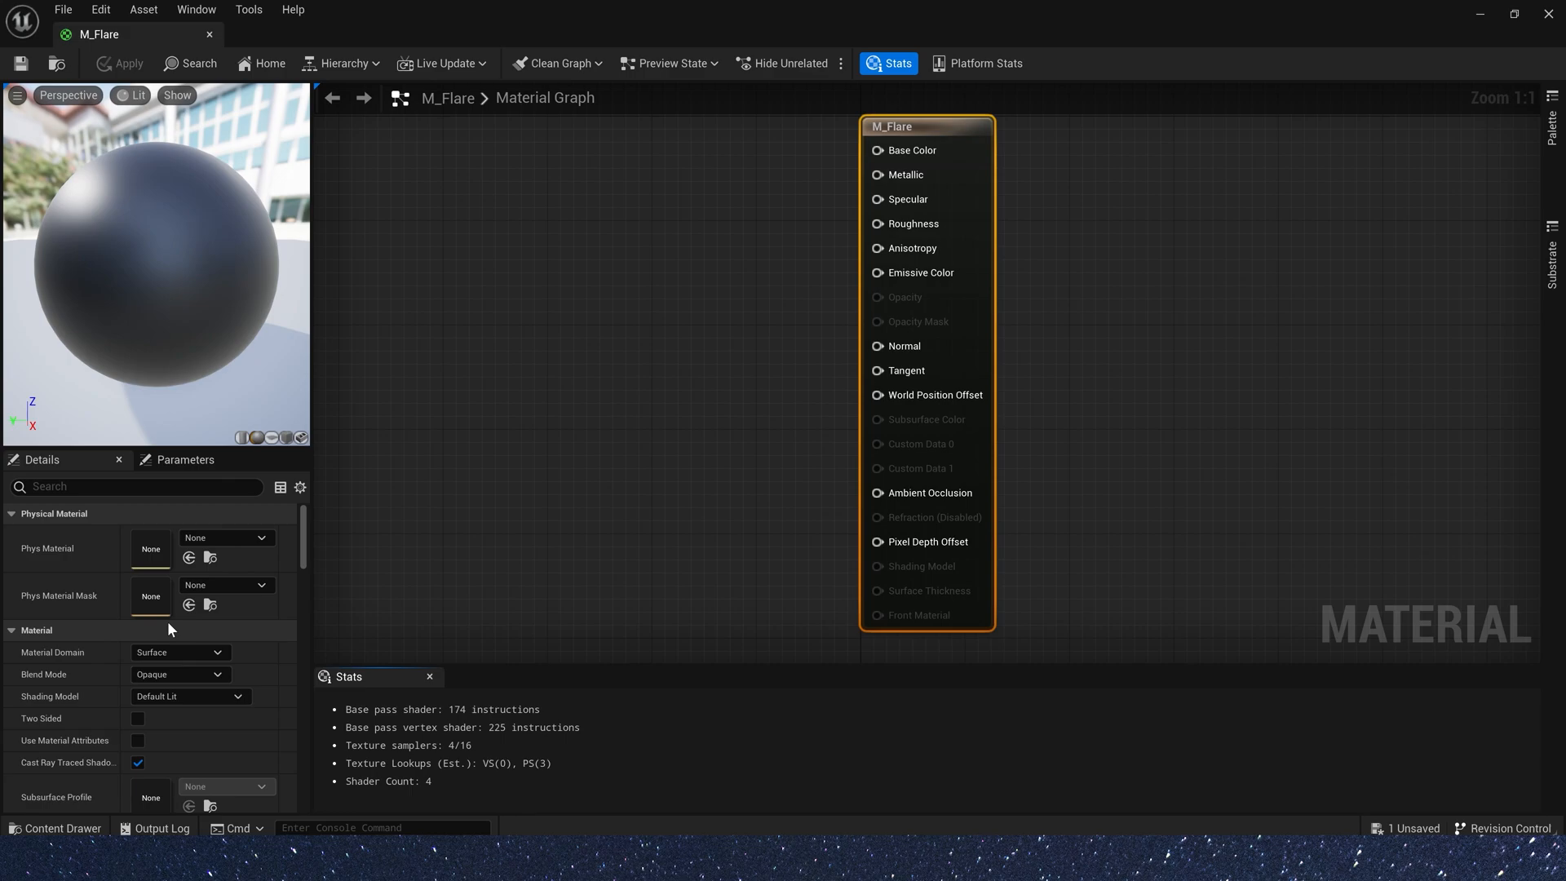
- Set Blend Mode Translucent, Shading Model Unlit and enable Two Sided in Details
scroll("down", 3)
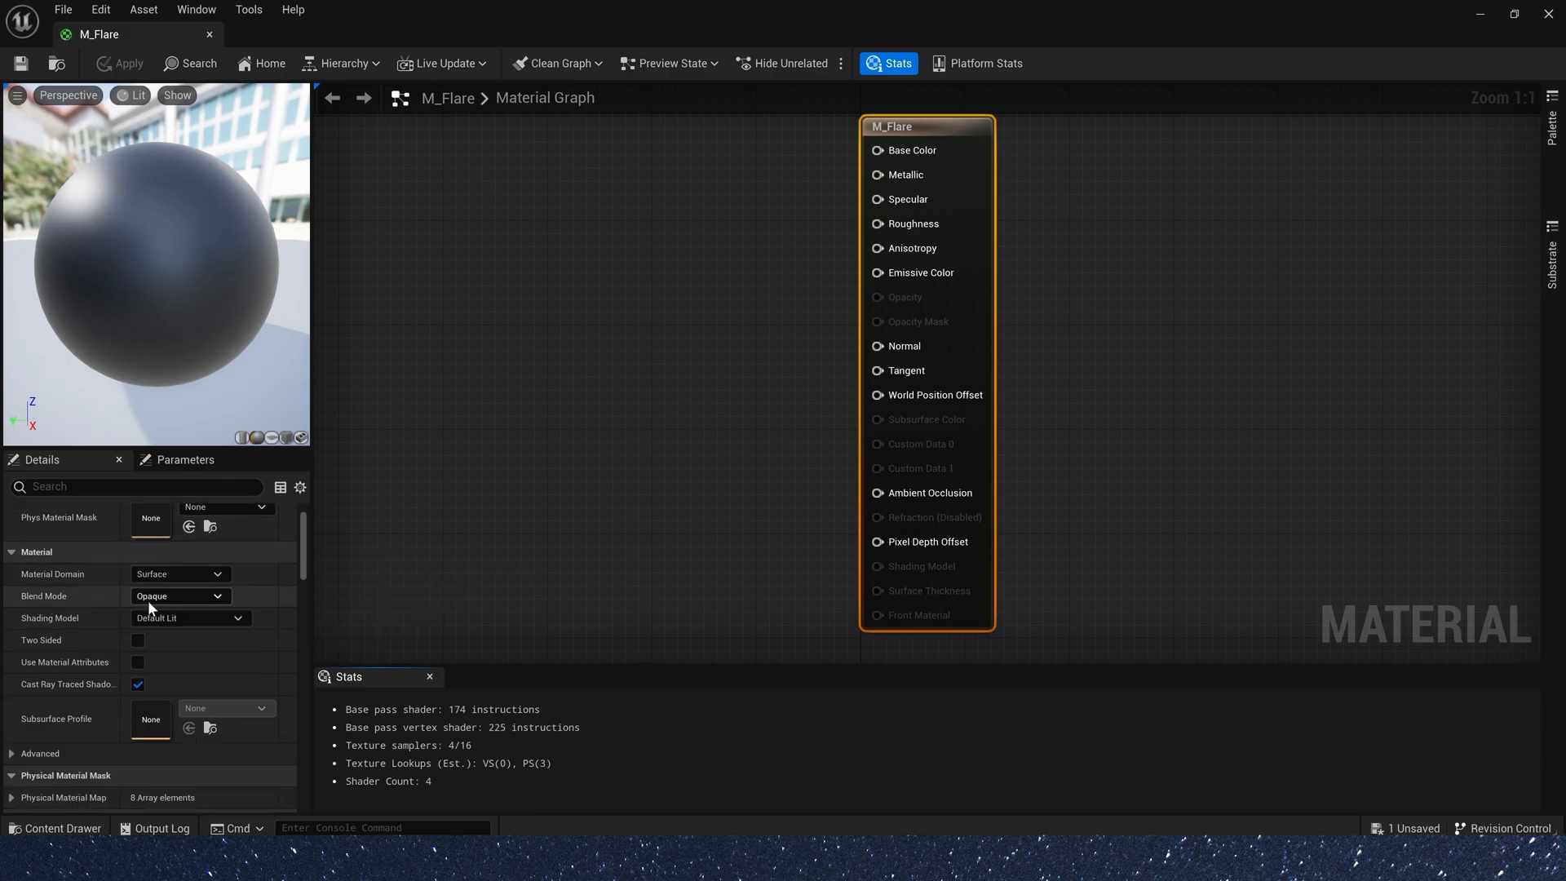
left_click(179, 596)
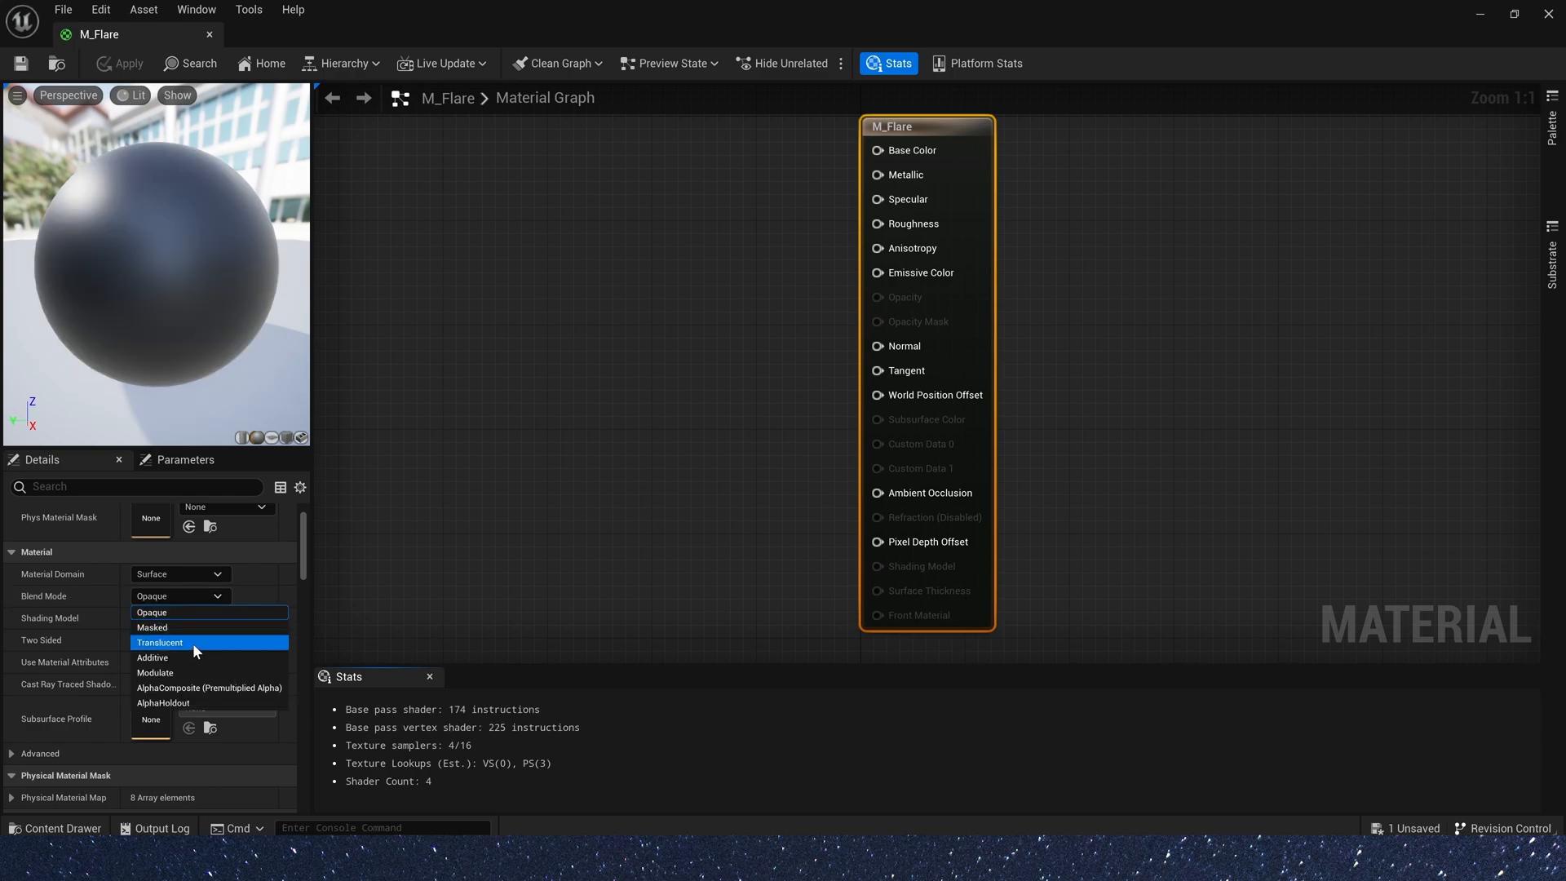
mouse_move(169, 646)
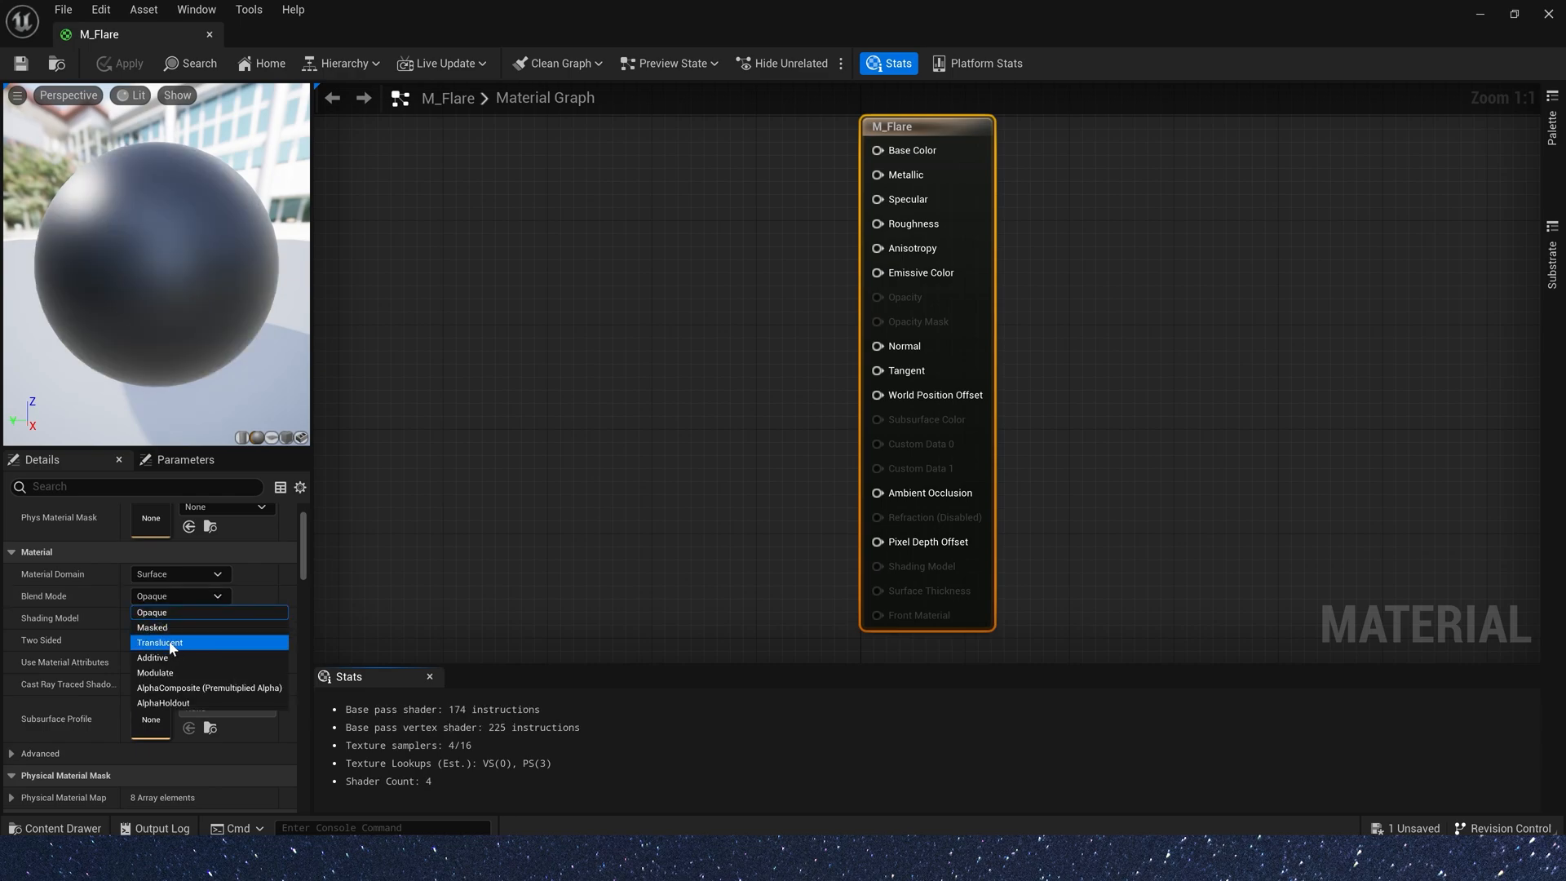
left_click(160, 643)
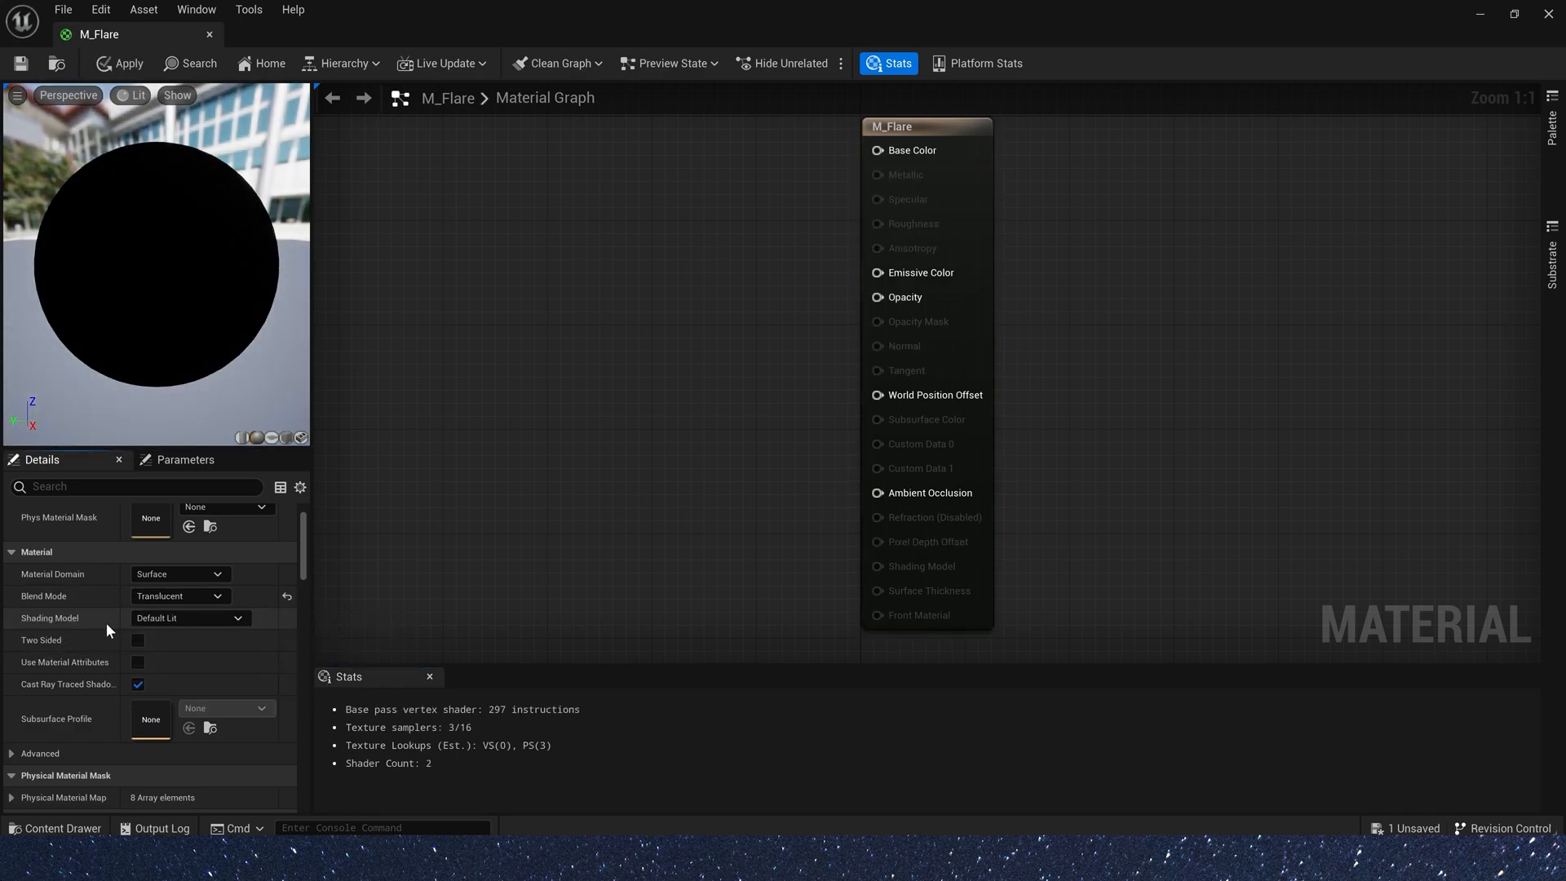
left_click(190, 617)
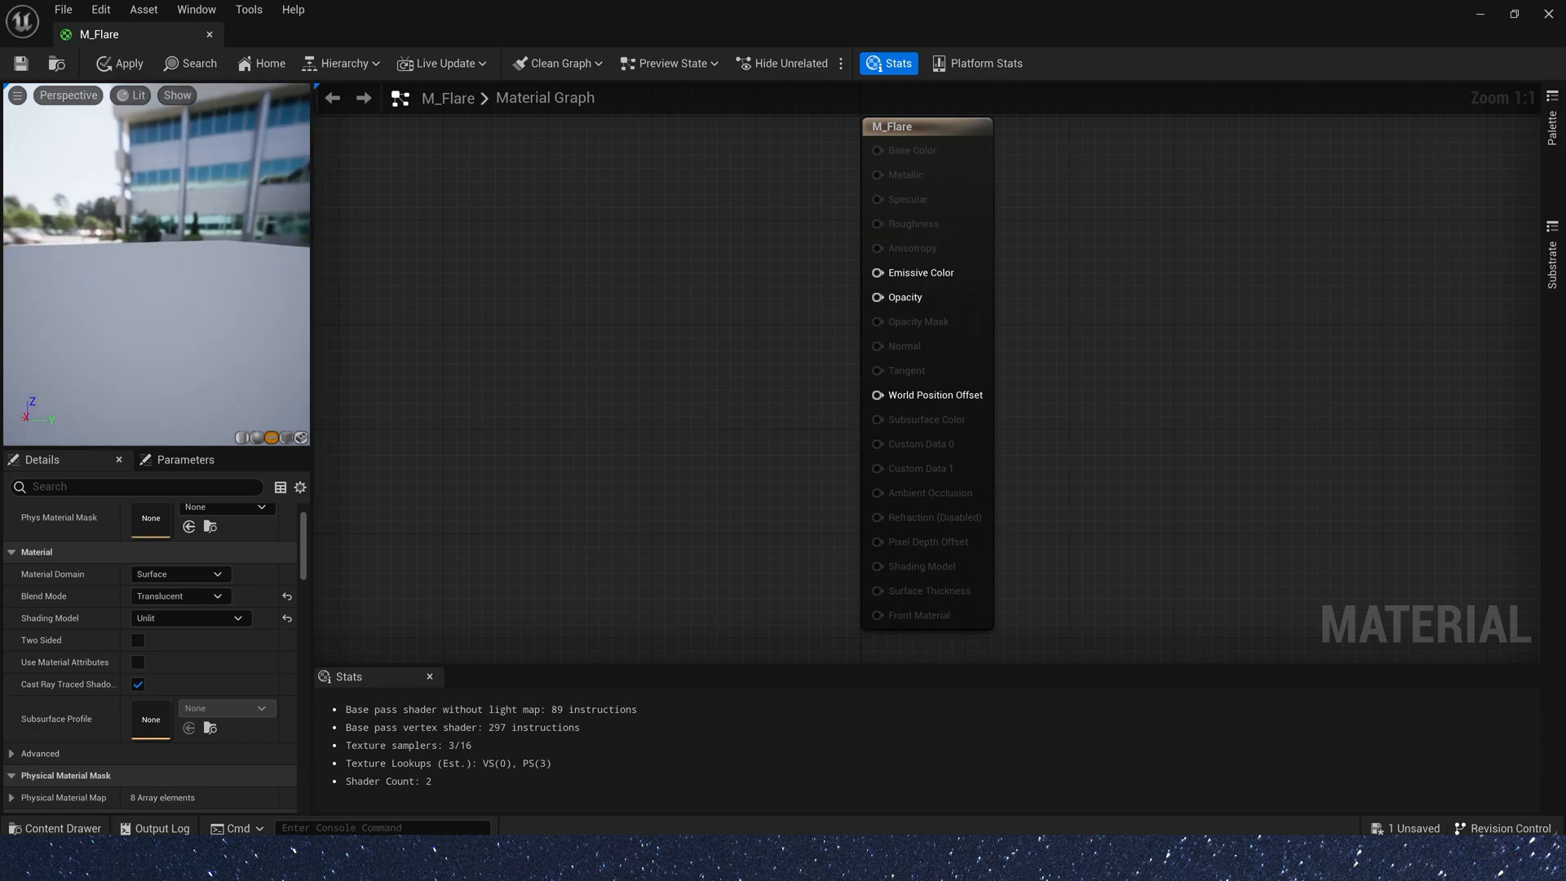
left_click(137, 640)
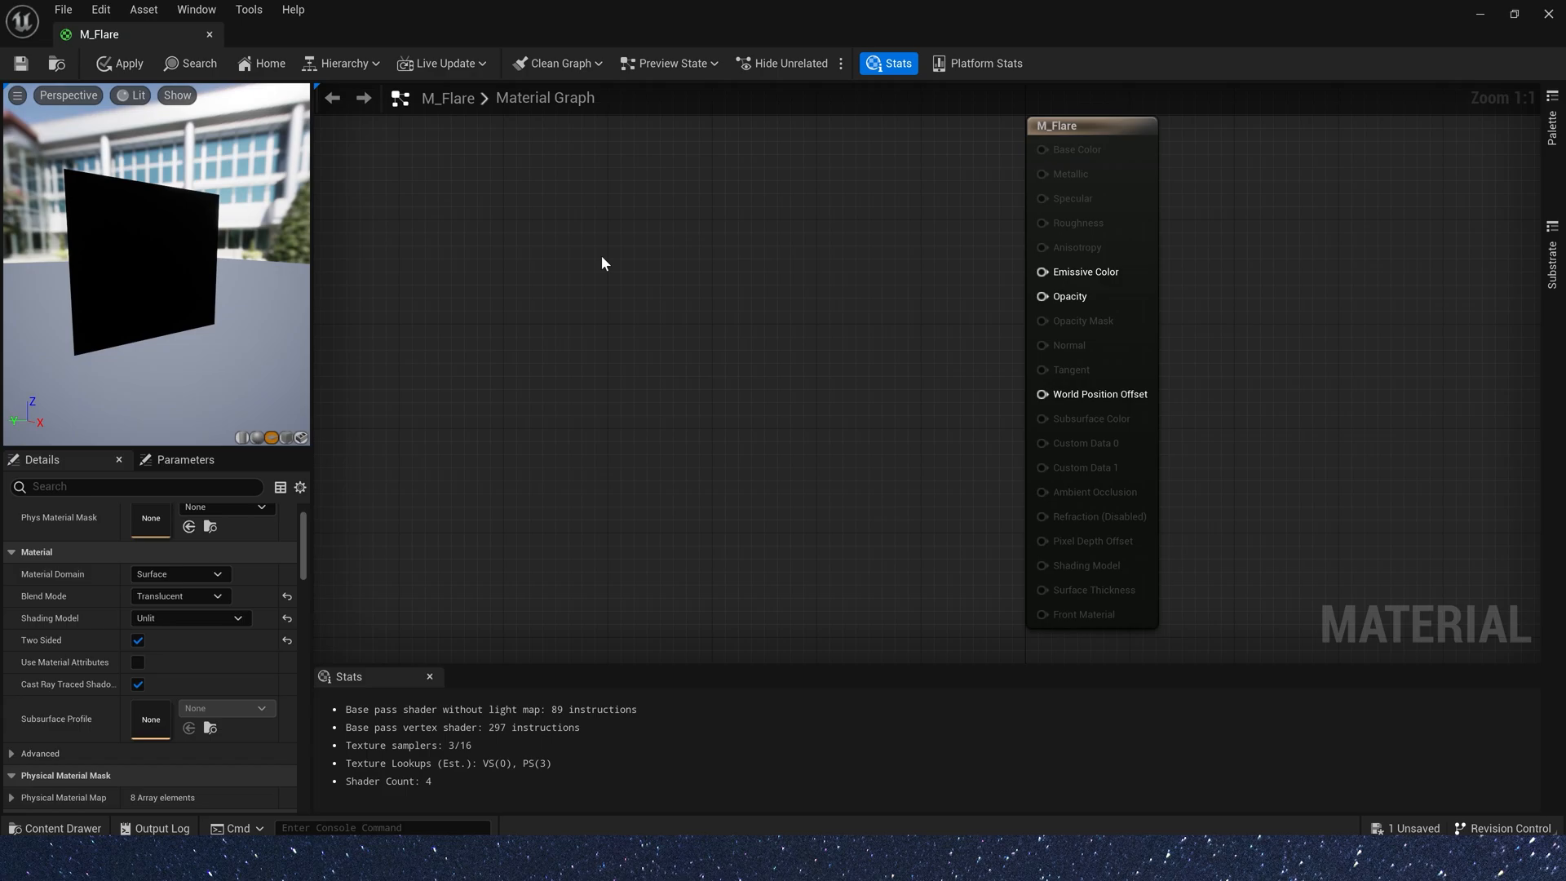
- Place a TexCoord node in the M_Flare material graph
left_click(602, 261)
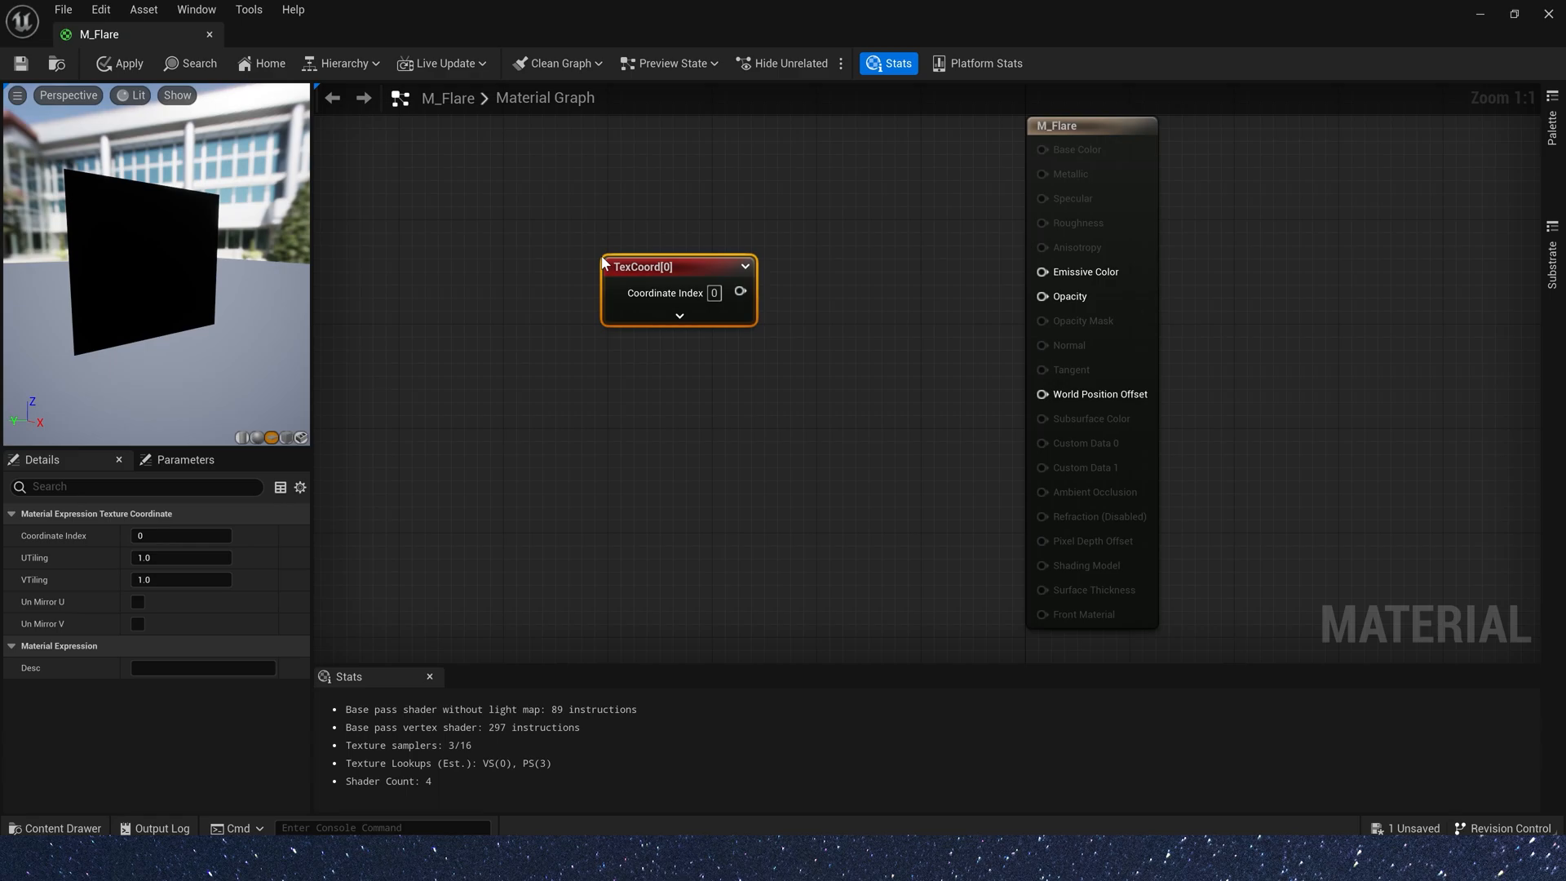
mouse_move(616, 274)
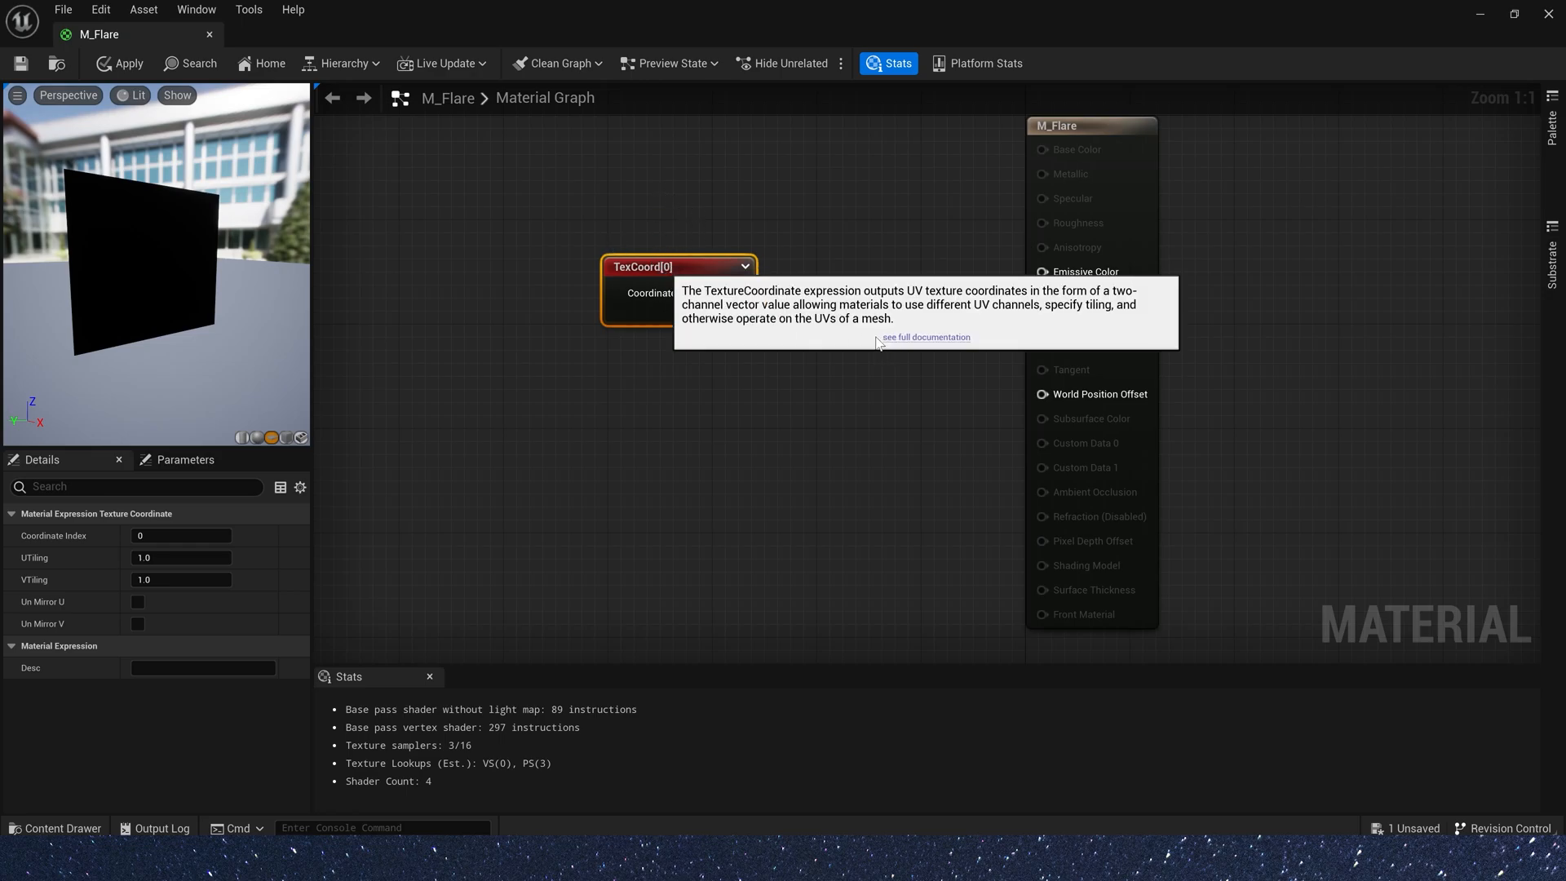
mouse_move(927, 346)
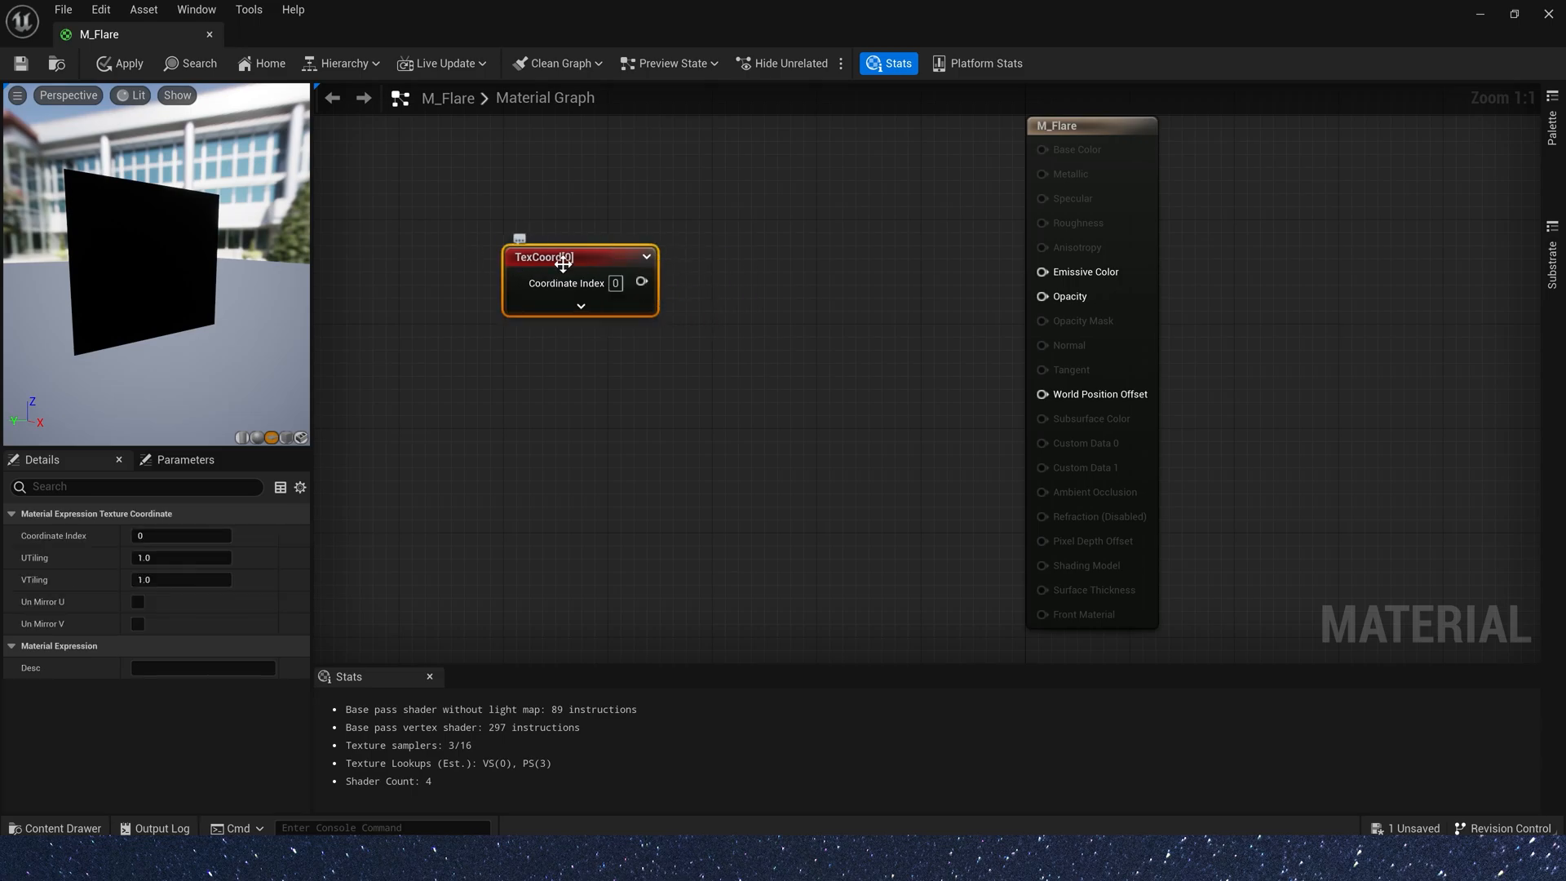
mouse_move(555, 261)
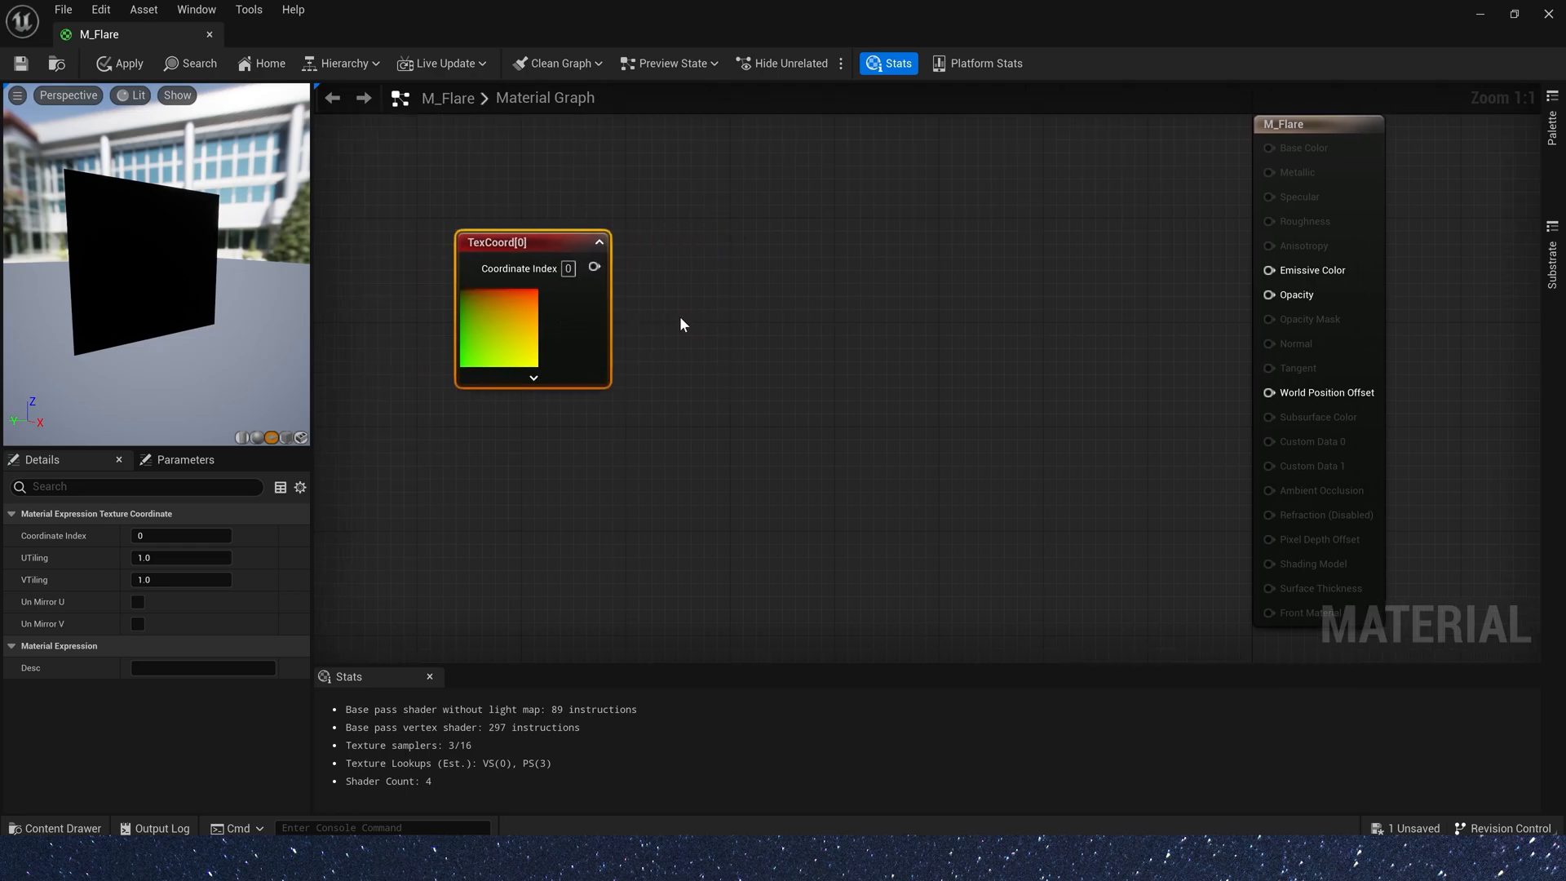
mouse_move(825, 300)
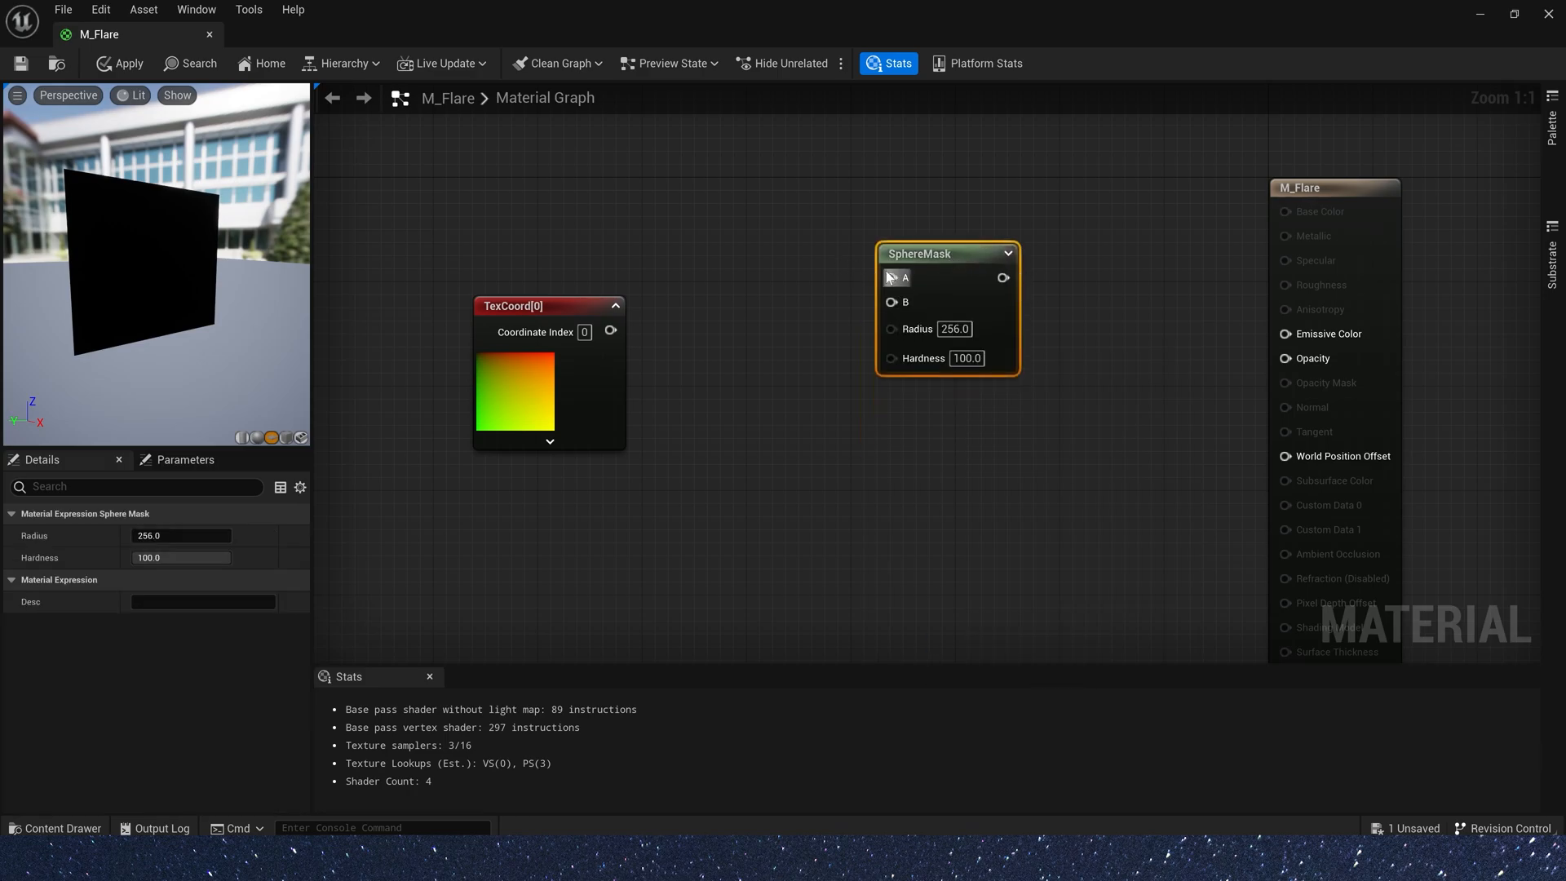
mouse_move(655, 362)
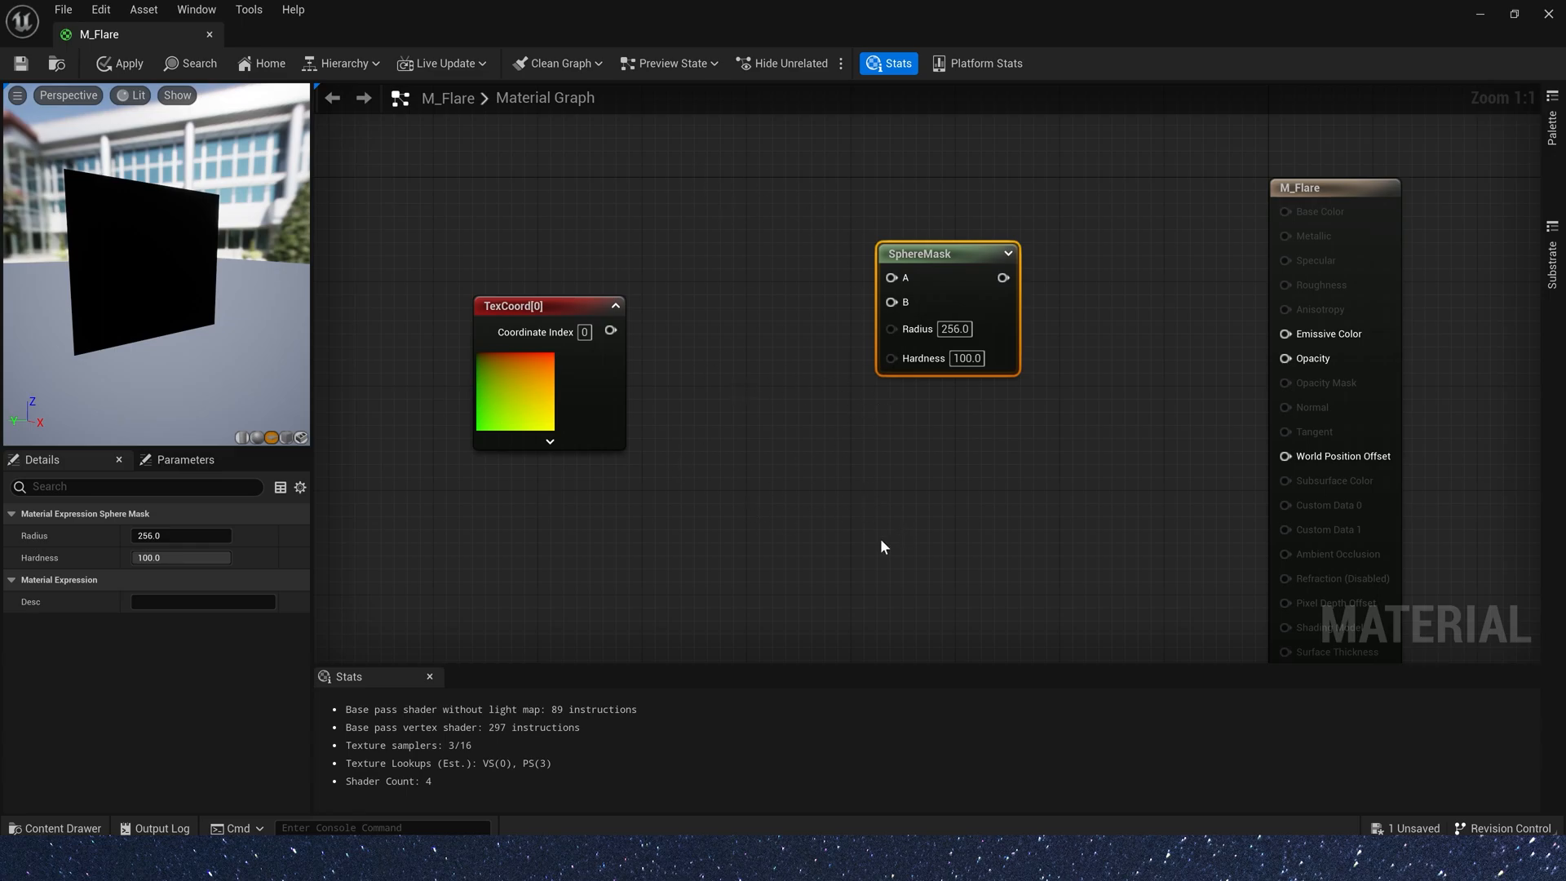
mouse_move(744, 230)
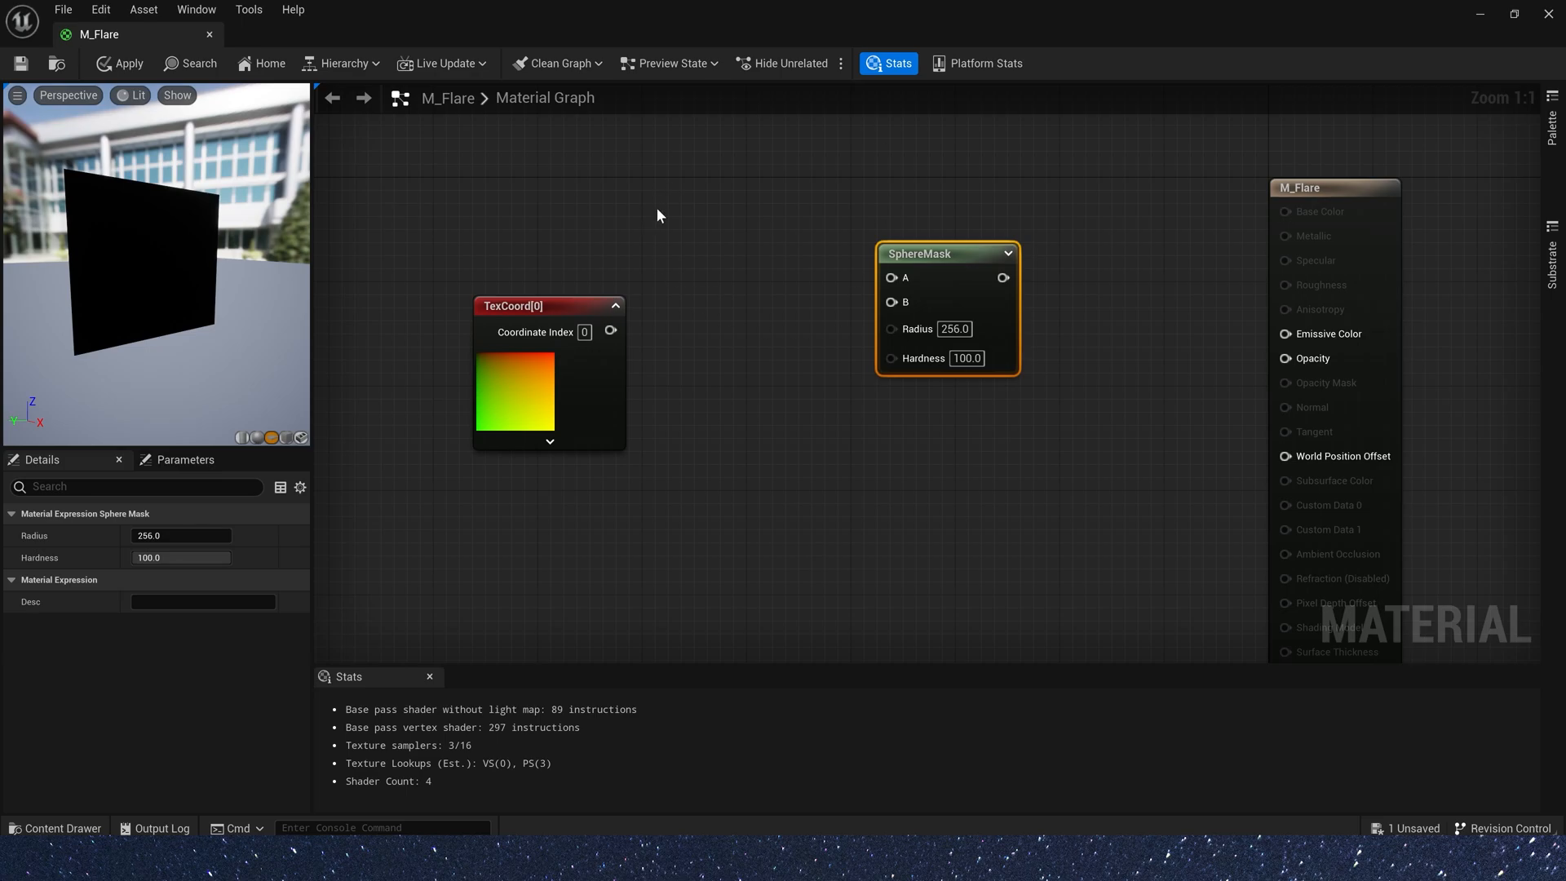
mouse_move(723, 279)
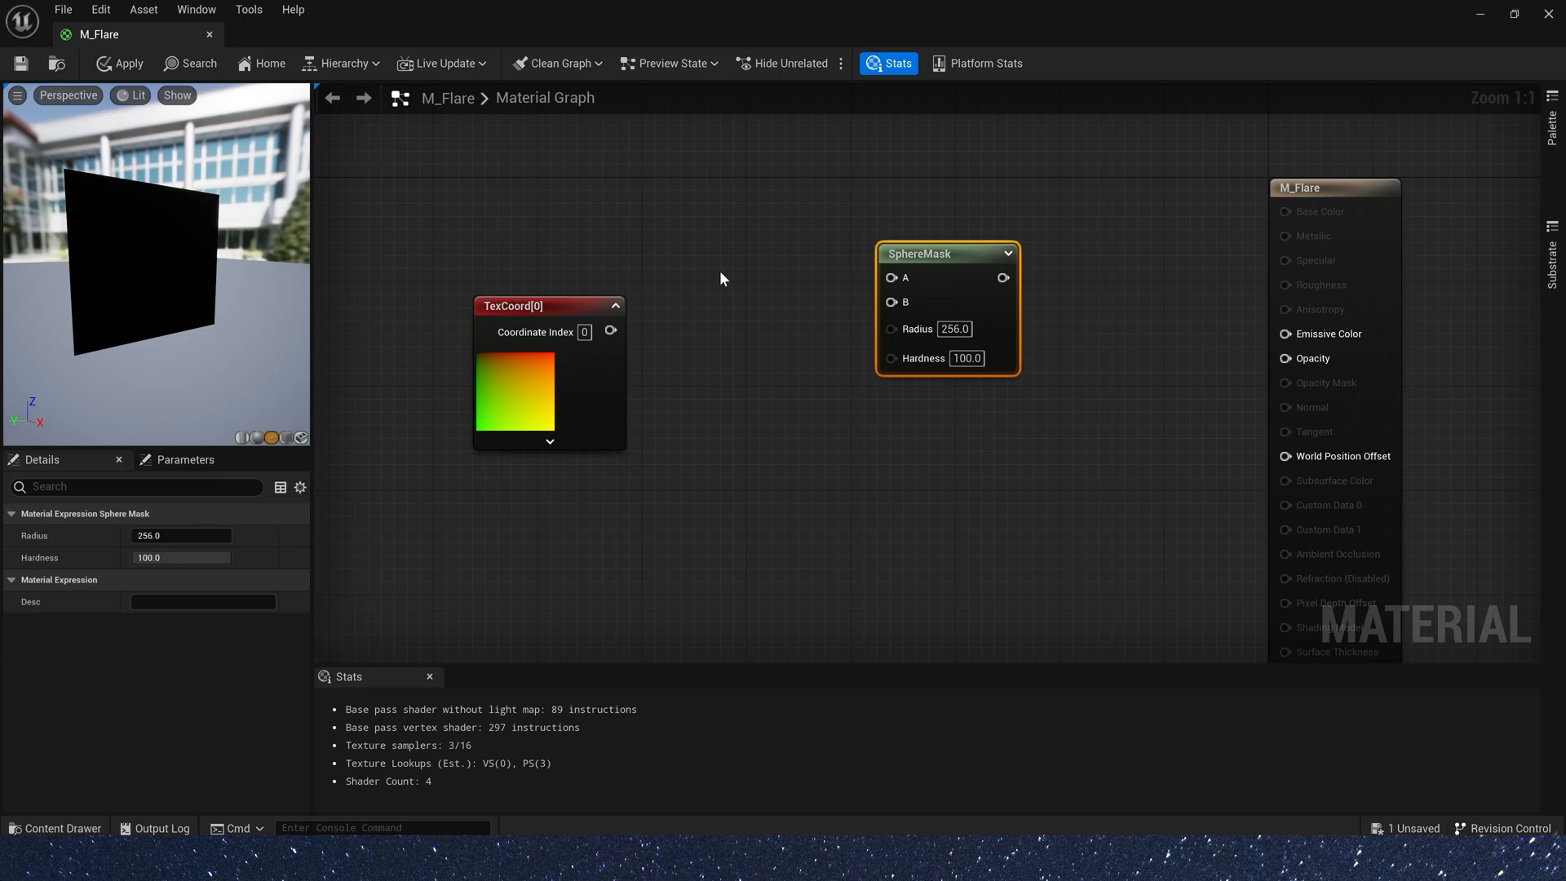
mouse_move(532, 296)
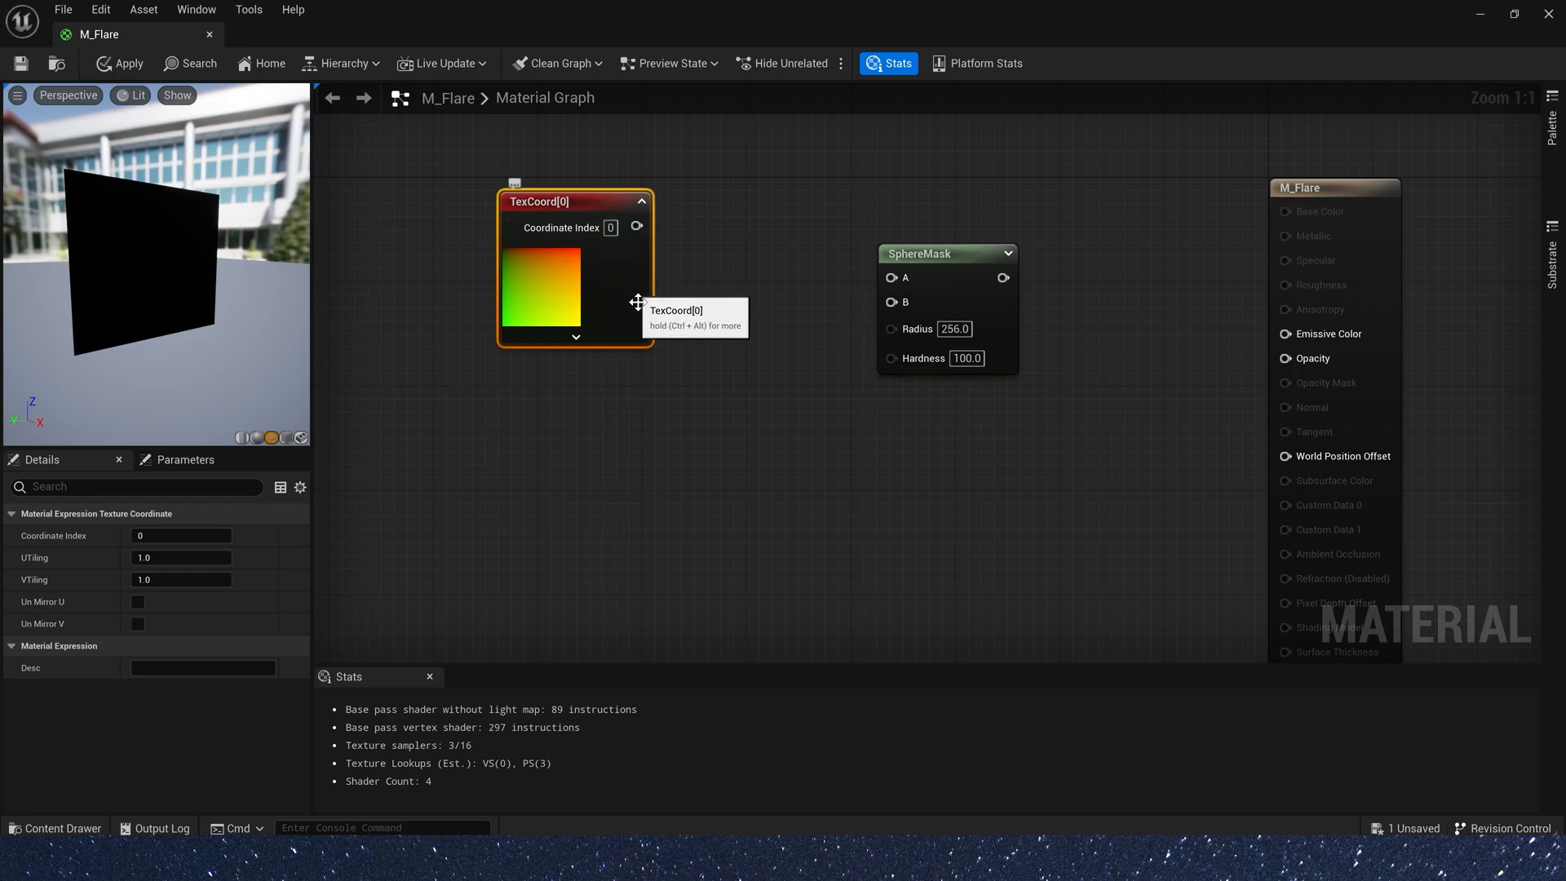
mouse_move(714, 452)
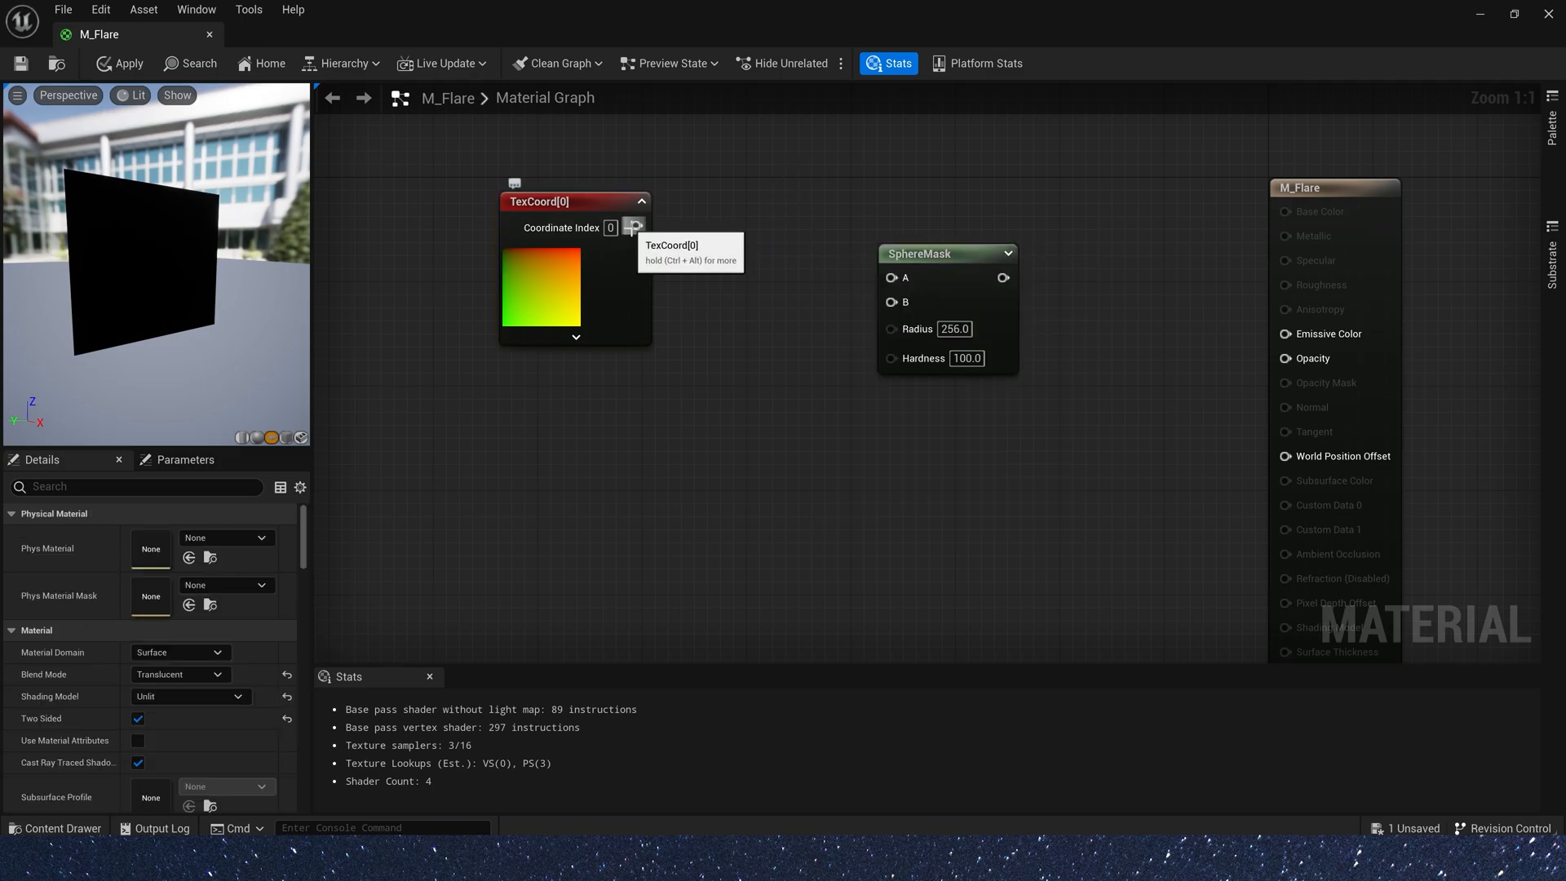
- Wire the TexCoord output into the SphereMask node's A input
left_click_drag(636, 226, 891, 277)
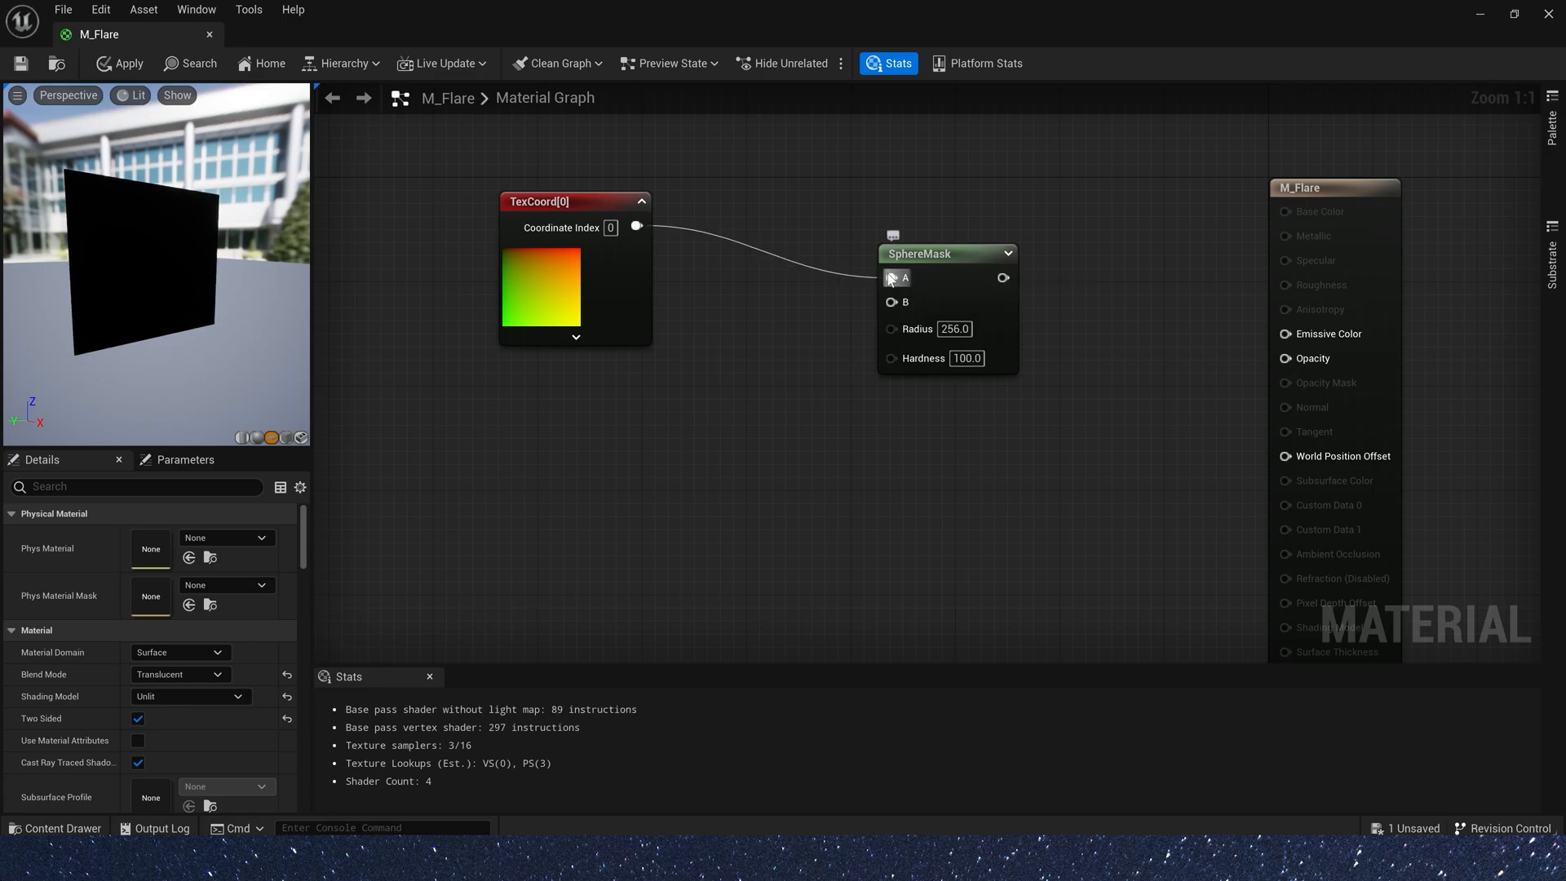
mouse_move(892, 278)
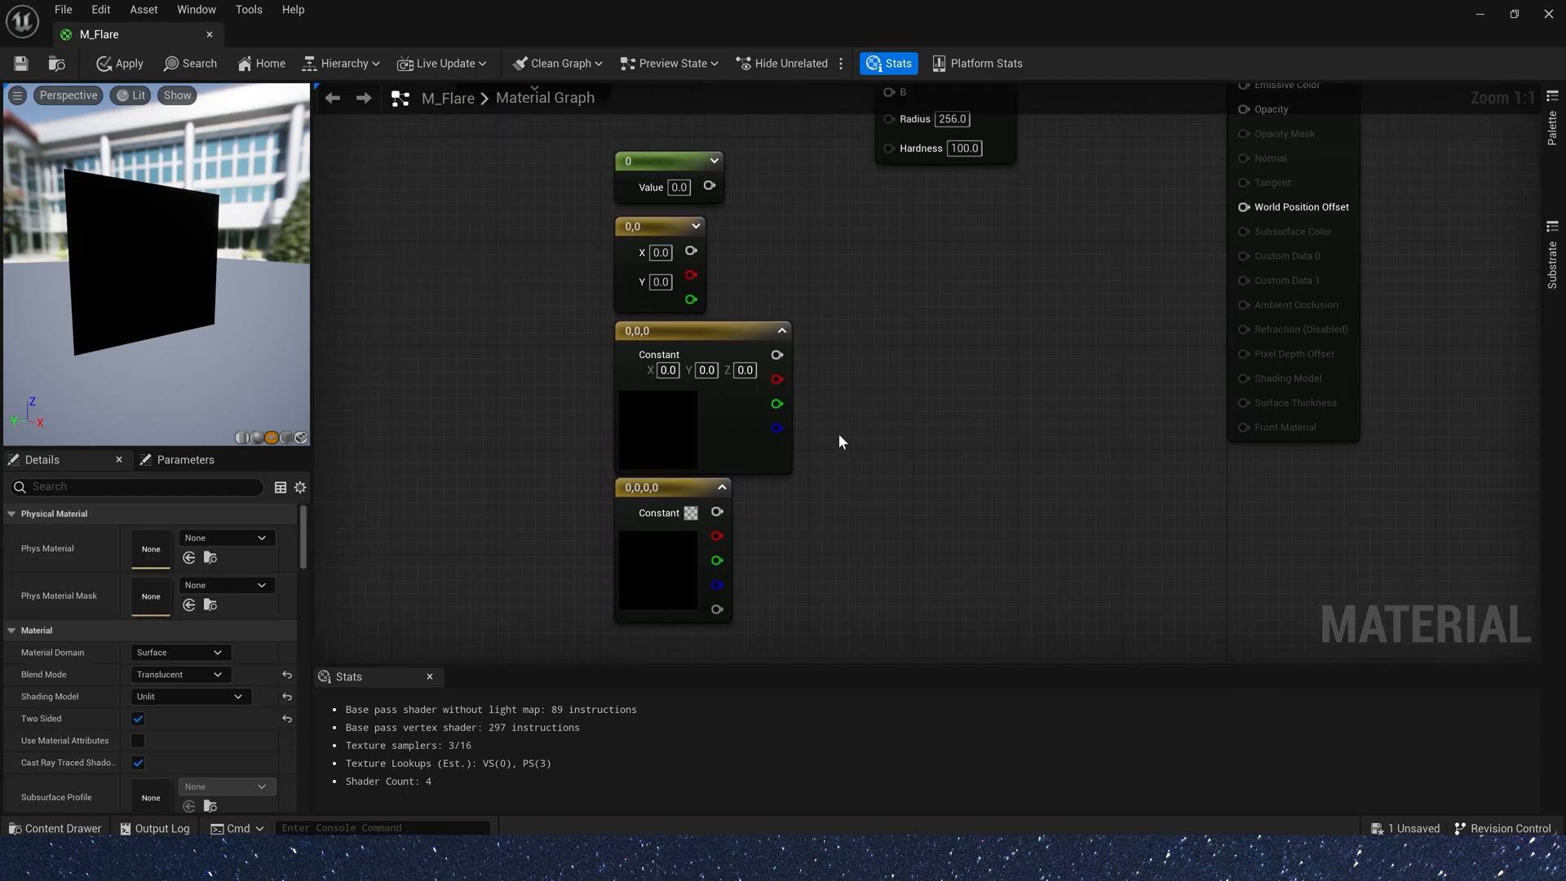
- Feed a 0.5 constant into SphereMask B and set its radius to 0.5
left_click(659, 354)
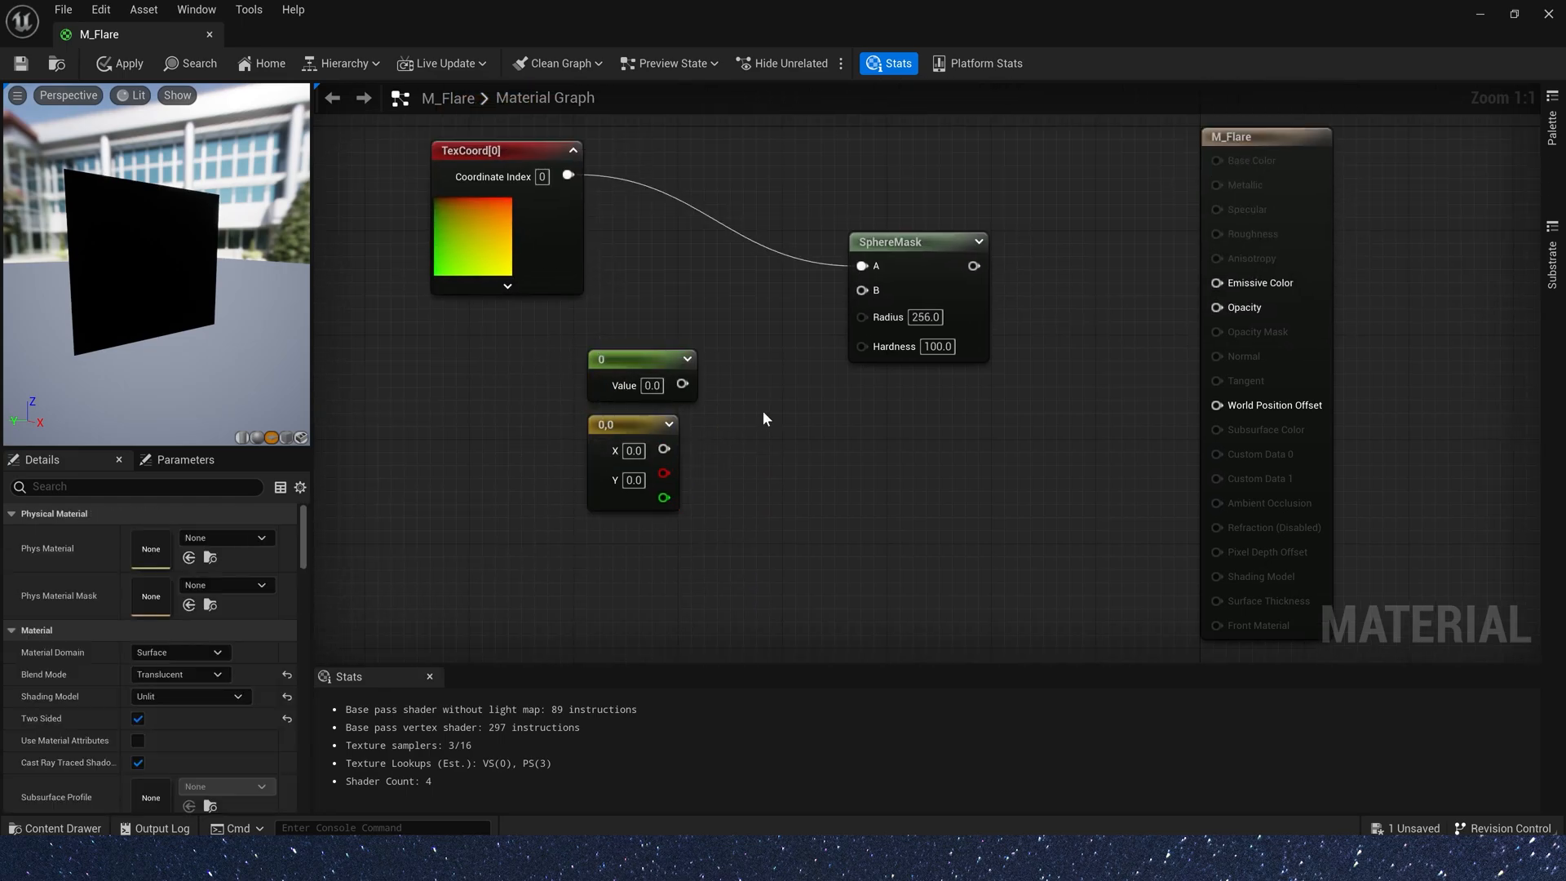
left_click_drag(682, 385, 862, 290)
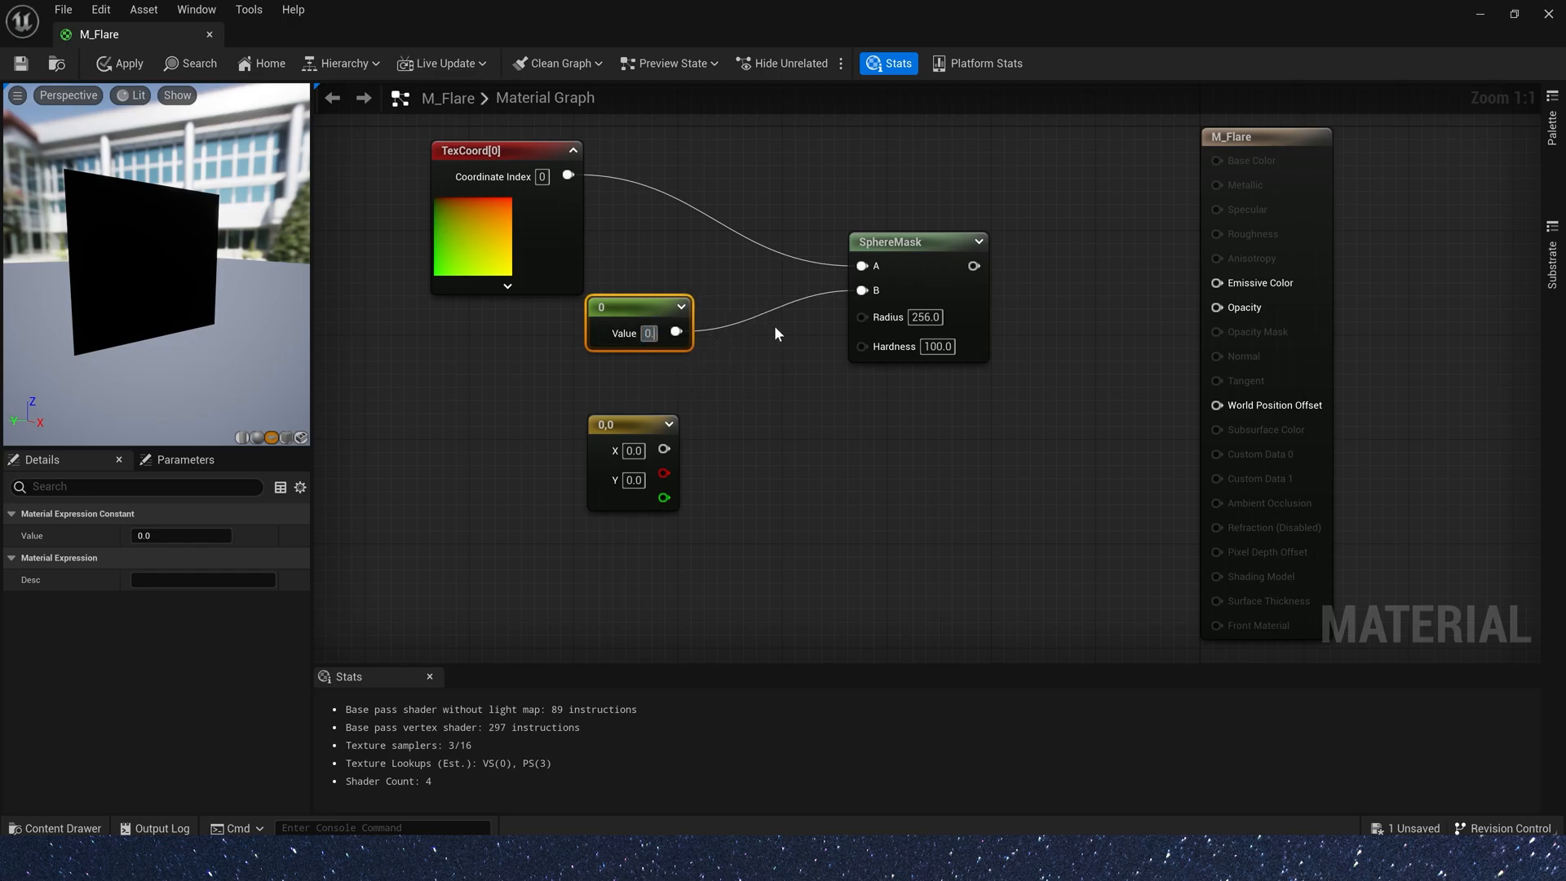
type("0.5")
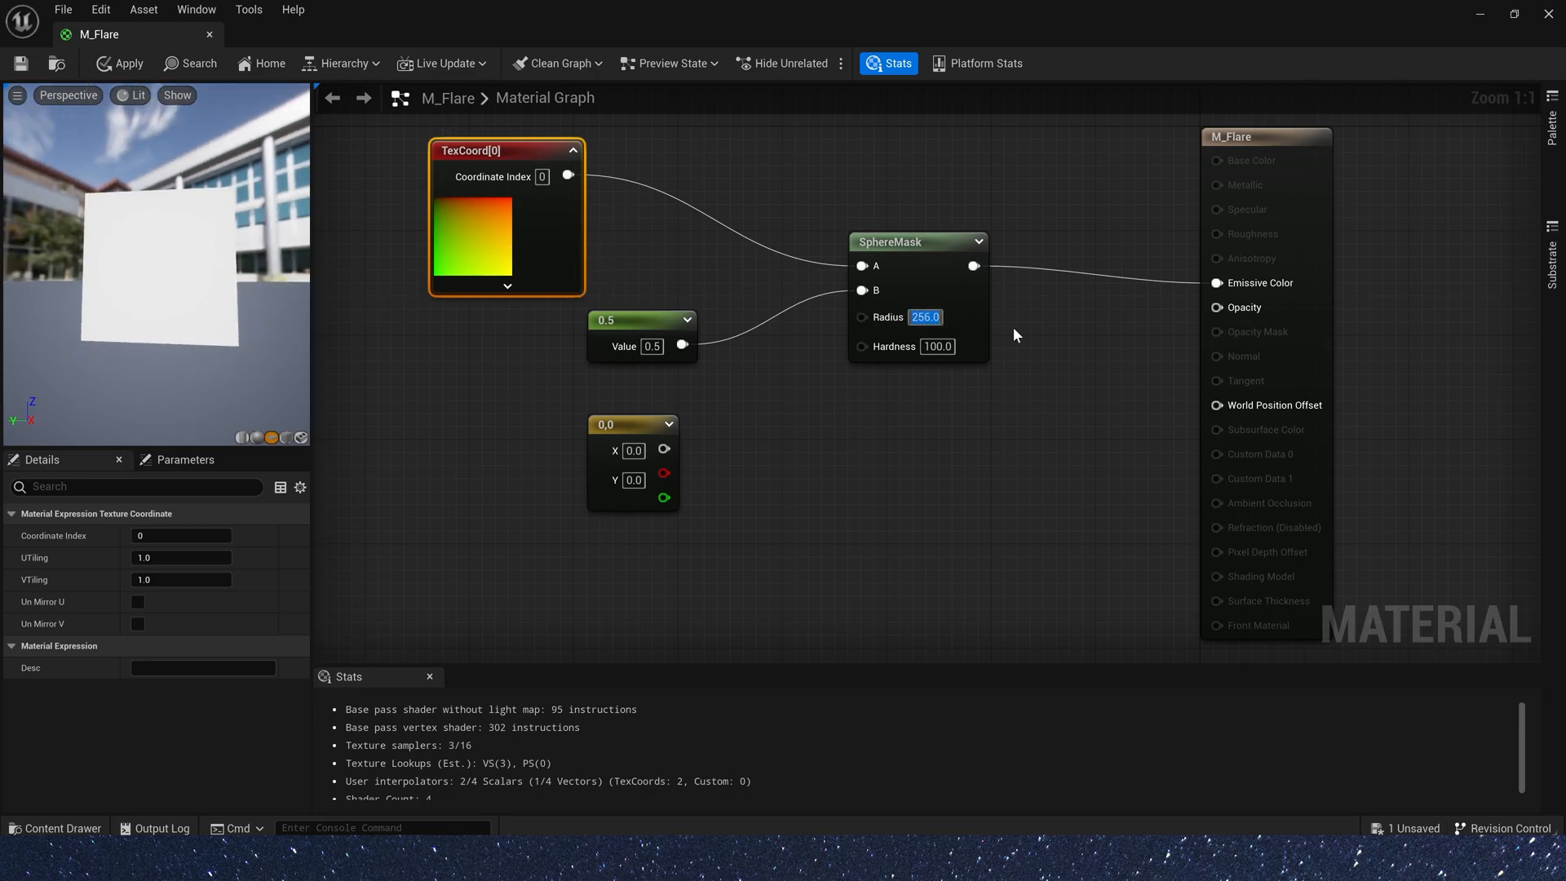
left_click(923, 317)
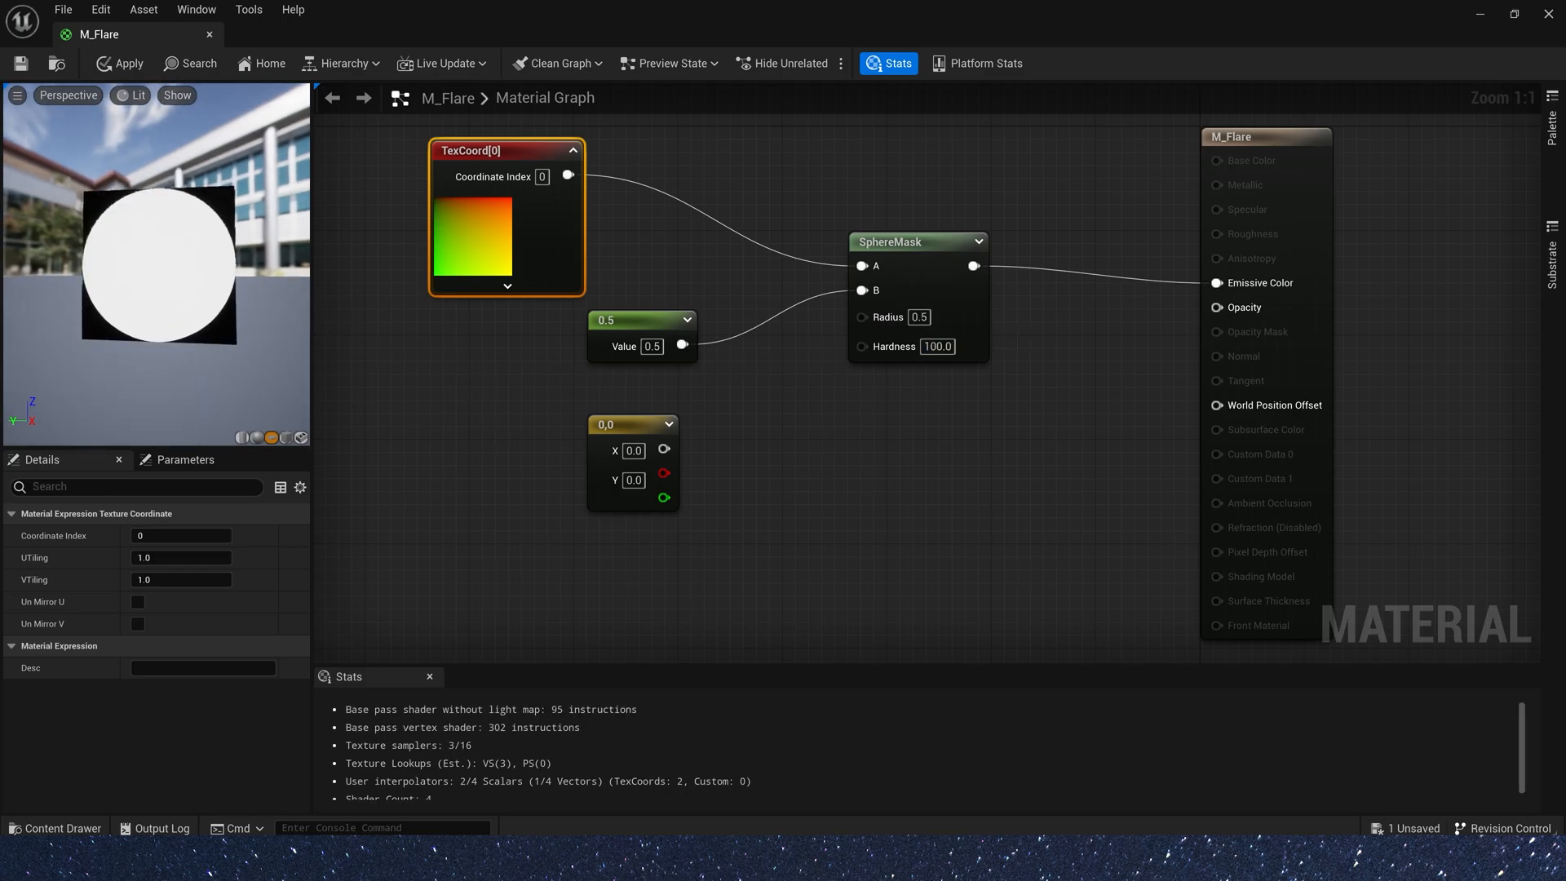
- Set the two-value constant's X value to 0.5
left_click(632, 424)
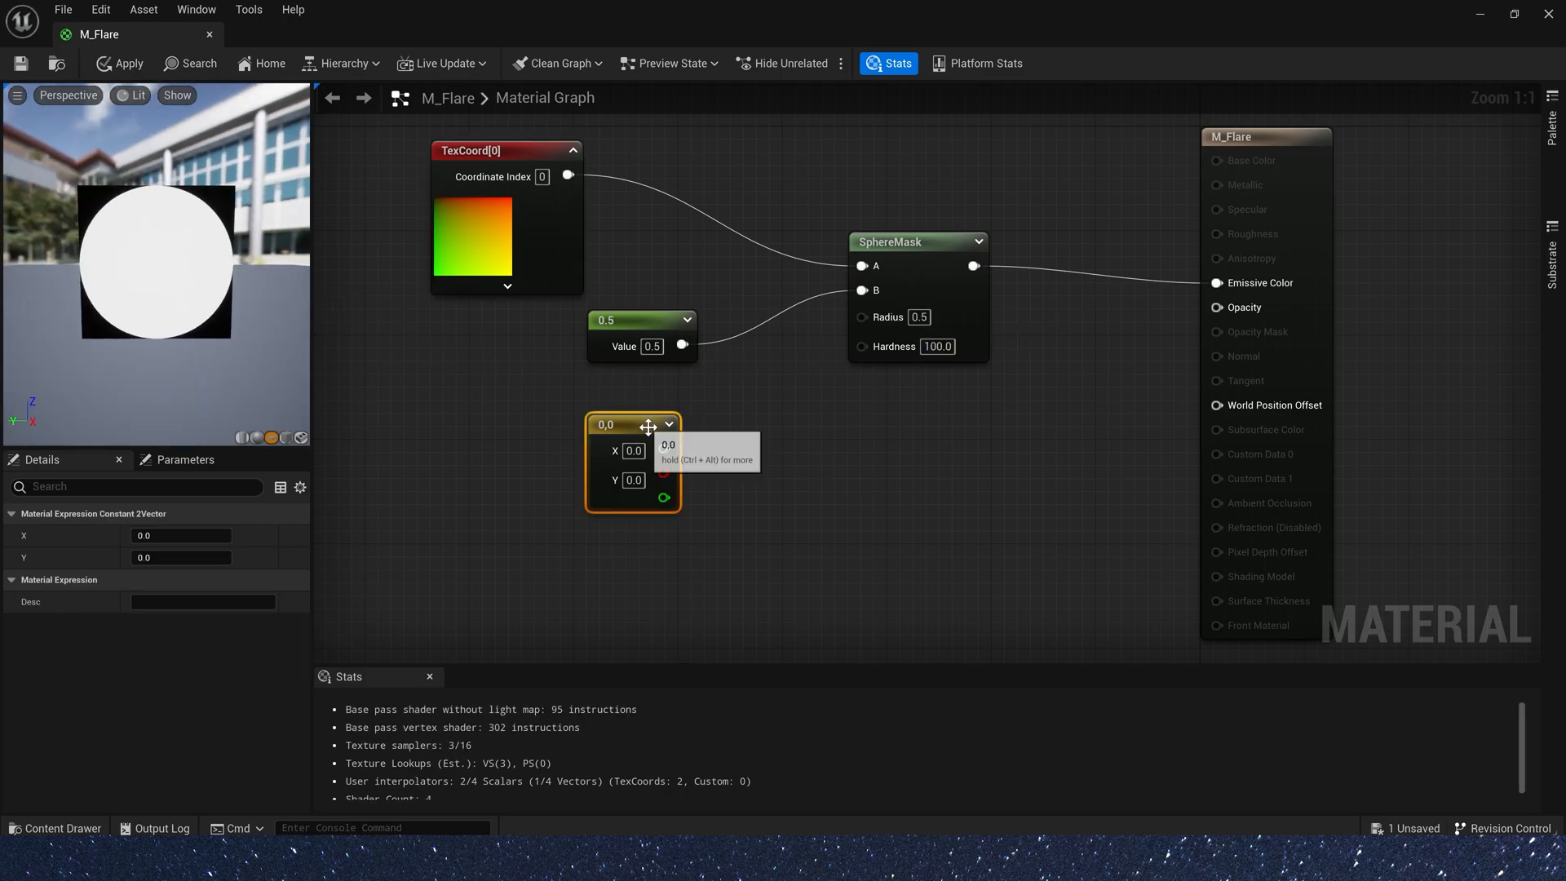
left_click(633, 450)
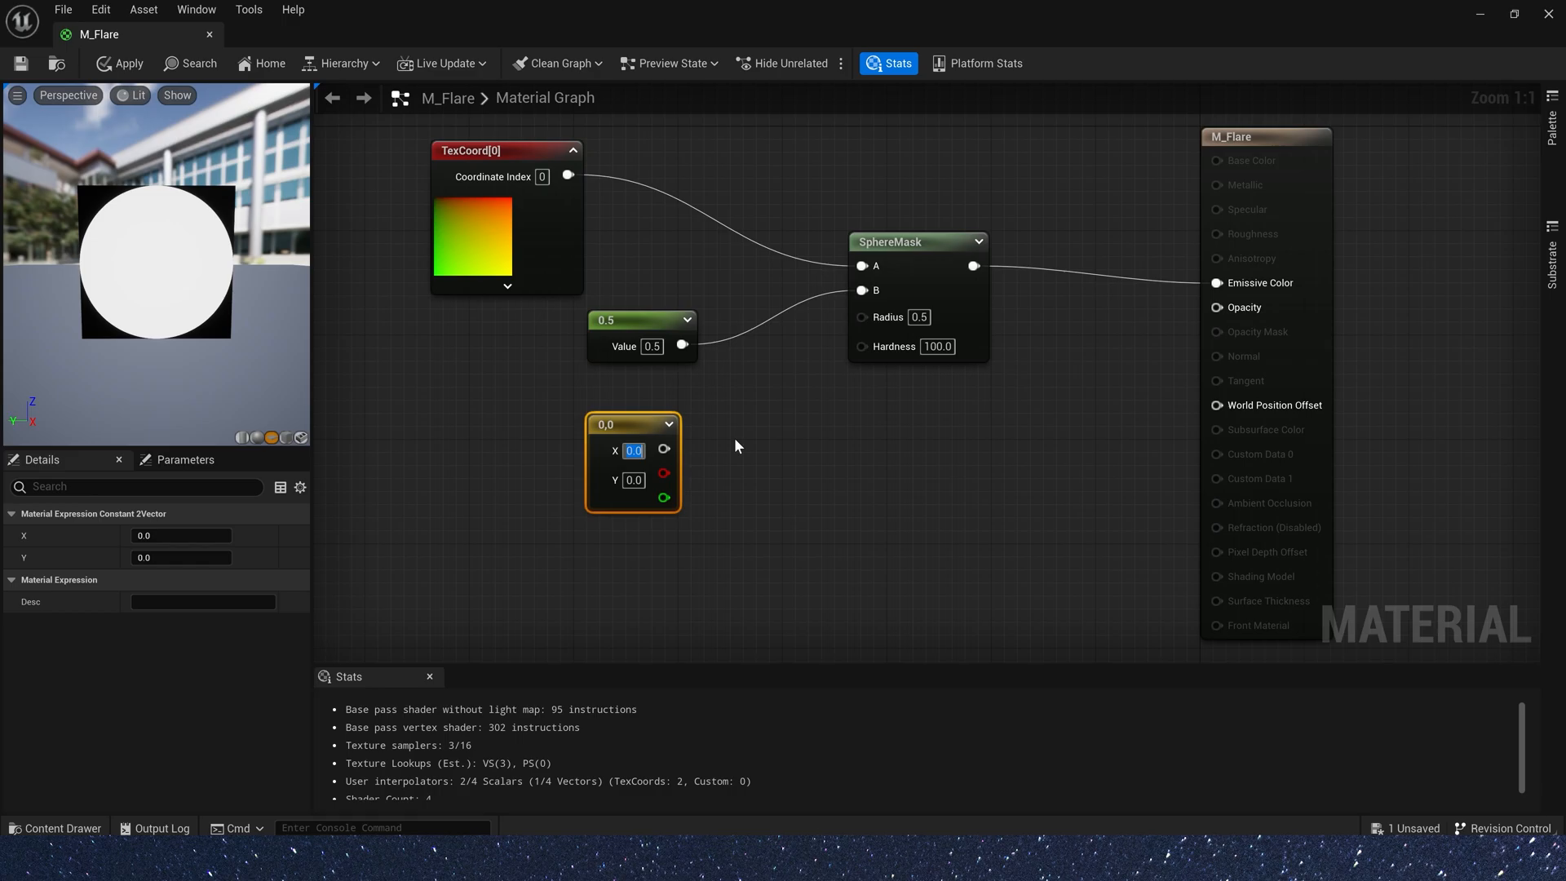
type("0.5")
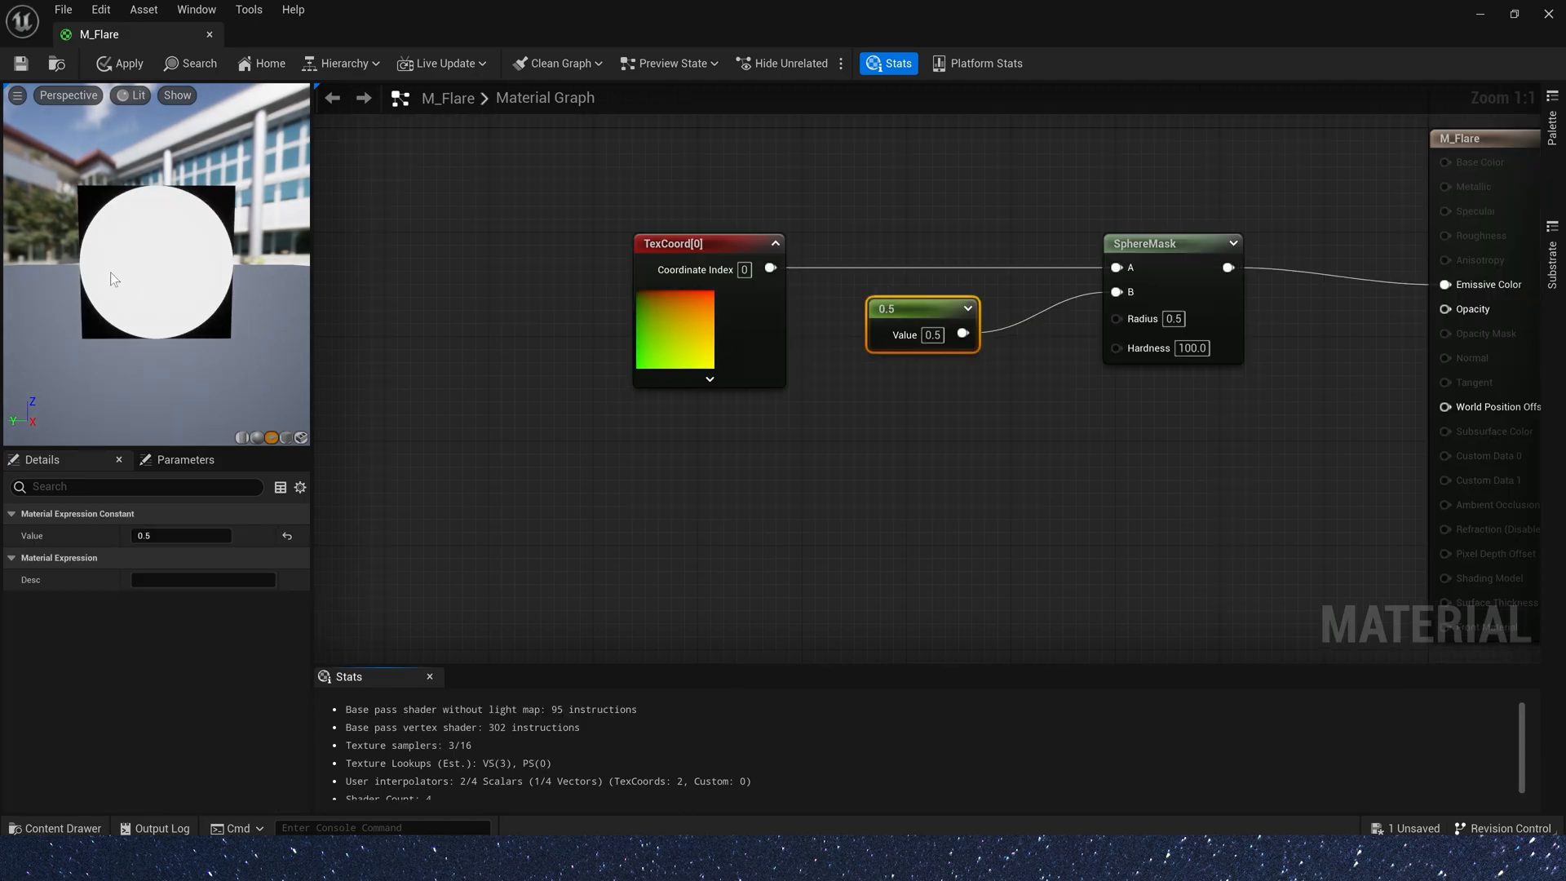
mouse_move(163, 263)
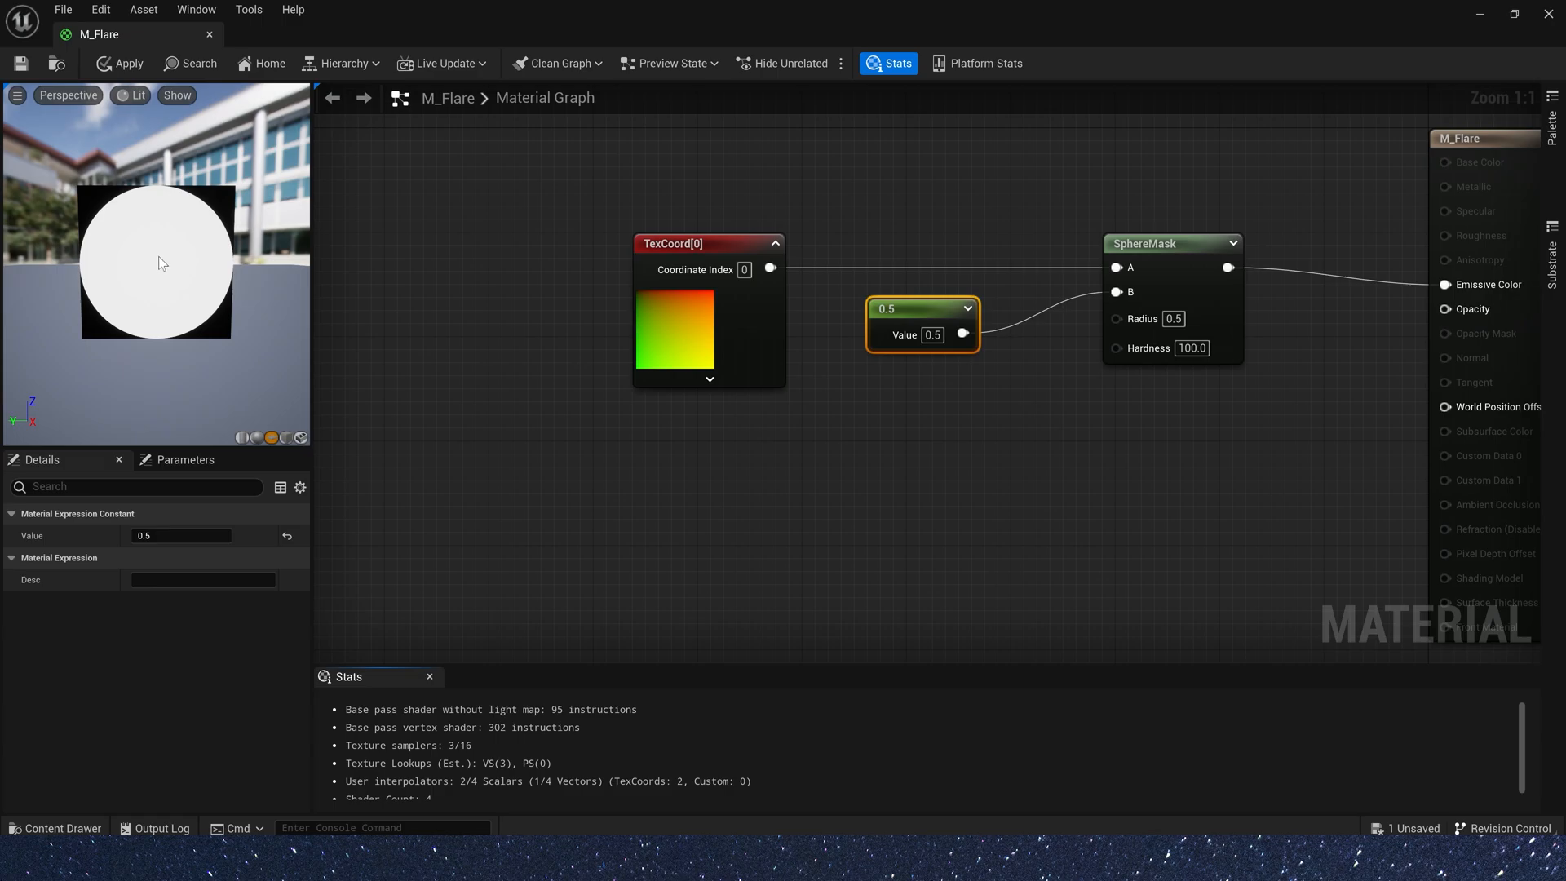
mouse_move(937, 323)
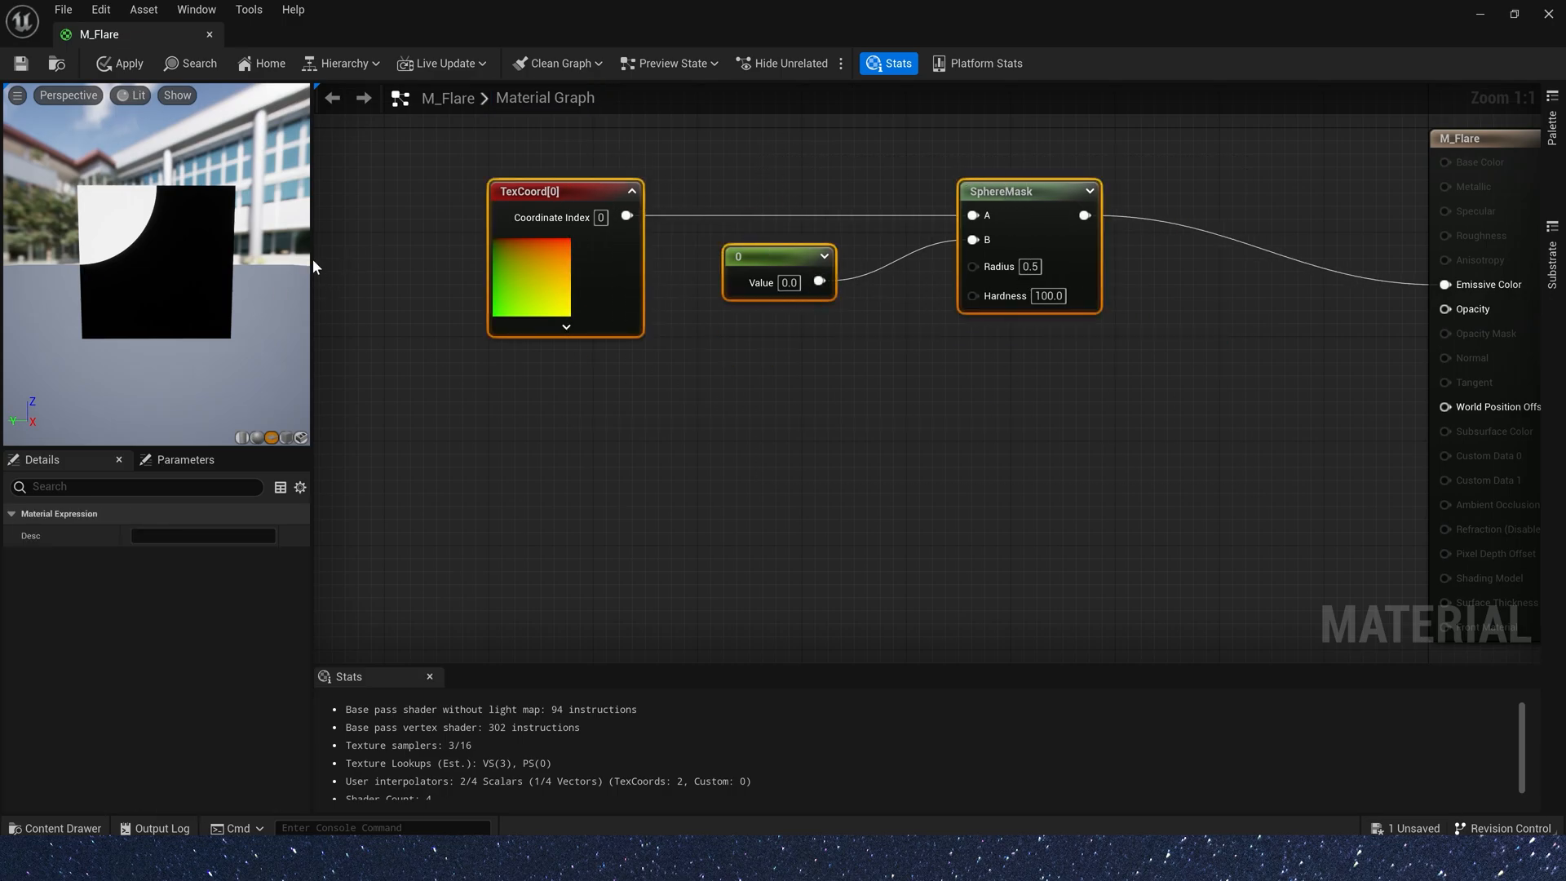
mouse_move(237, 194)
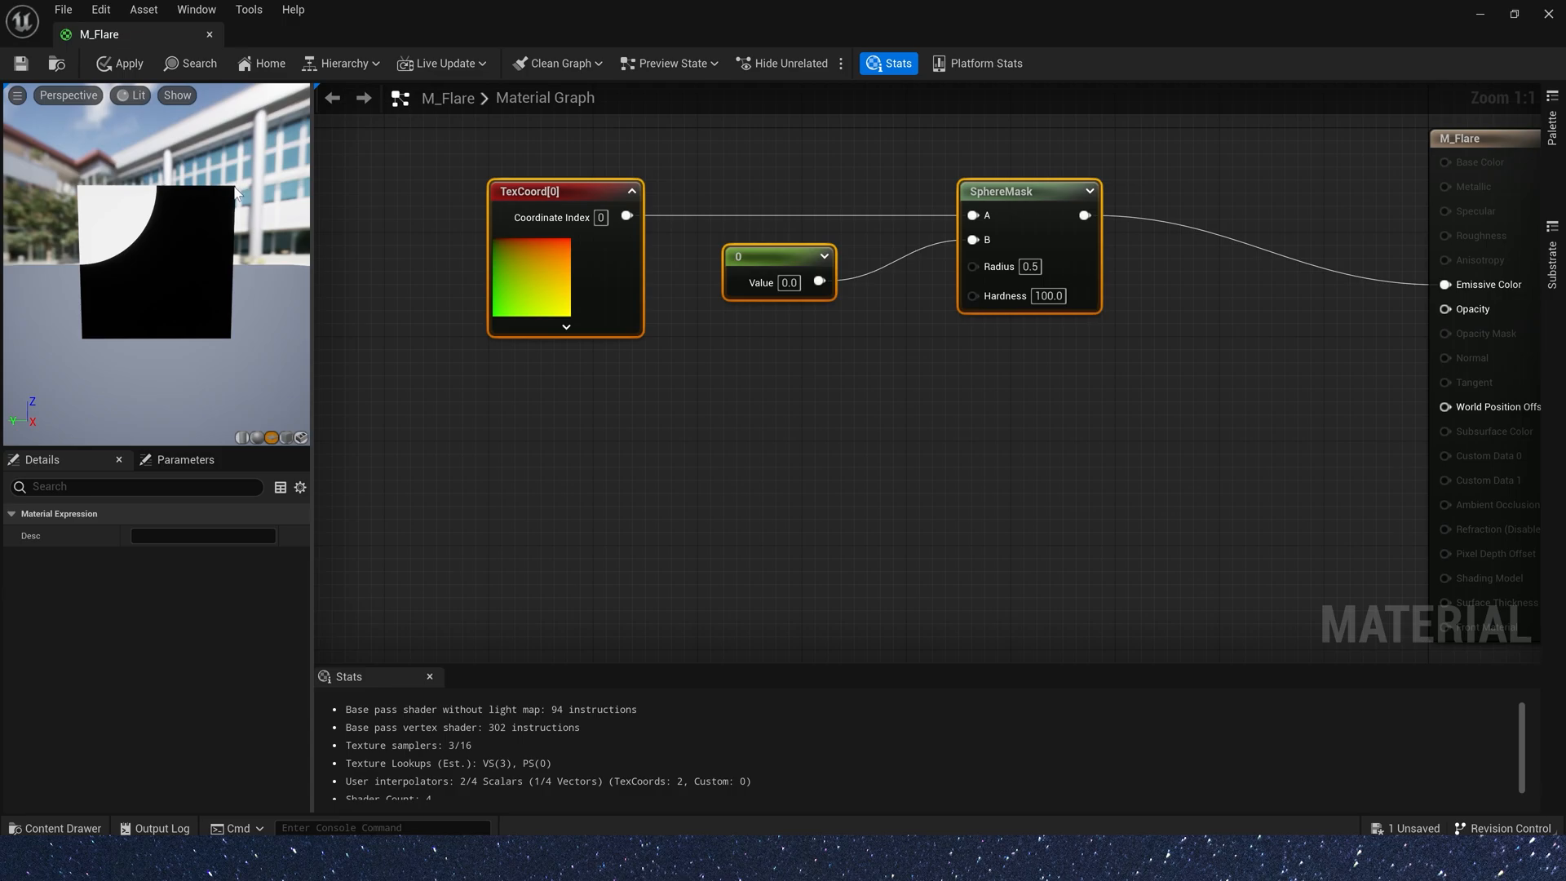
mouse_move(1105, 450)
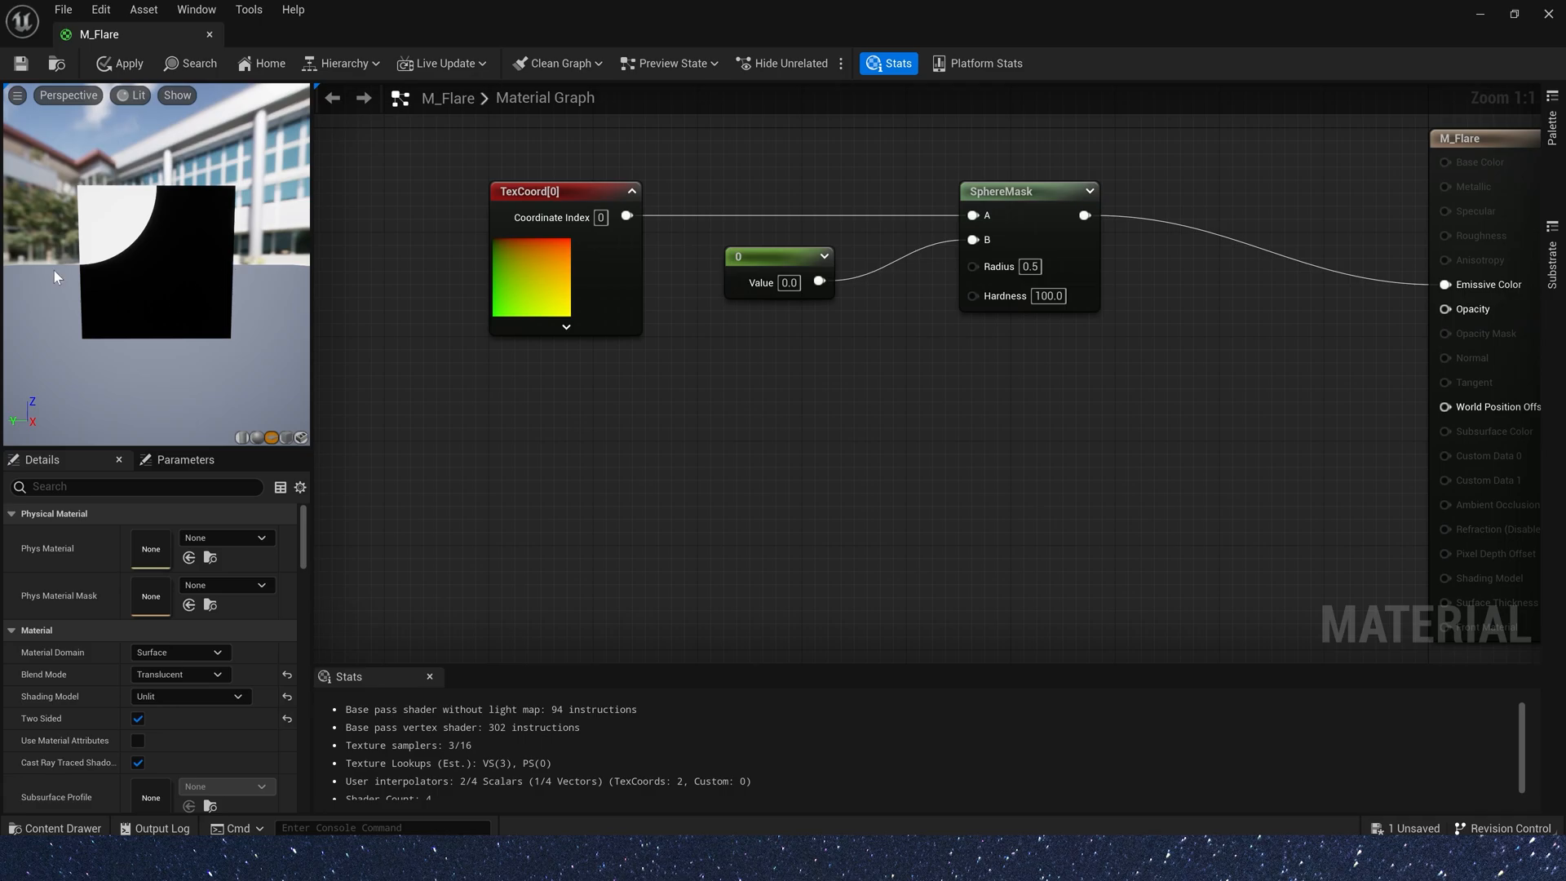
mouse_move(710, 390)
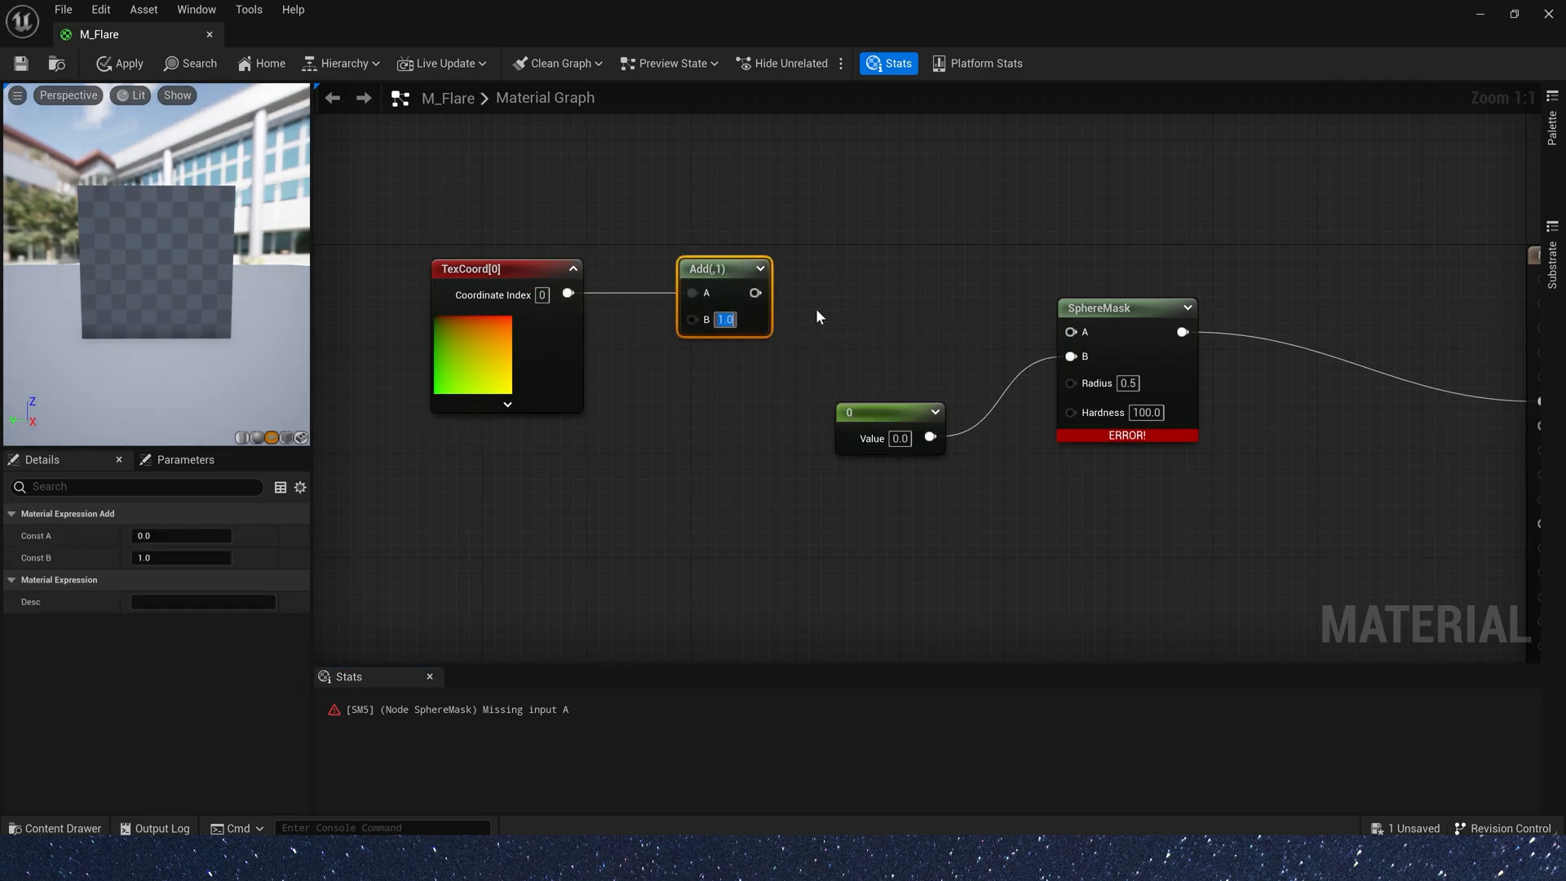
- Set the Add node's B to 0.5 and drag a wire from its output for a new node
type("0.5")
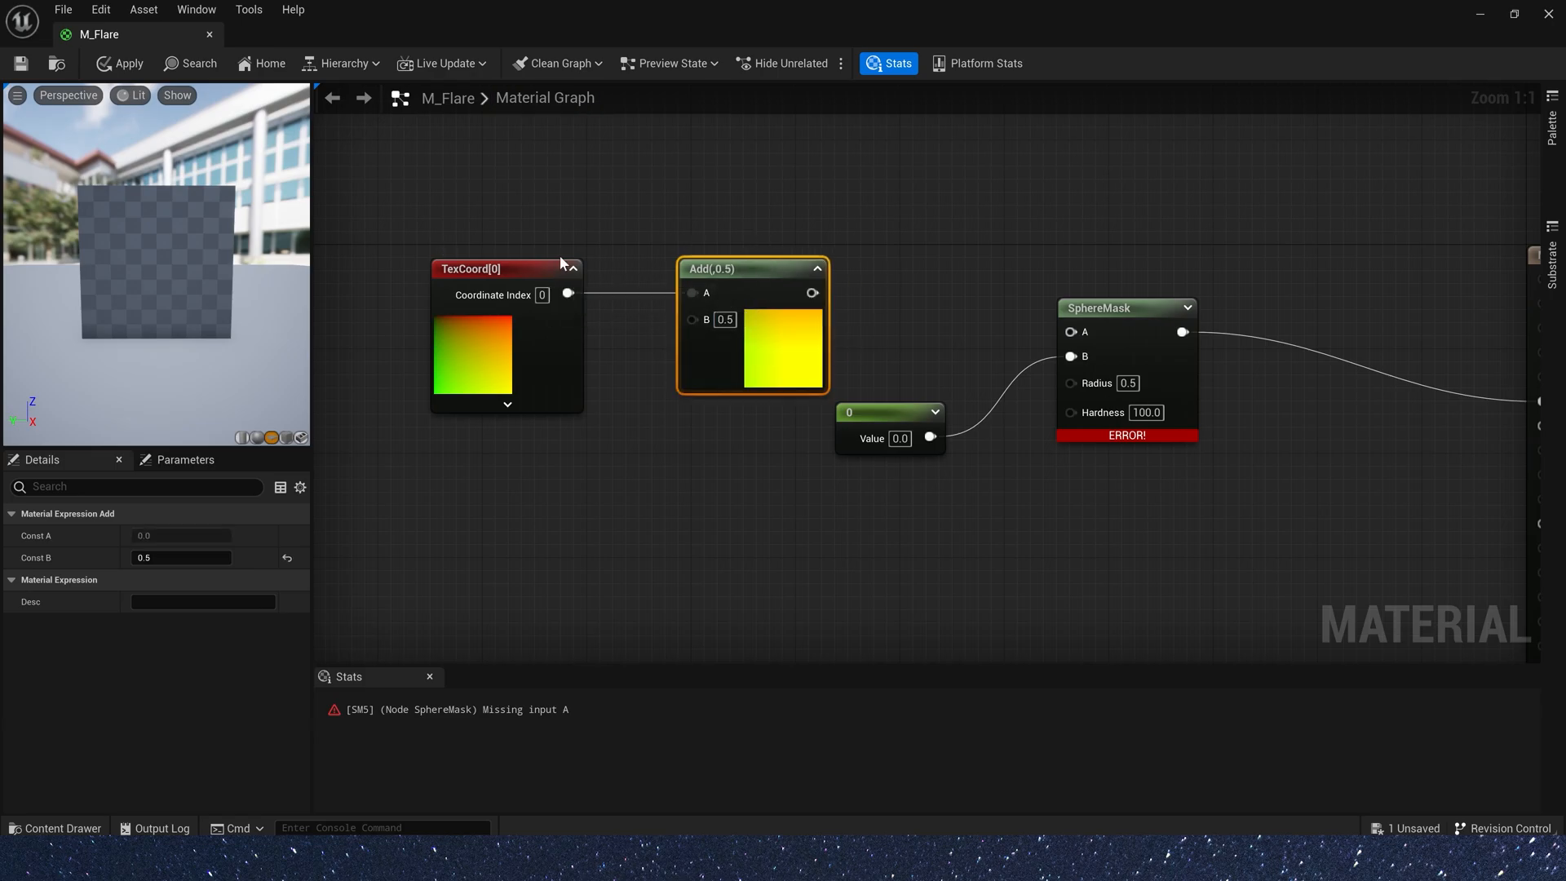
mouse_move(450, 206)
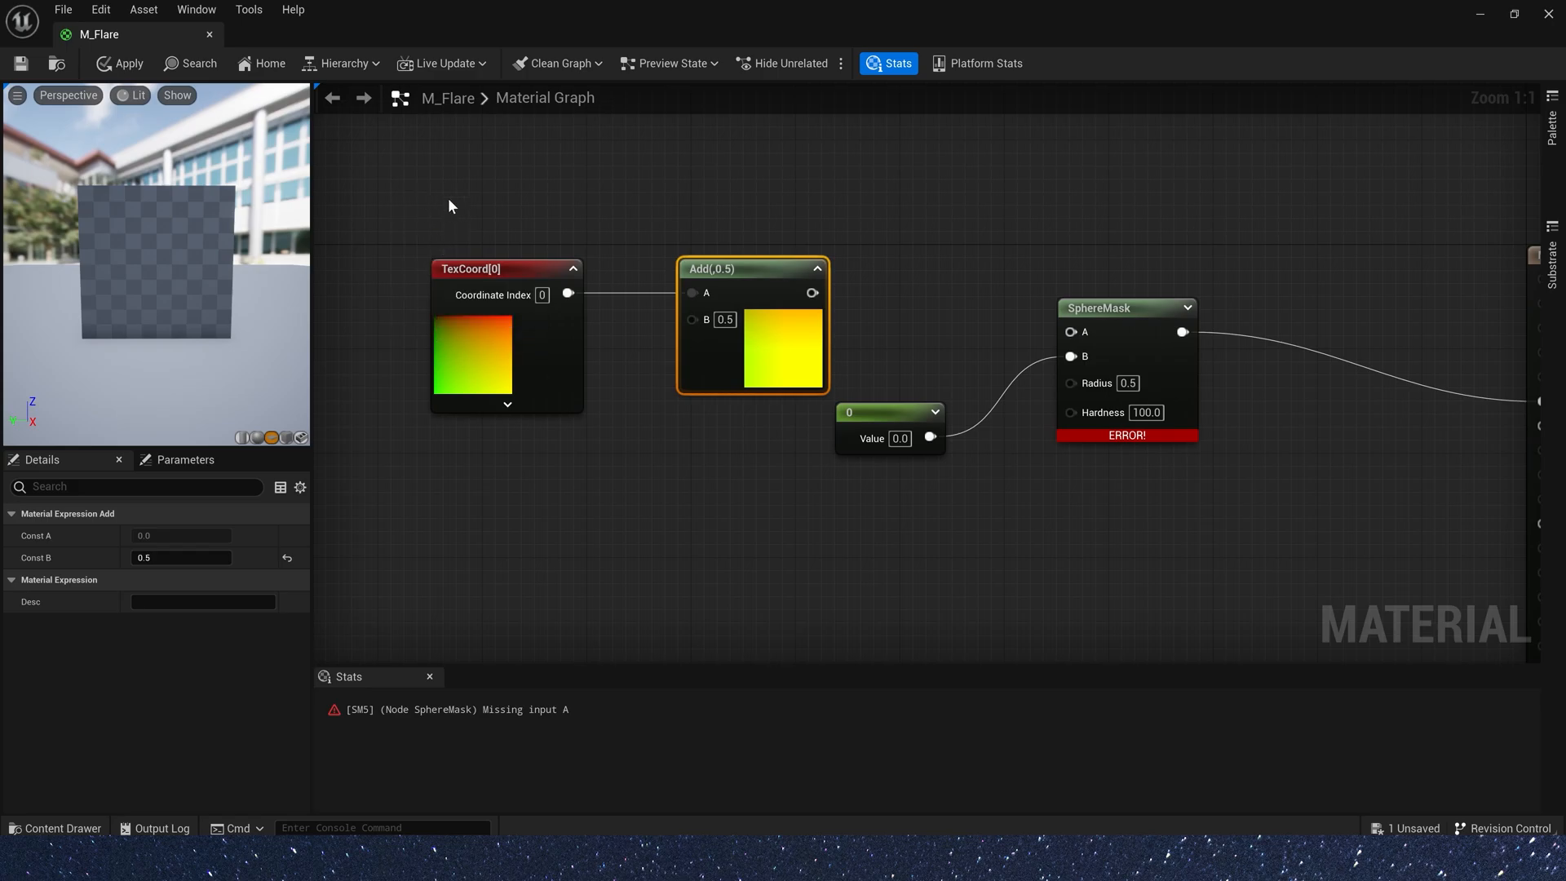
mouse_move(662, 382)
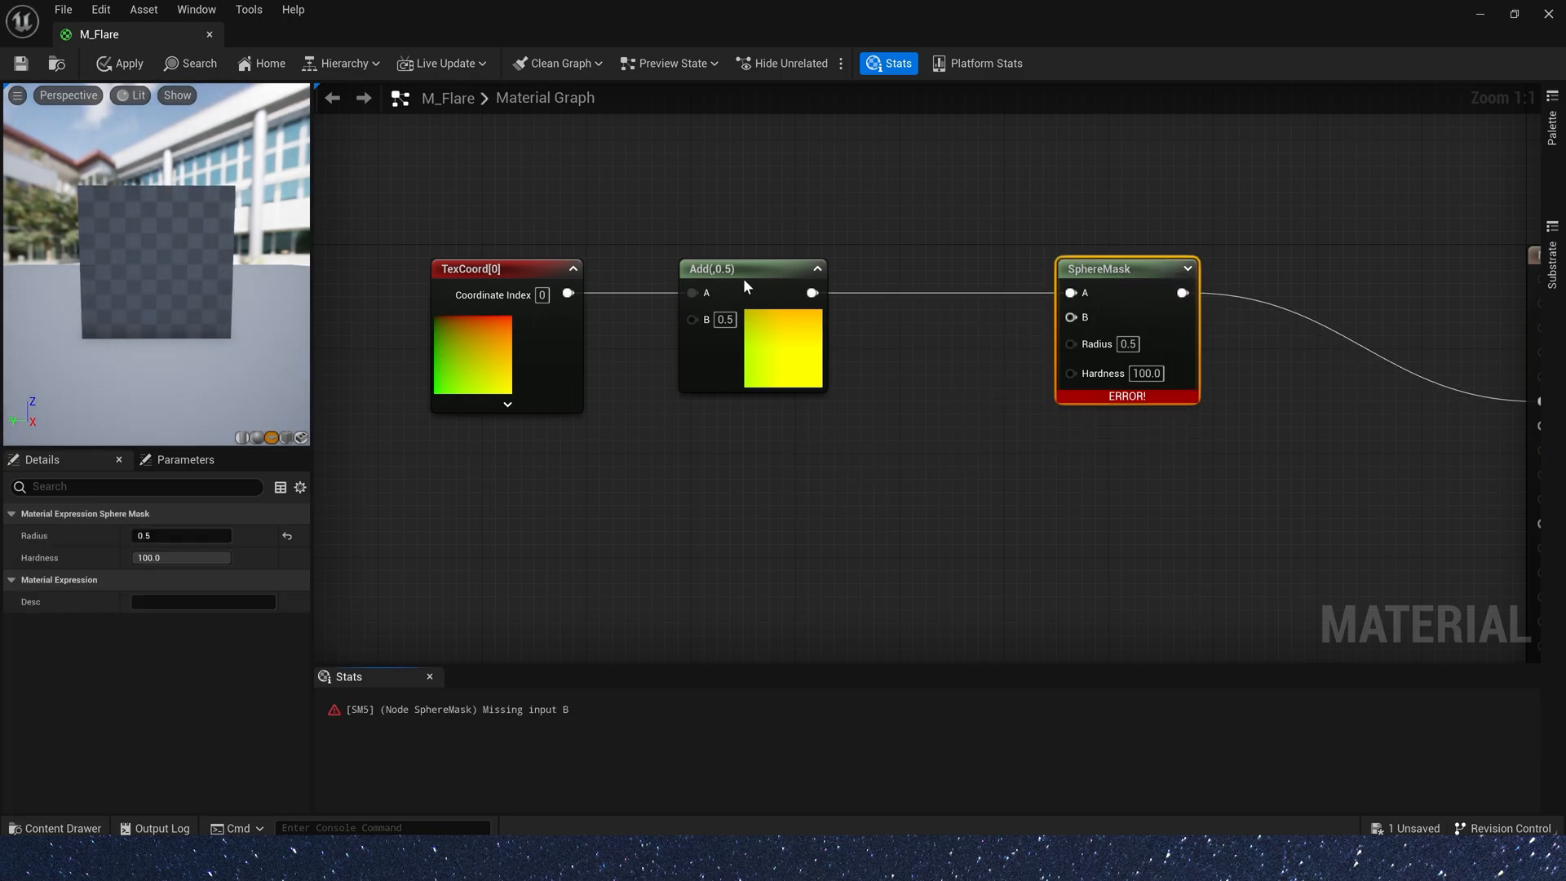
left_click_drag(812, 292, 846, 491)
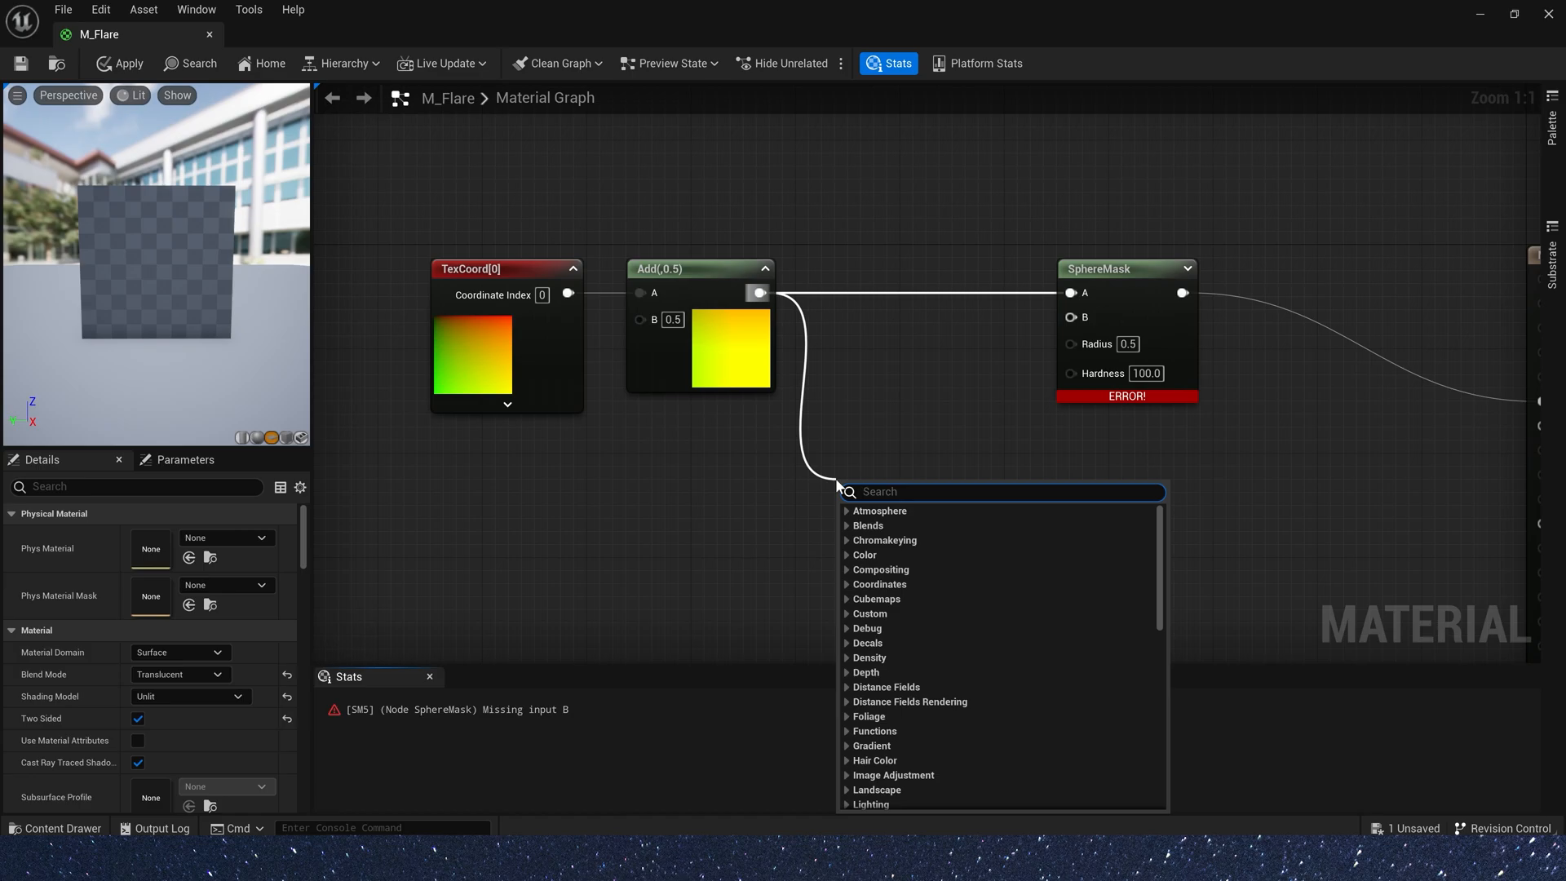
- Place a Ceil node fed from the Add node's offset coordinates
type("c")
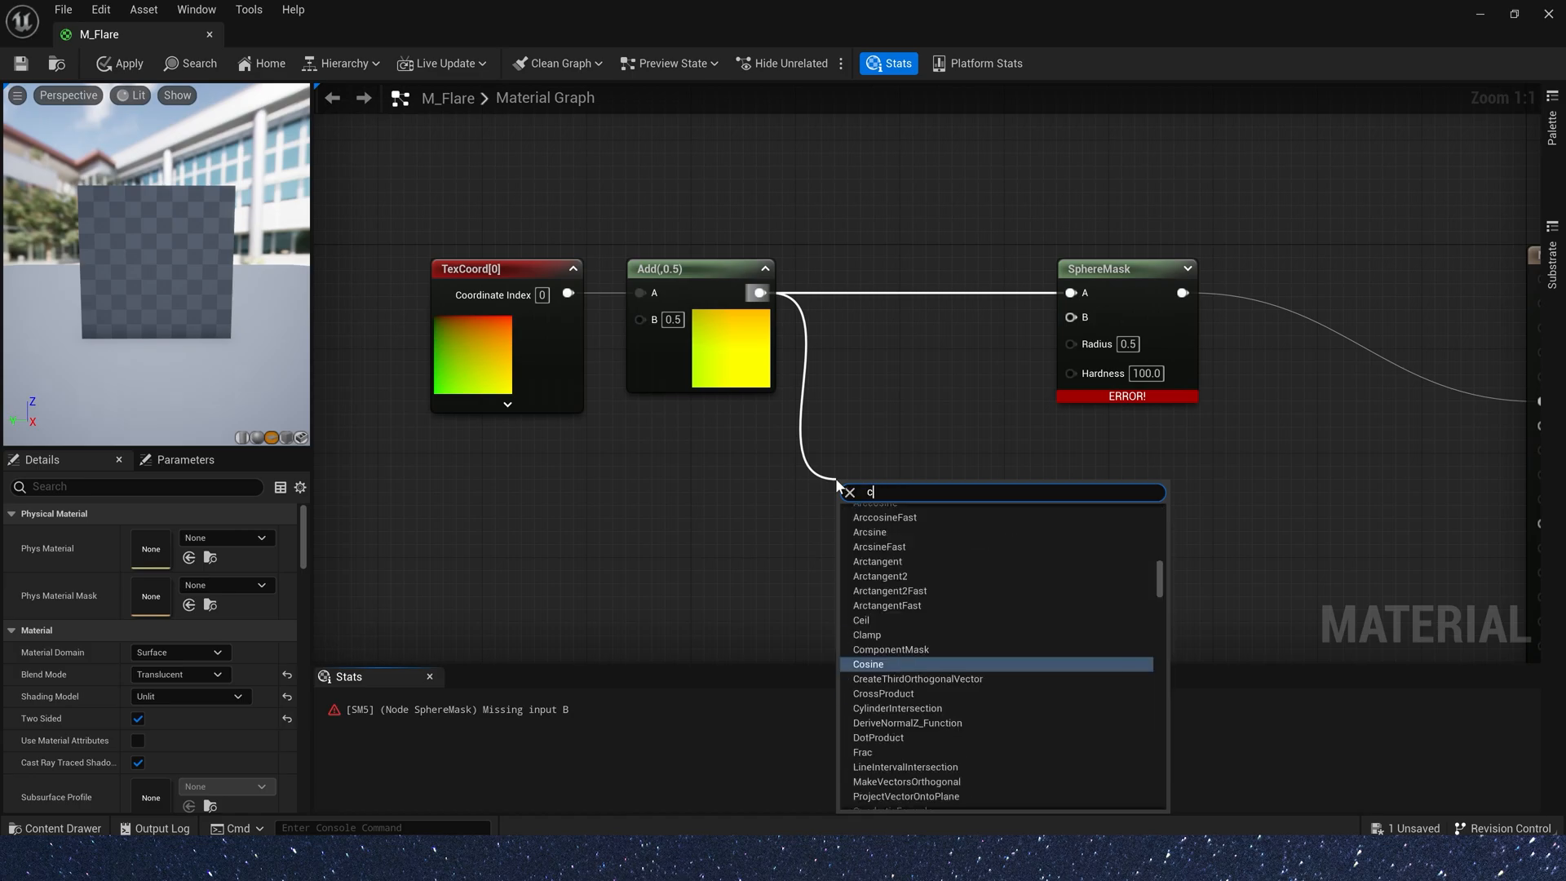
left_click(861, 620)
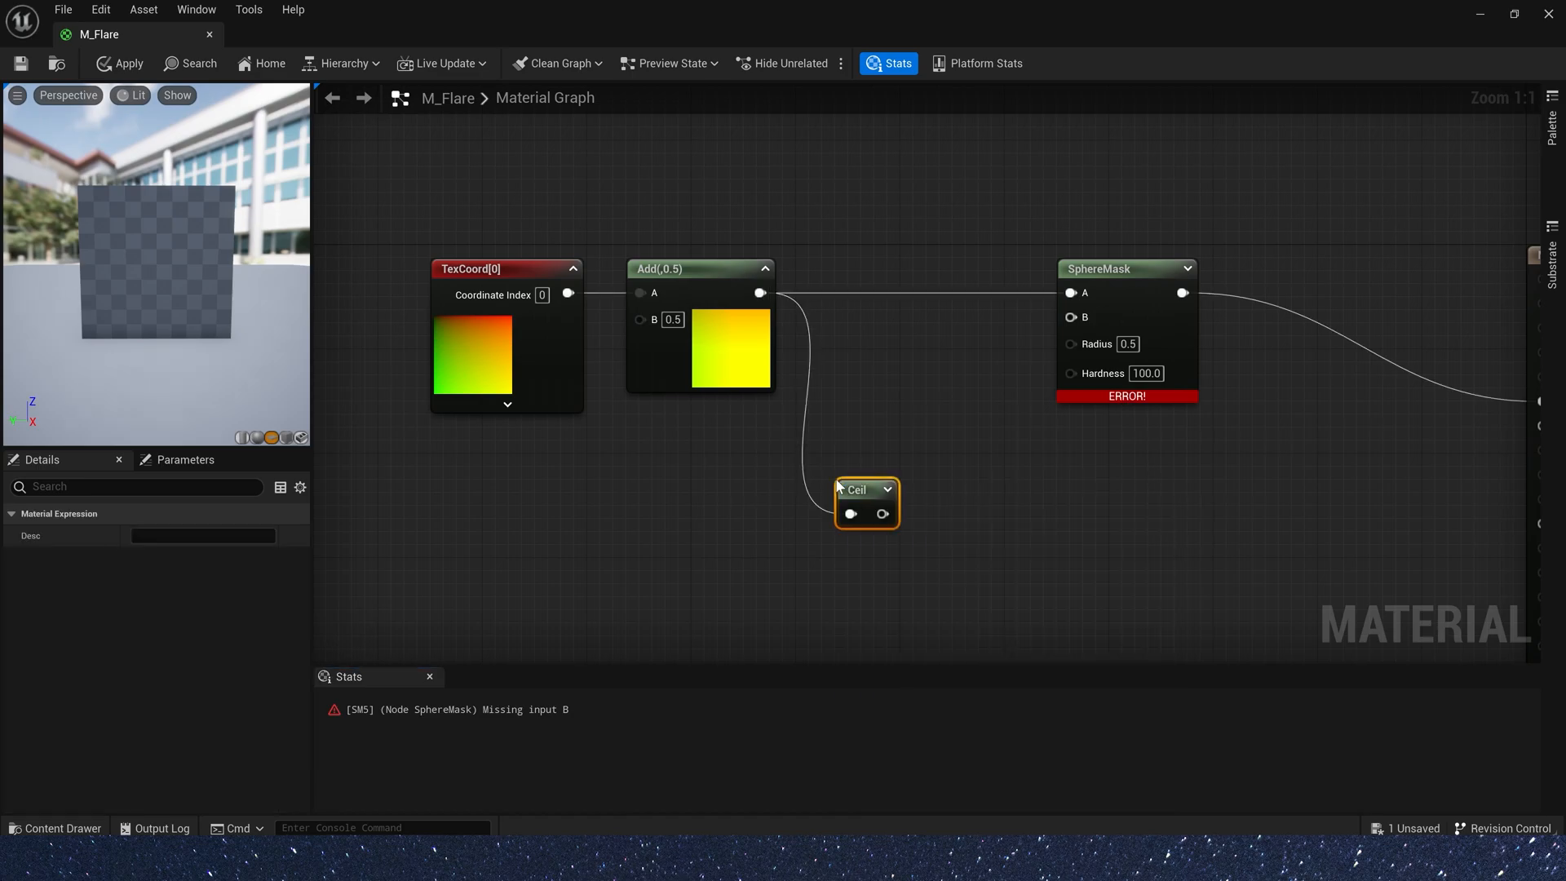
mouse_move(884, 490)
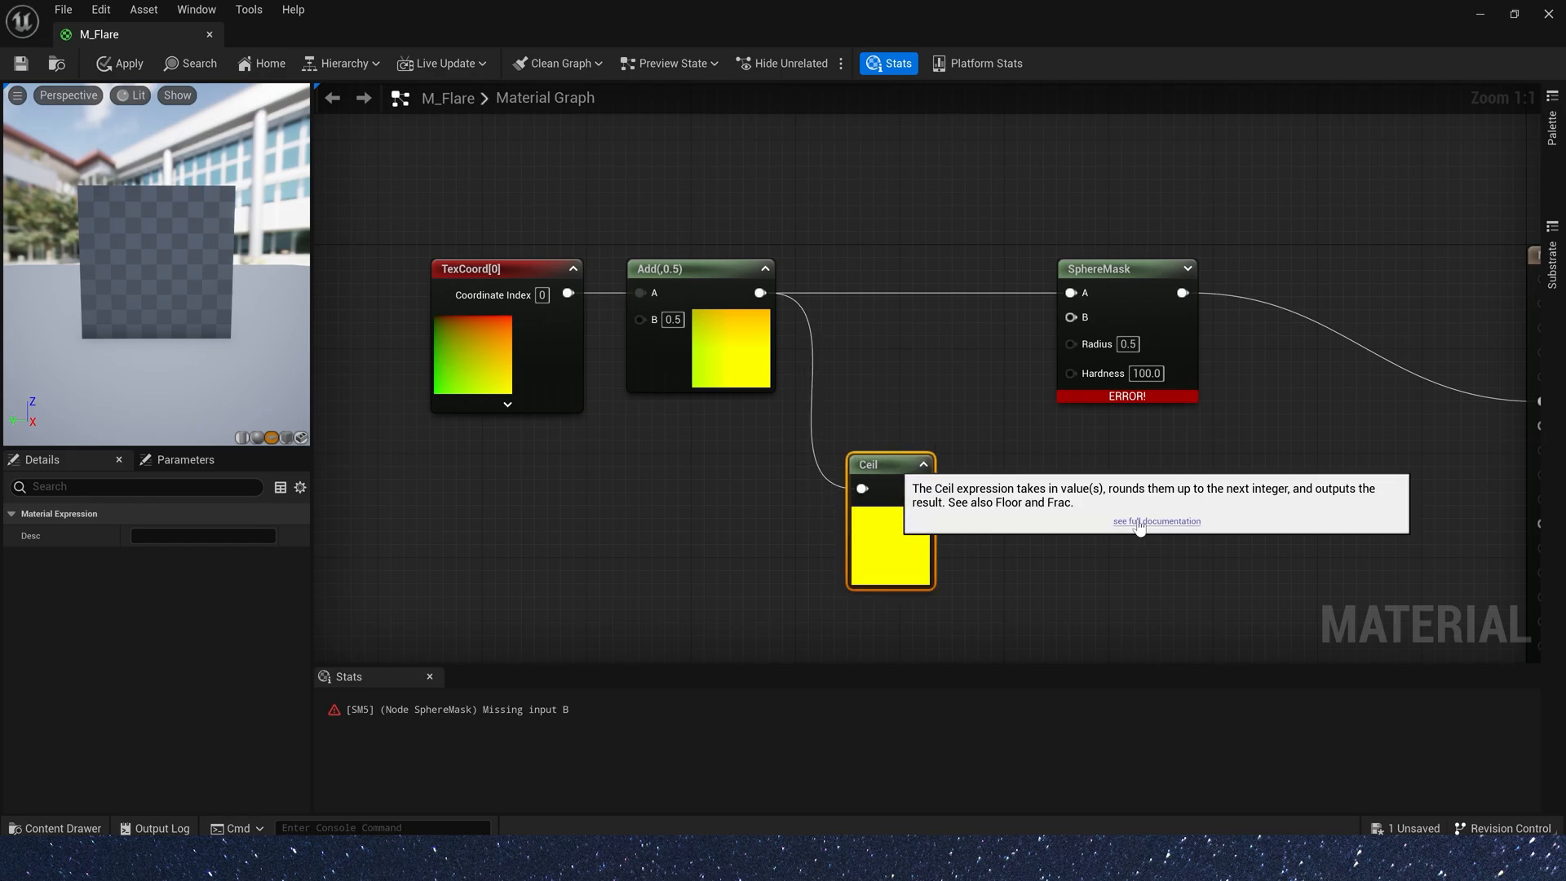
mouse_move(662, 204)
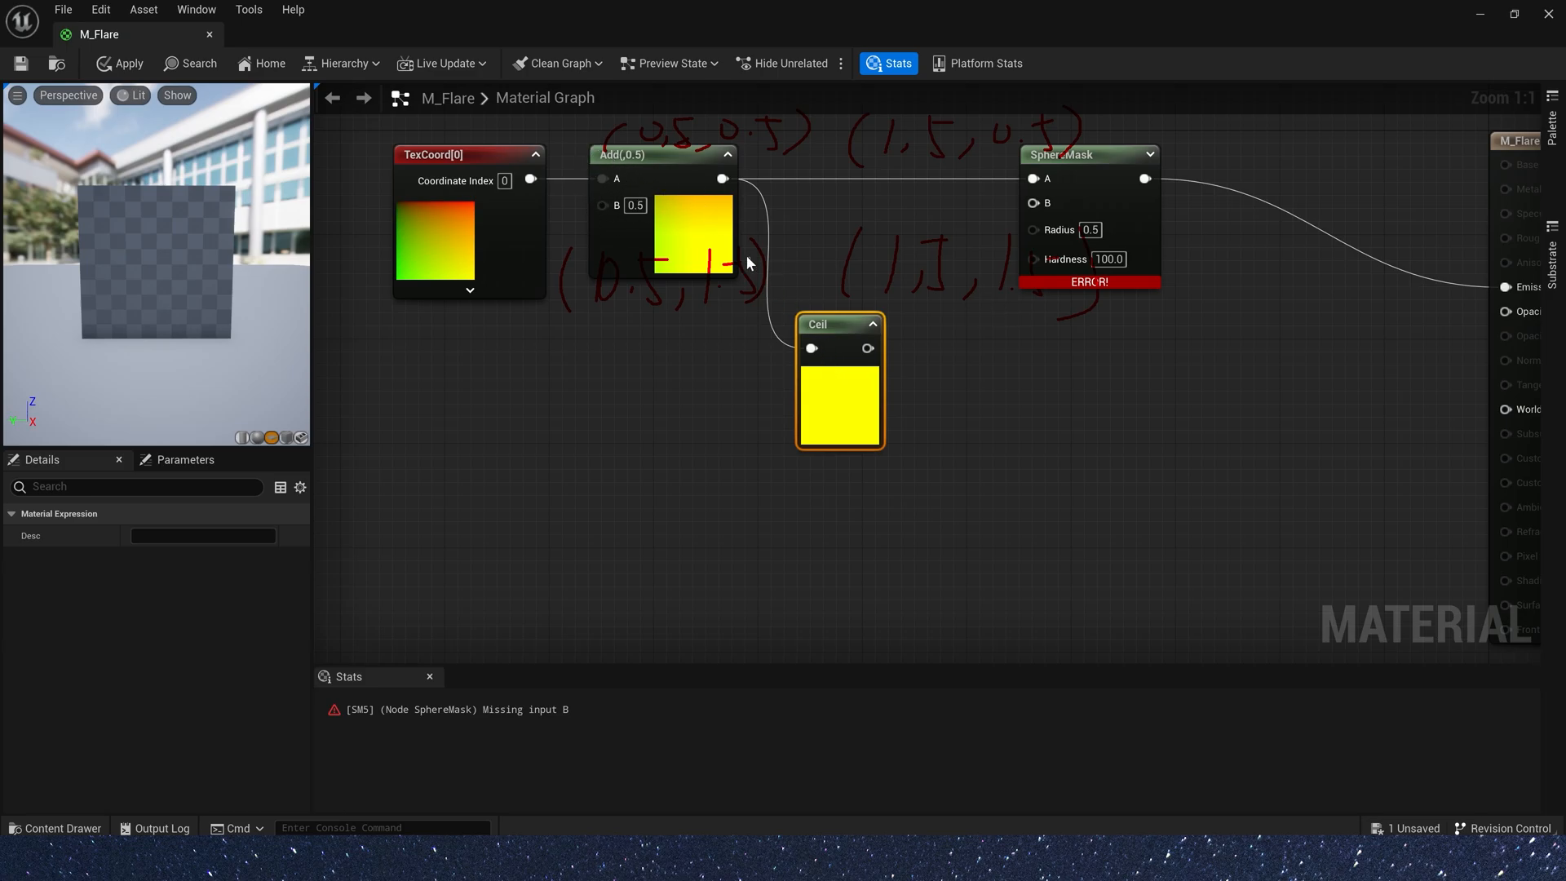
mouse_move(724, 380)
type("s")
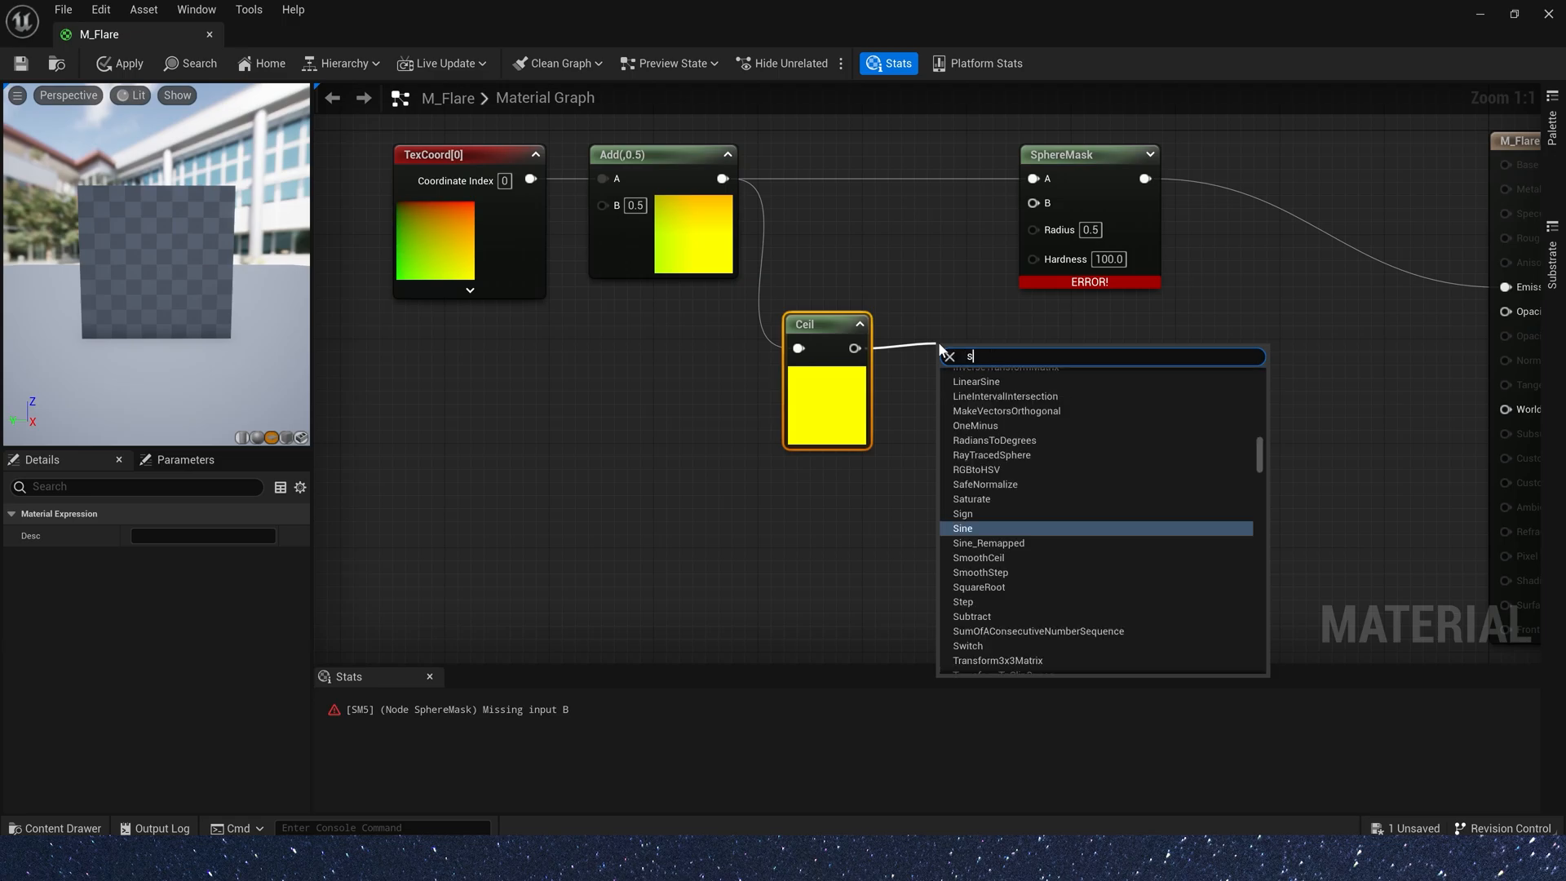
- Add a Subtract node after the Ceil result for the 0.5 offset
left_click(972, 617)
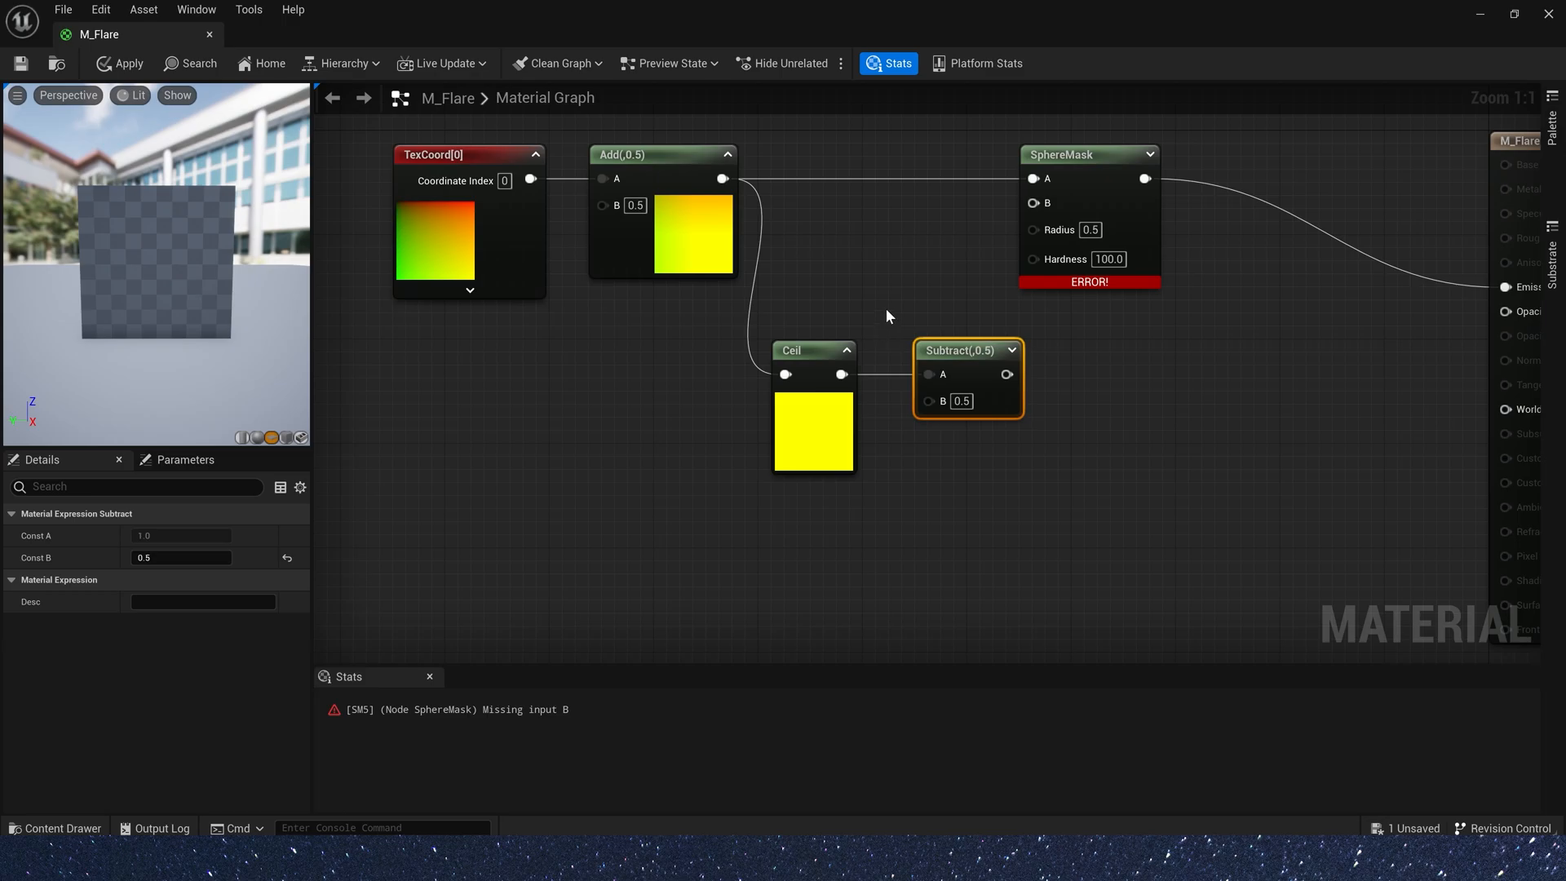
mouse_move(896, 295)
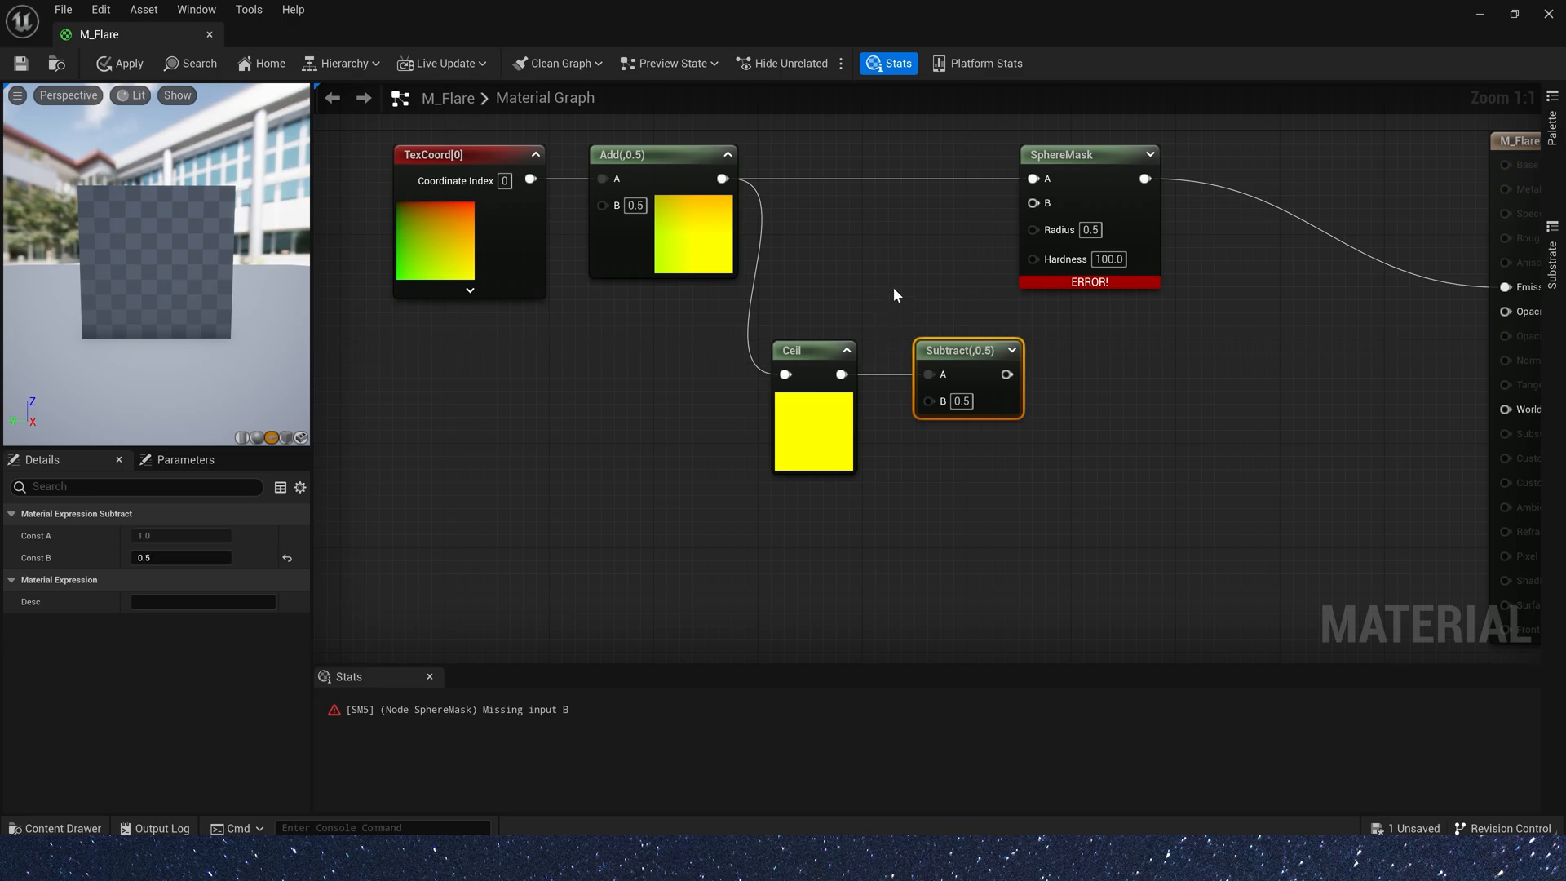
mouse_move(1003, 437)
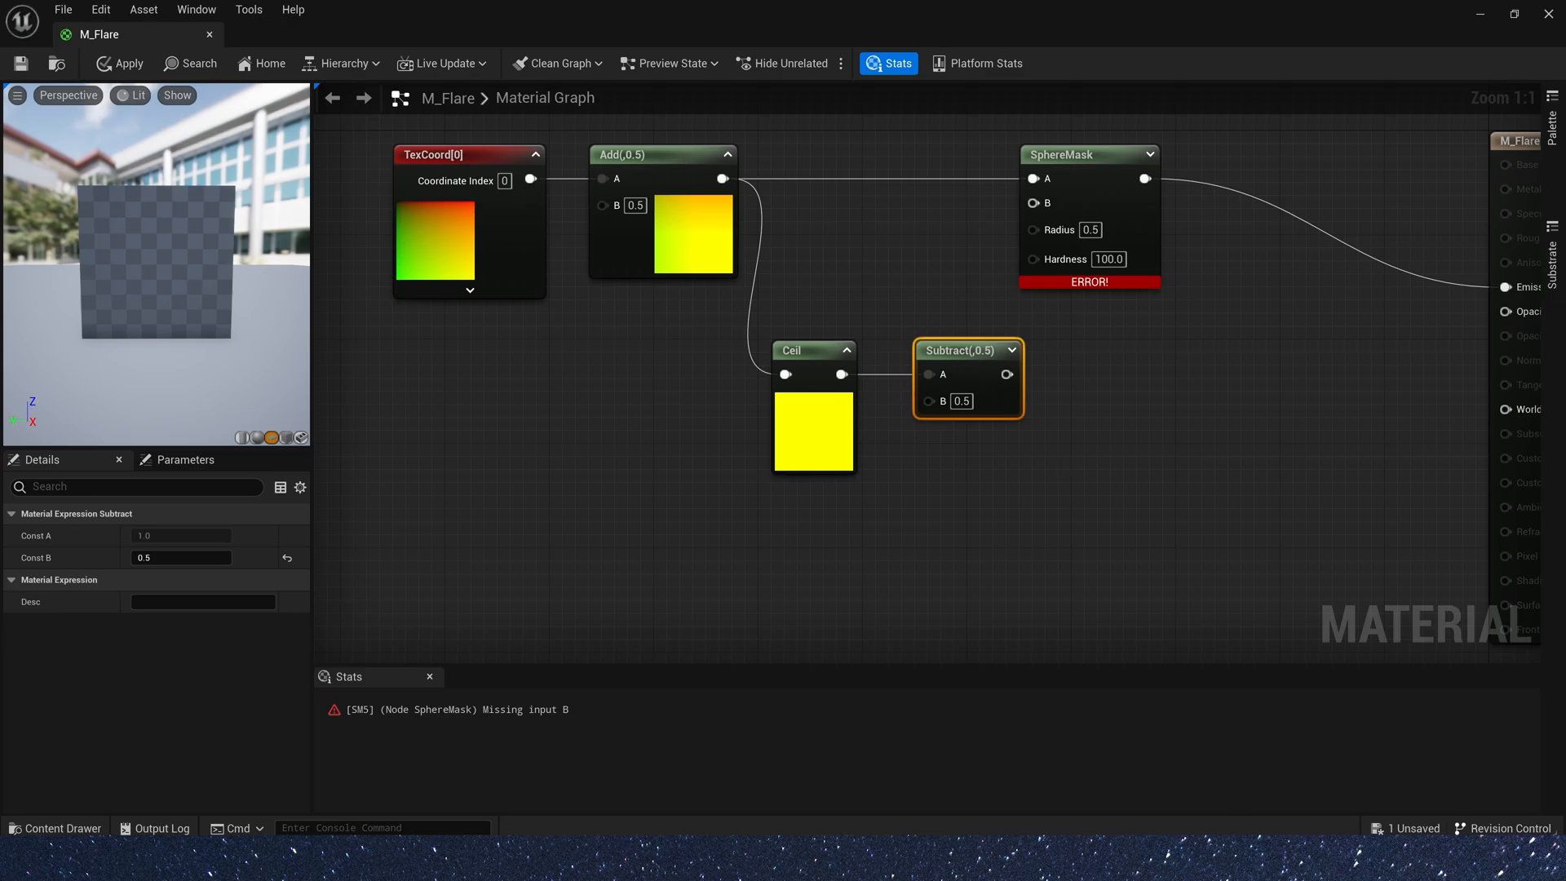
mouse_move(1152, 321)
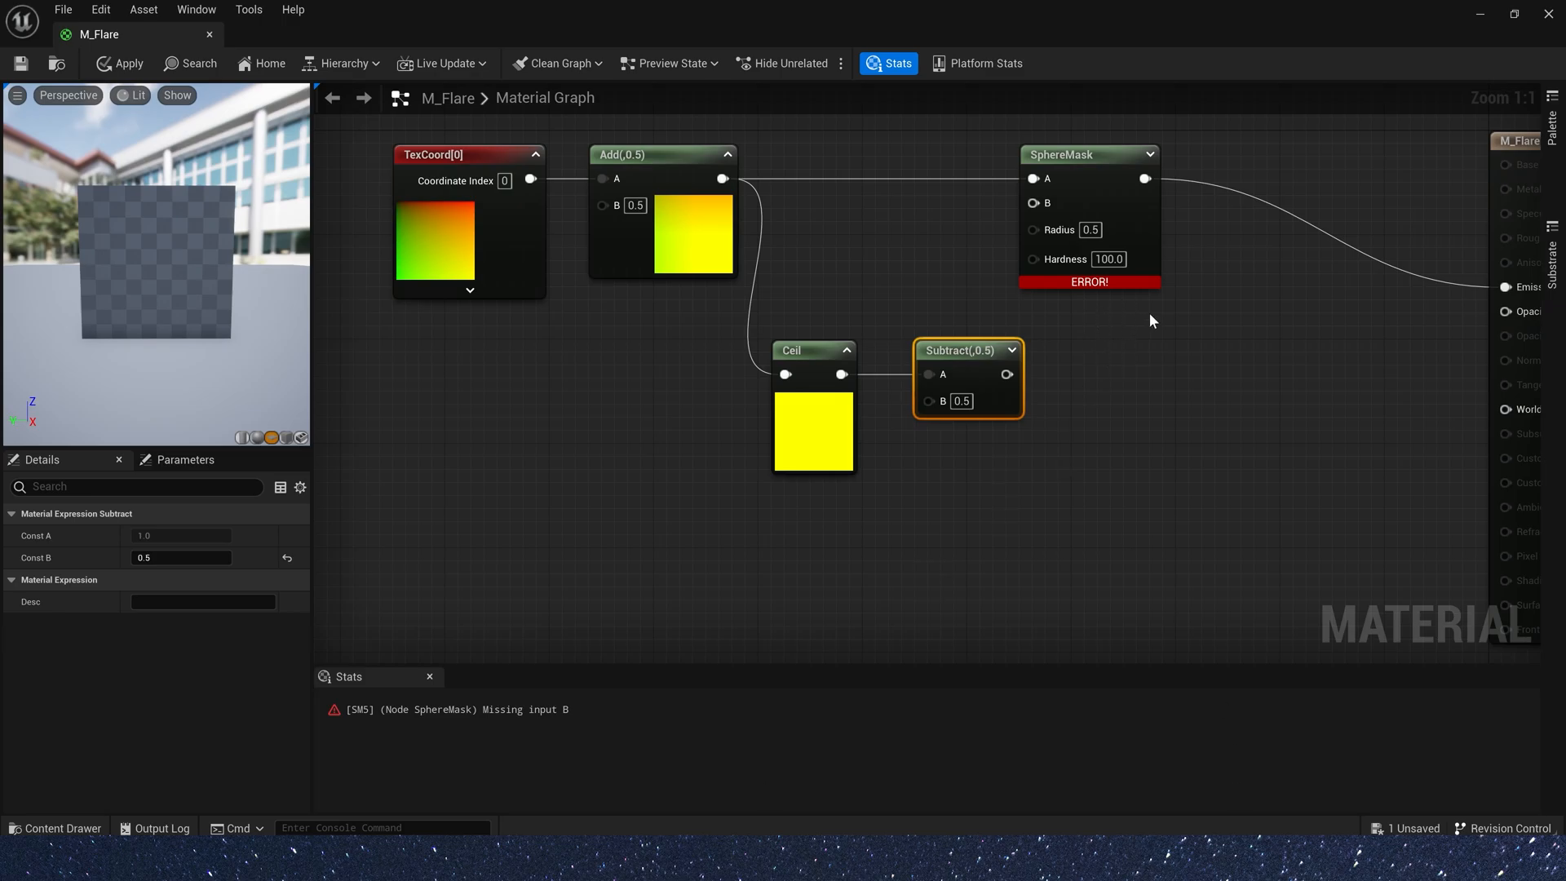
mouse_move(892, 456)
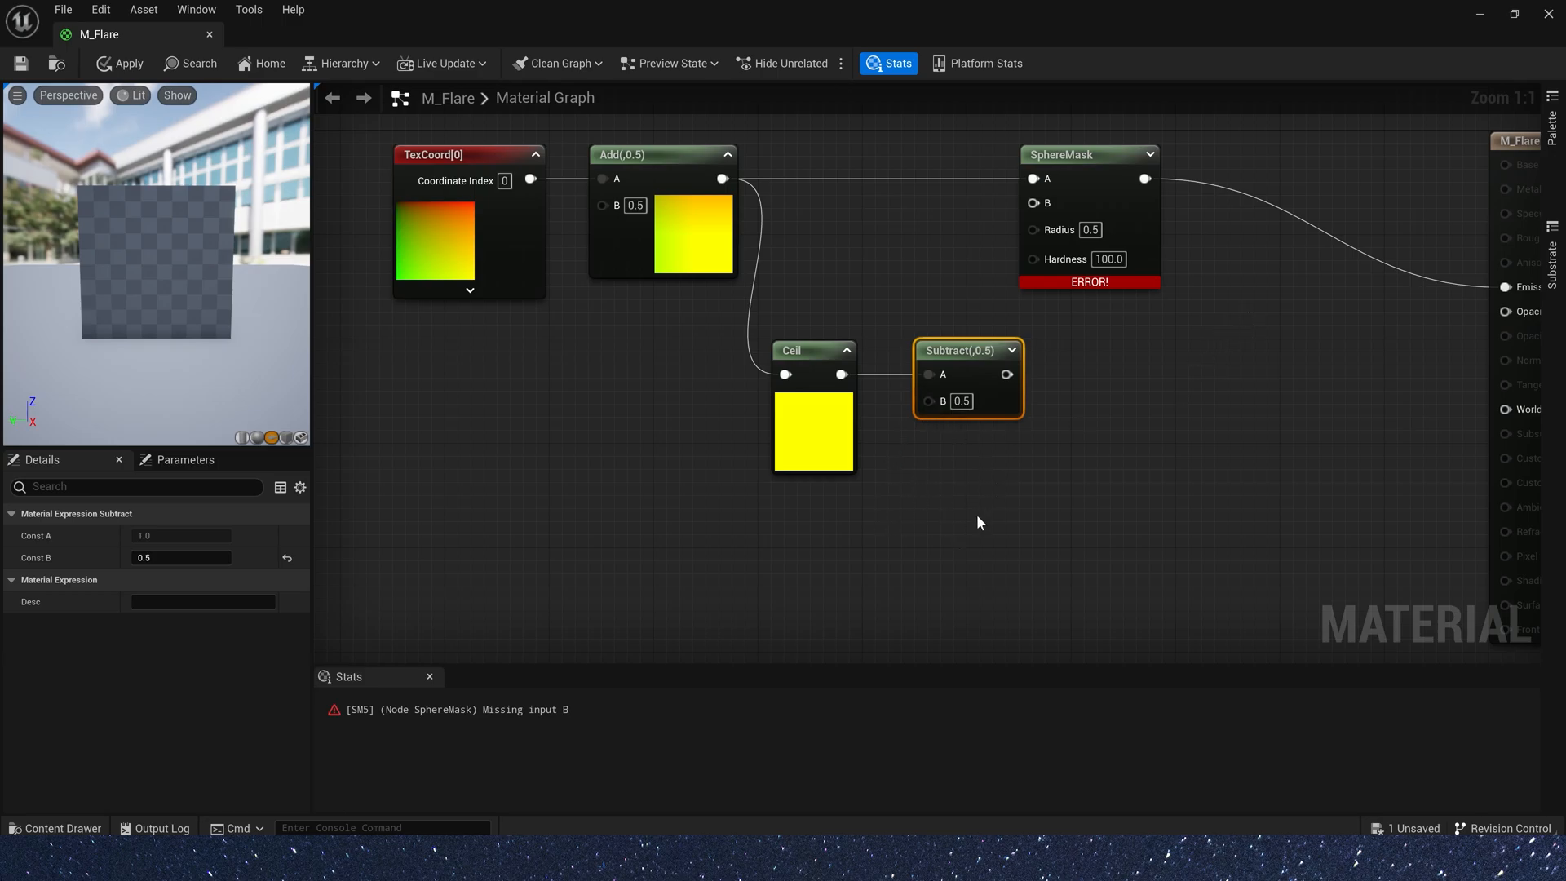
mouse_move(1196, 478)
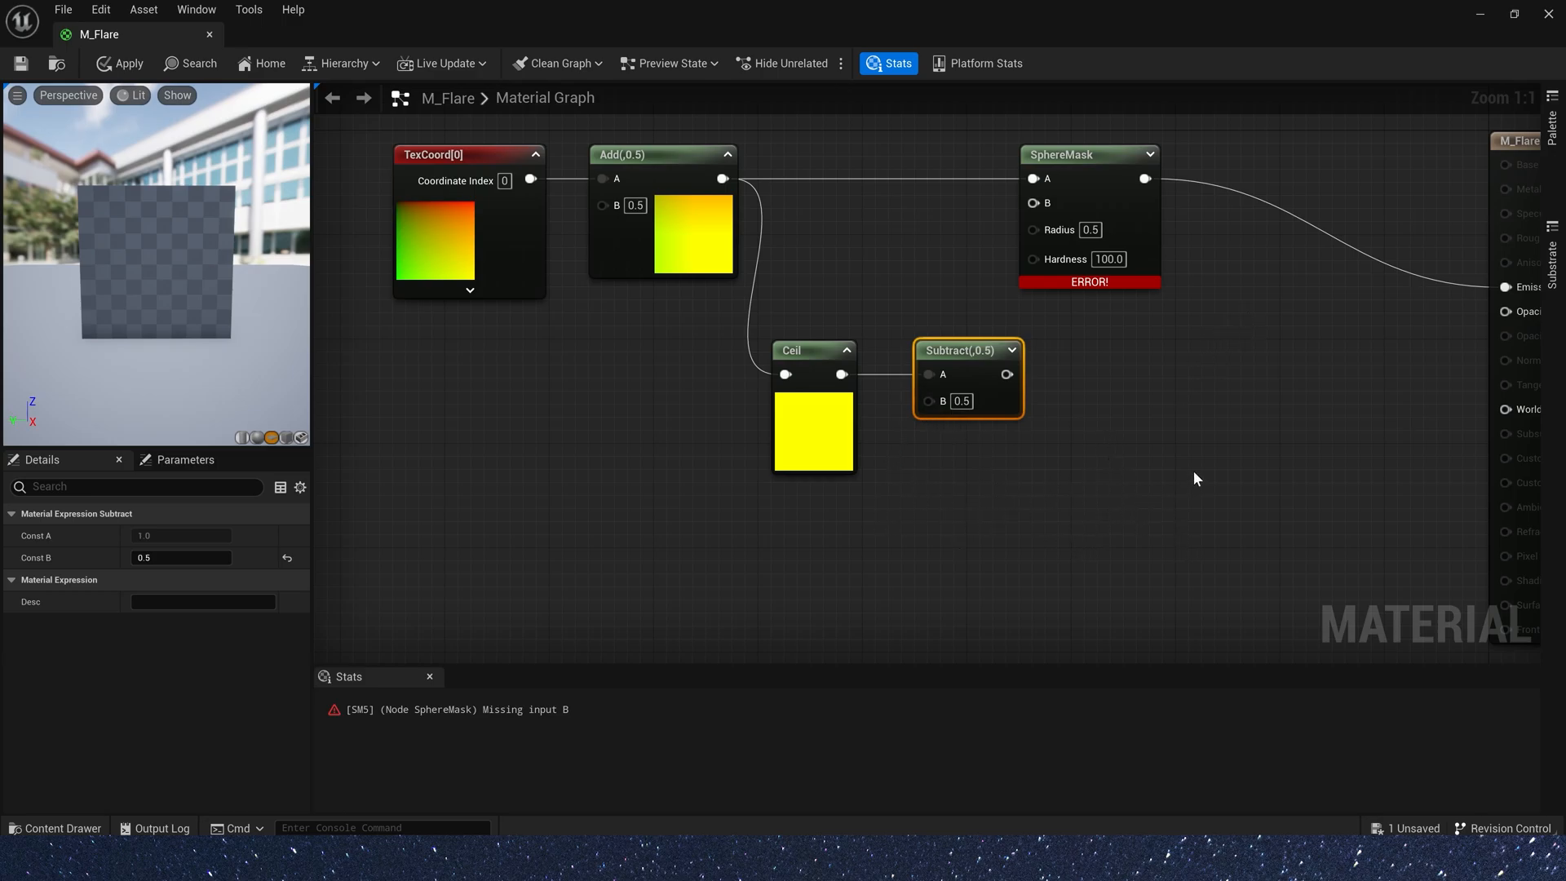
mouse_move(1087, 377)
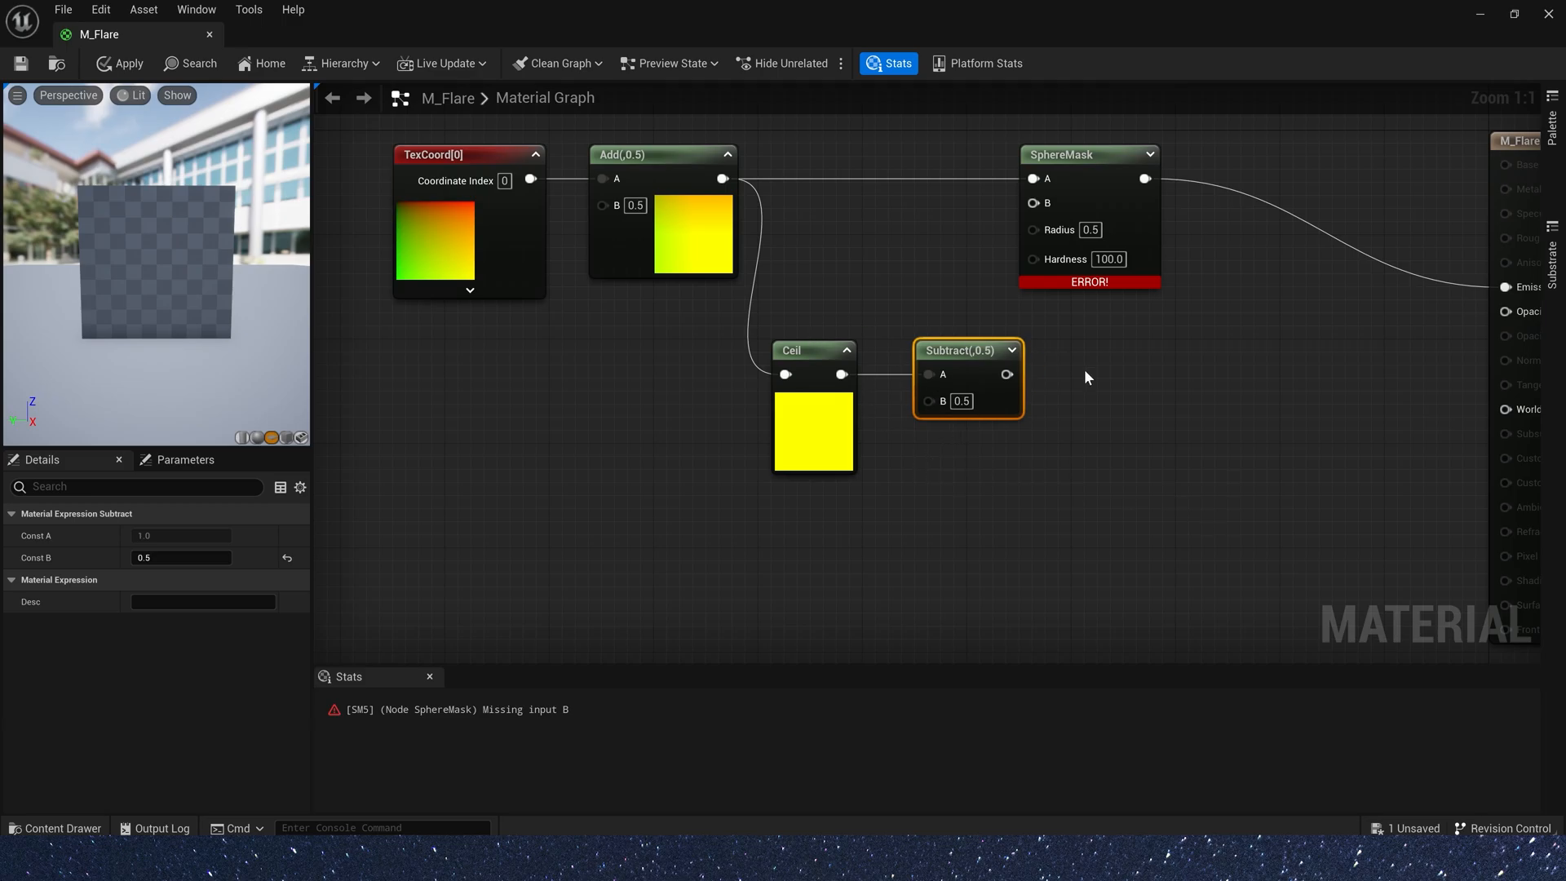
mouse_move(664, 203)
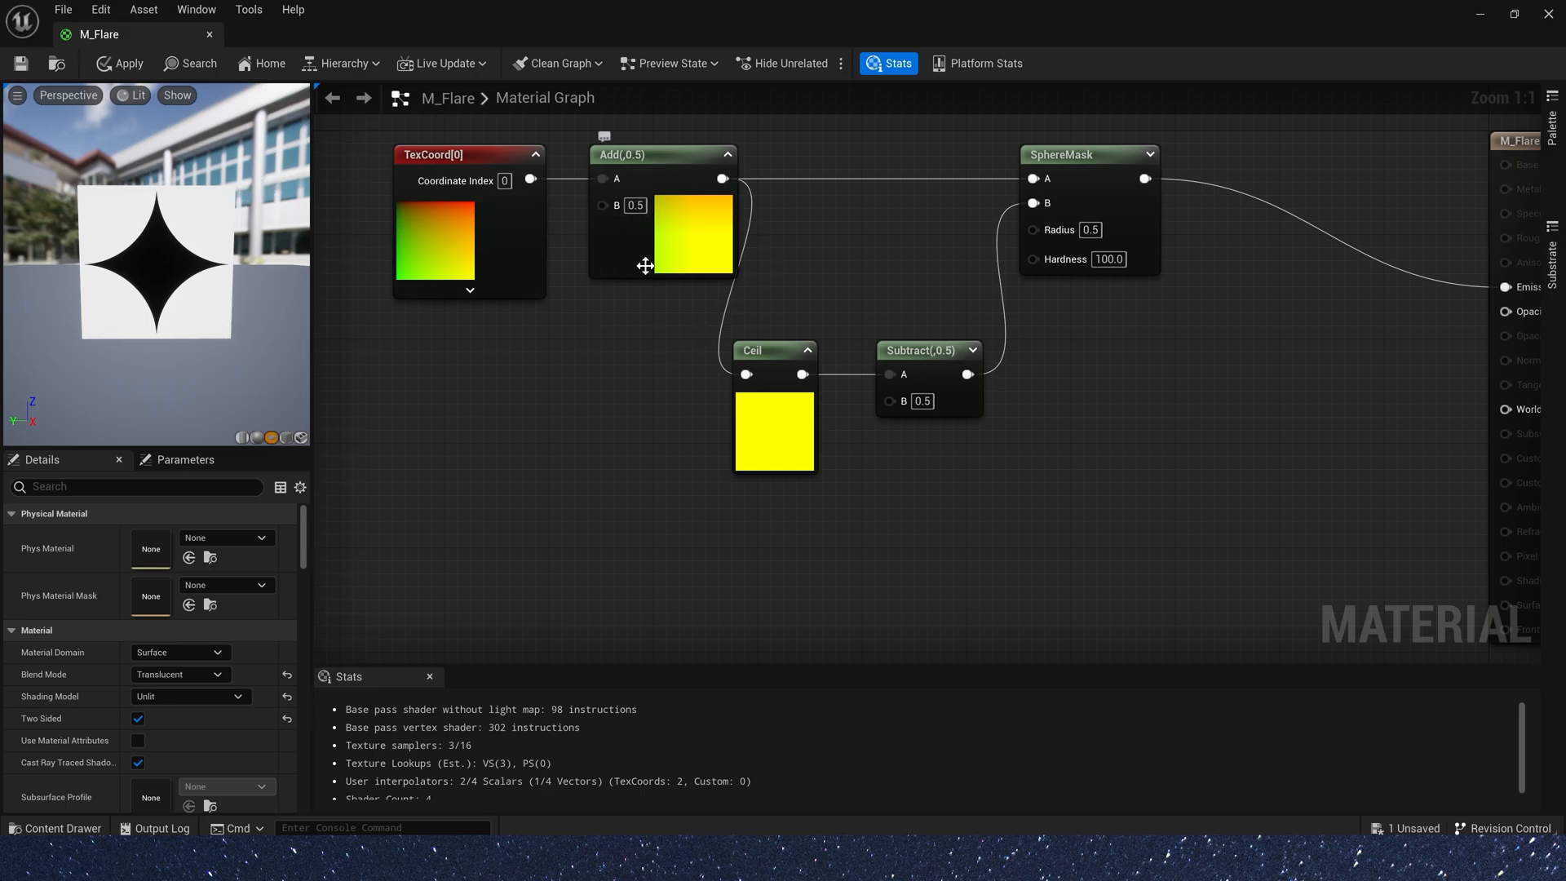
mouse_move(1484, 15)
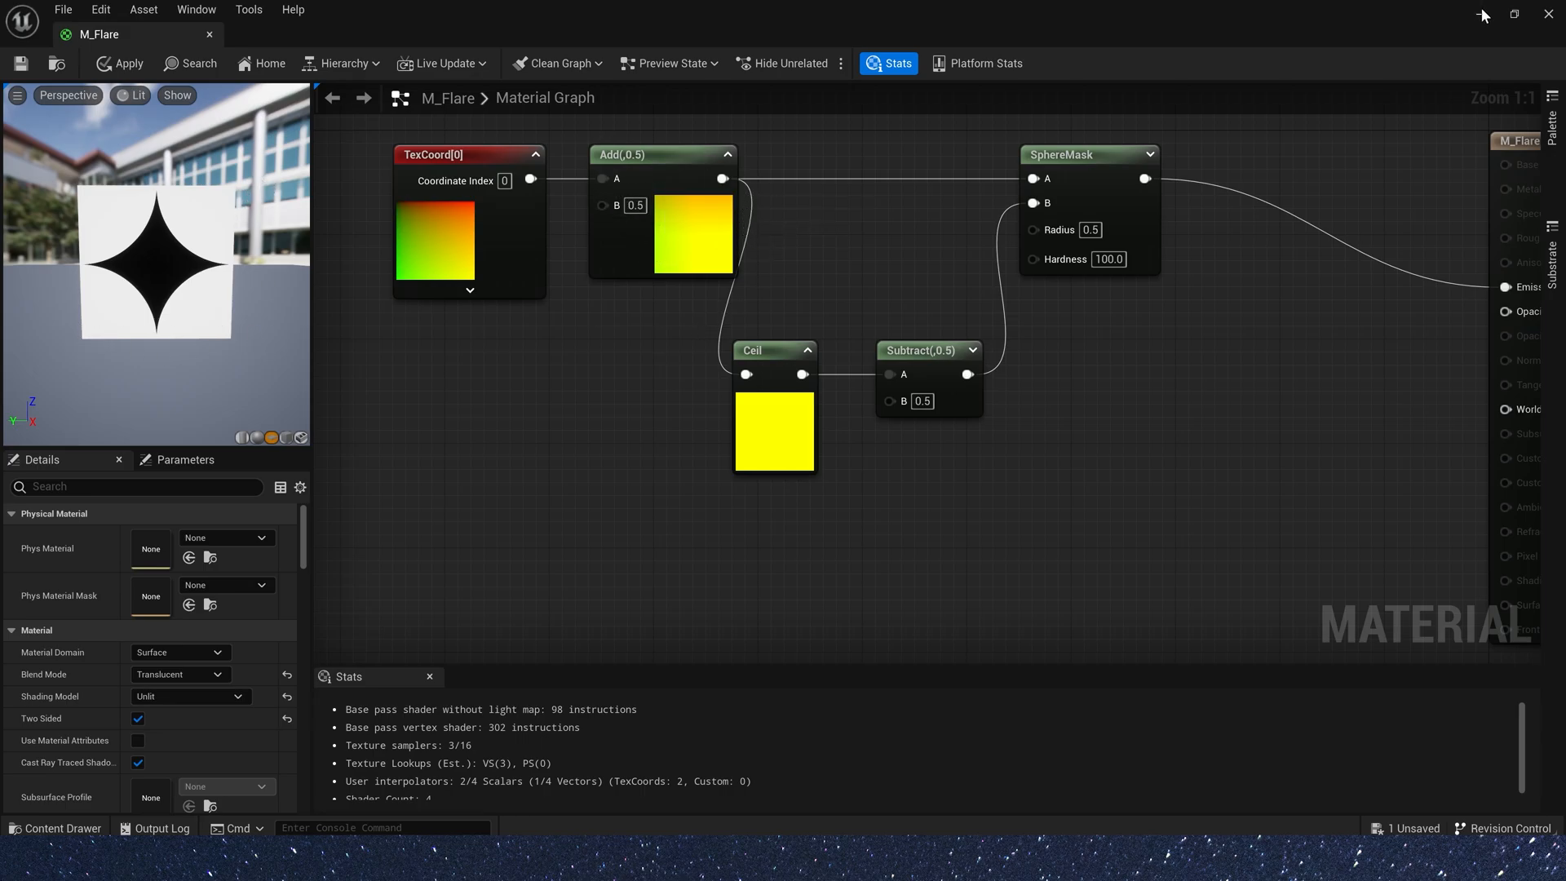
mouse_move(1231, 231)
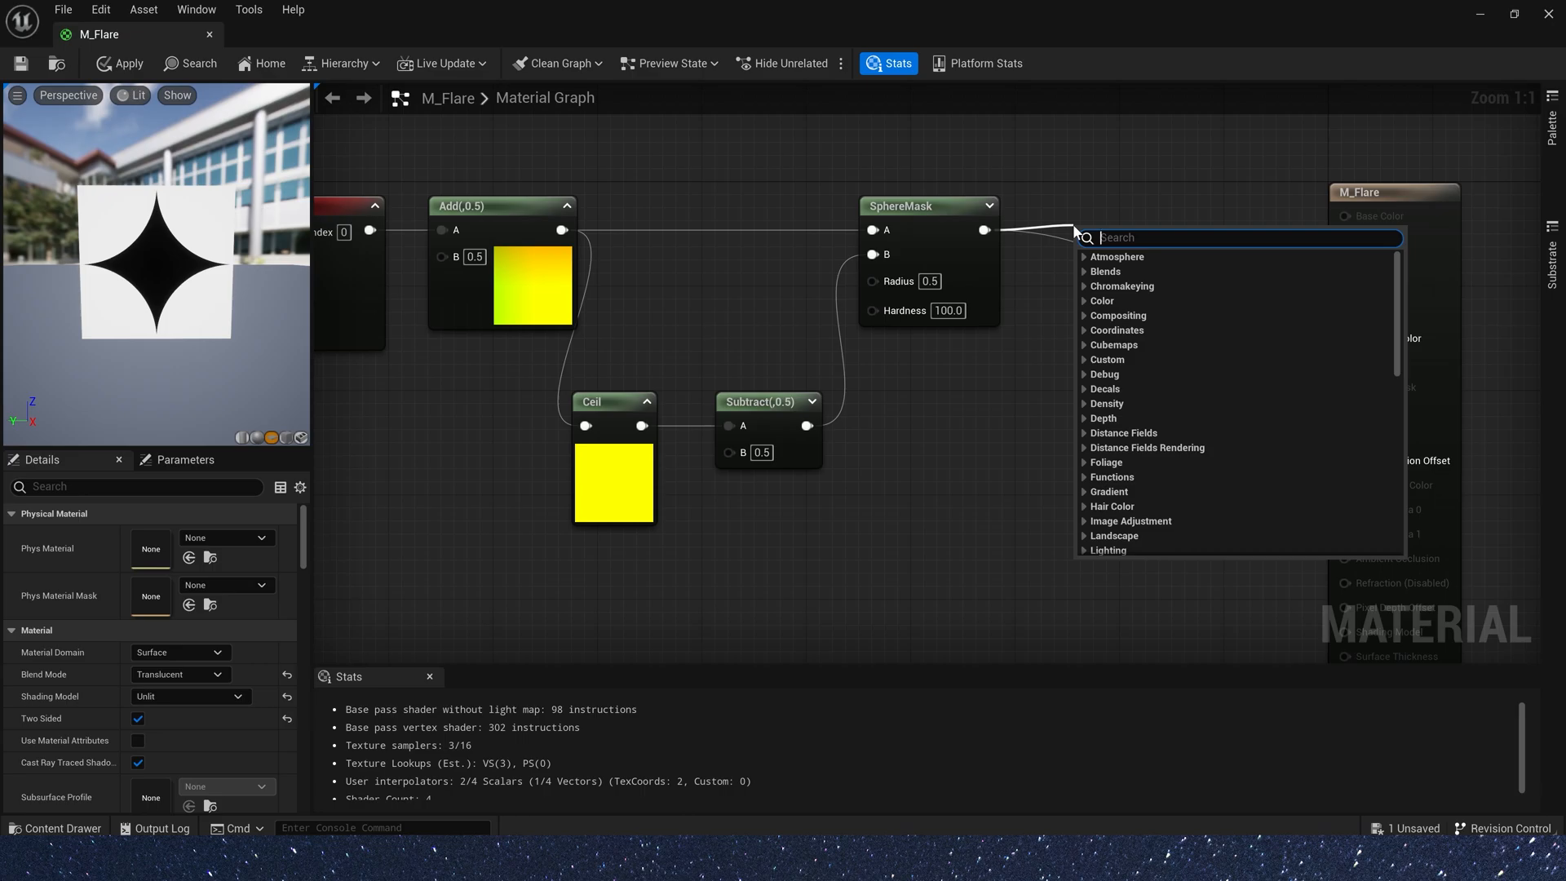
- Add a OneMinus node after SphereMask to invert the star mask for opacity
type("1-")
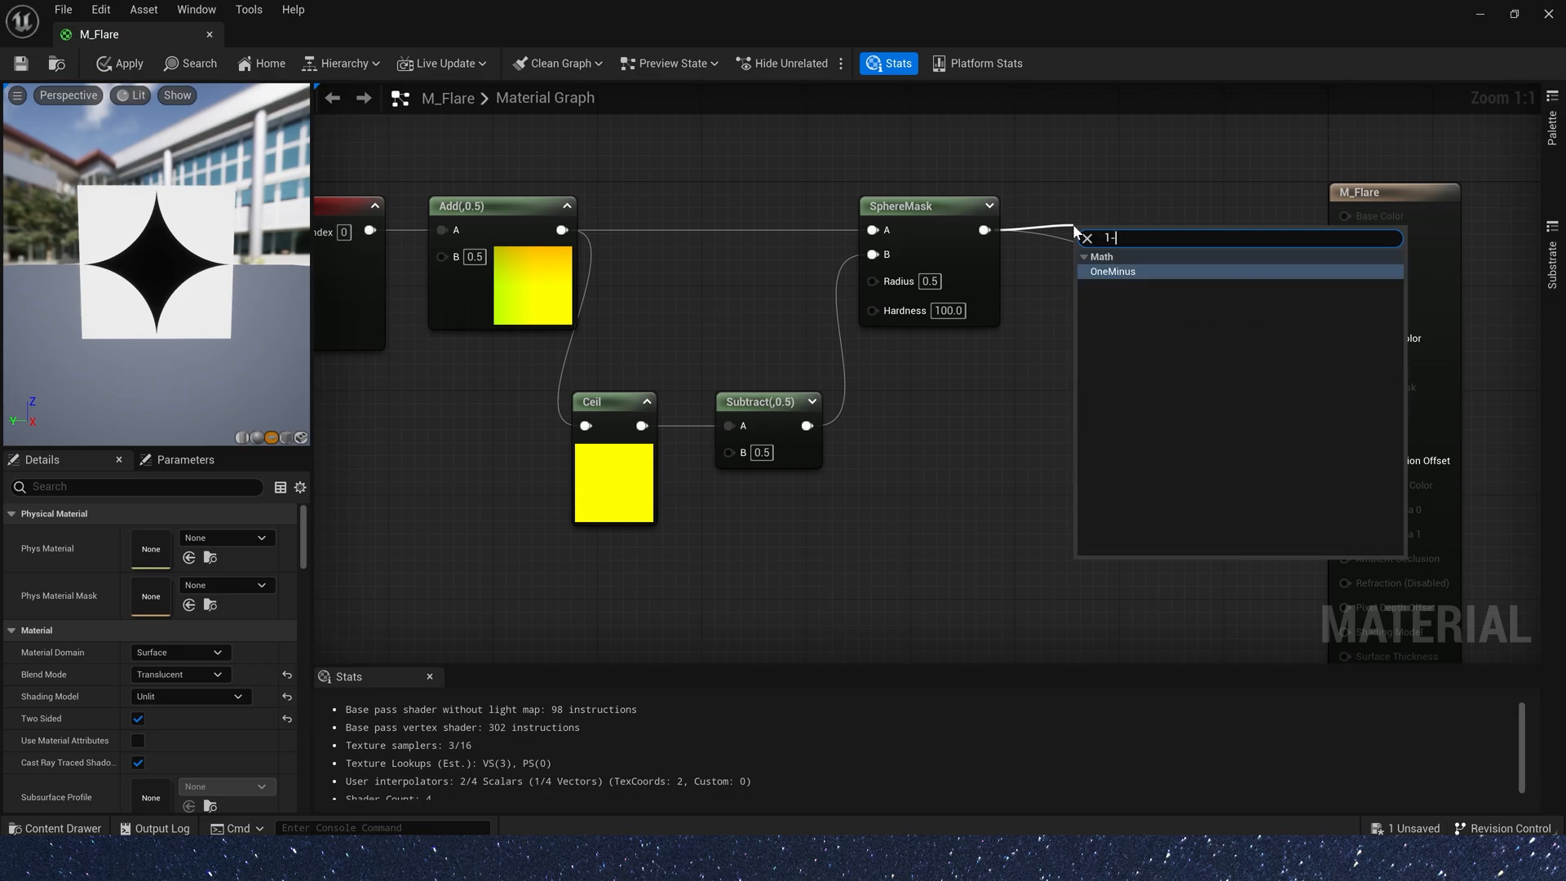
left_click(1113, 270)
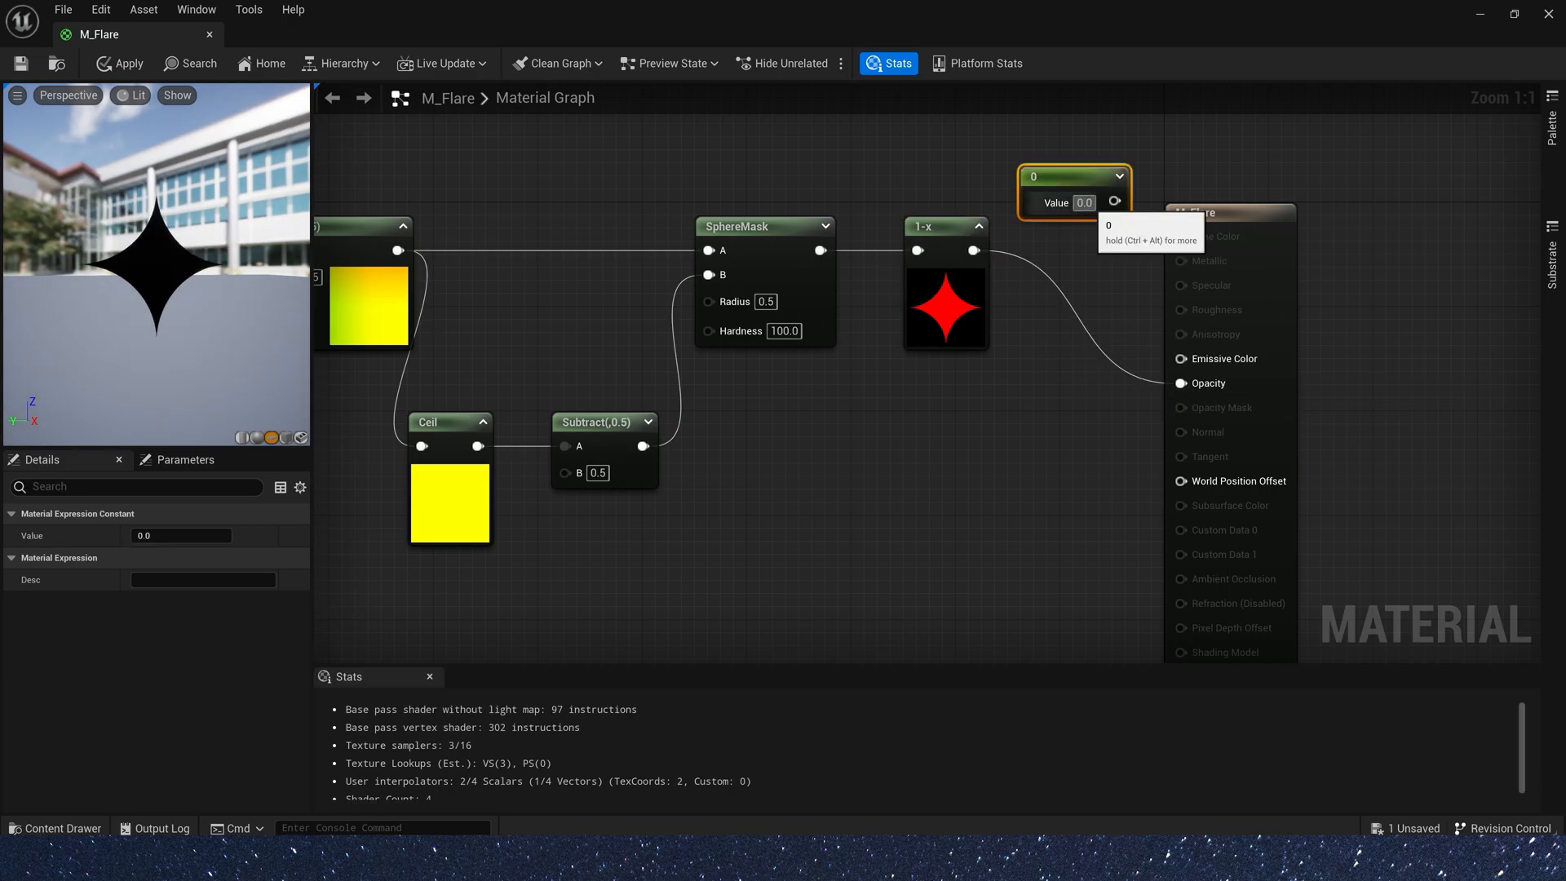
mouse_move(154, 512)
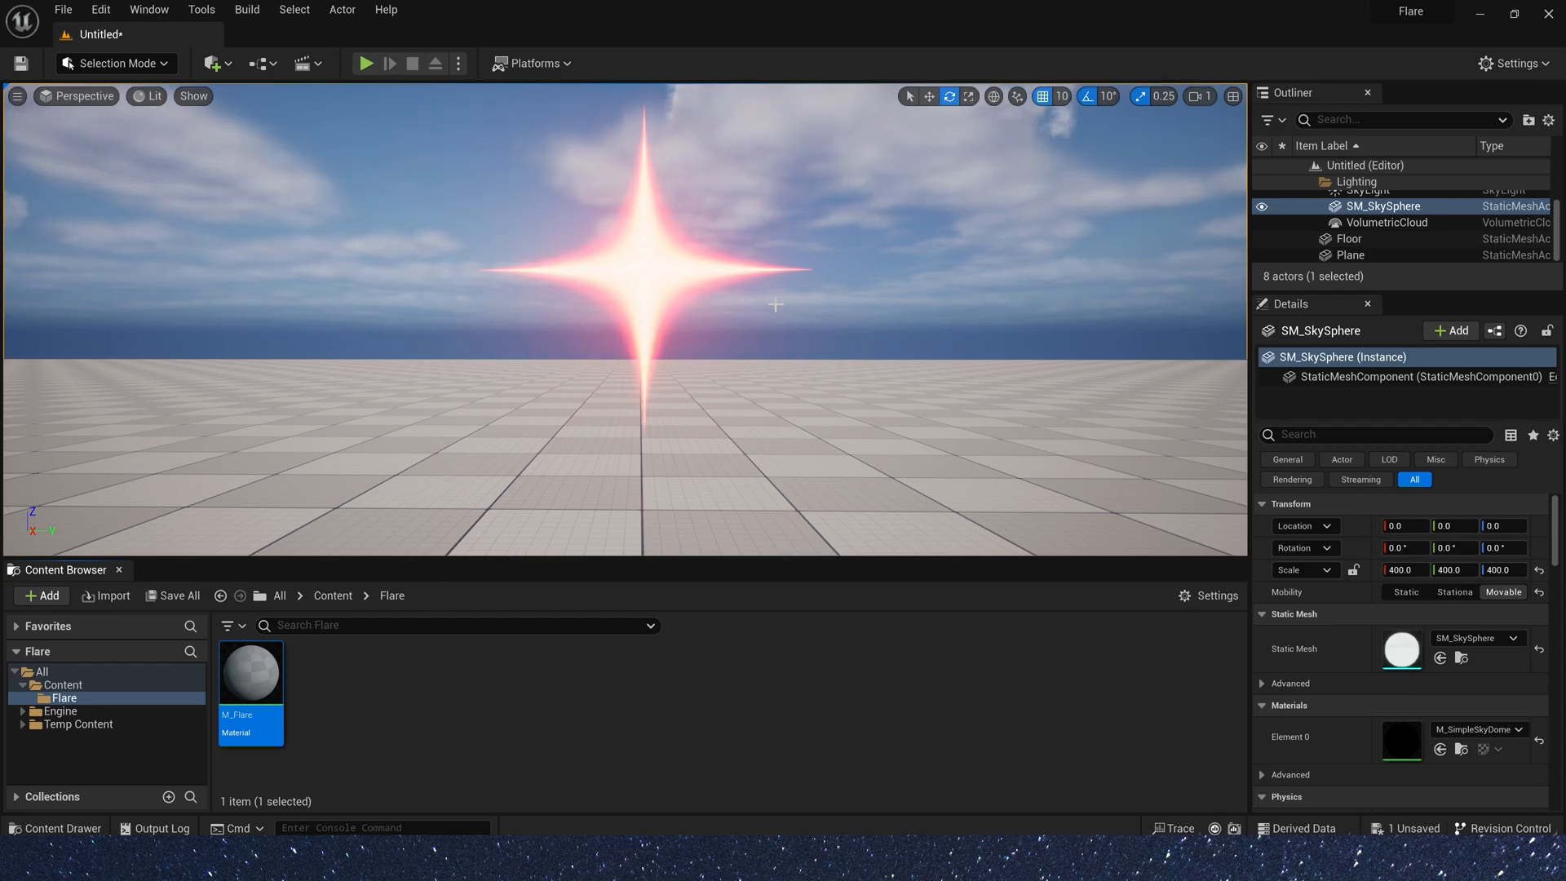
- Open M_Flare_2 and subtract 0.5 from its texture coordinates with a Subtract node
double_click(251, 670)
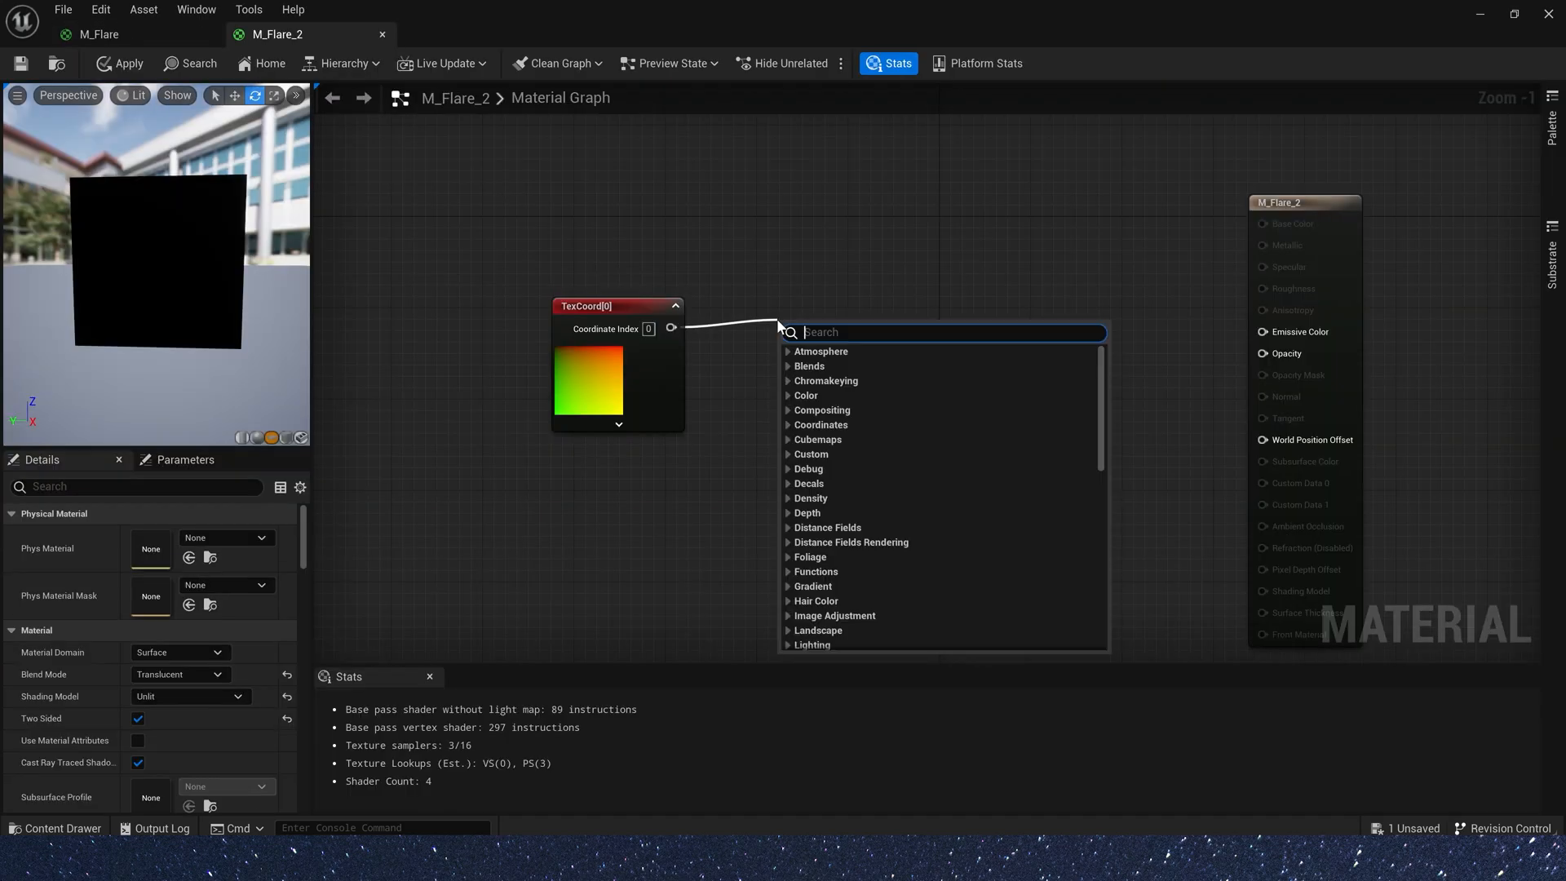
left_click(819, 331)
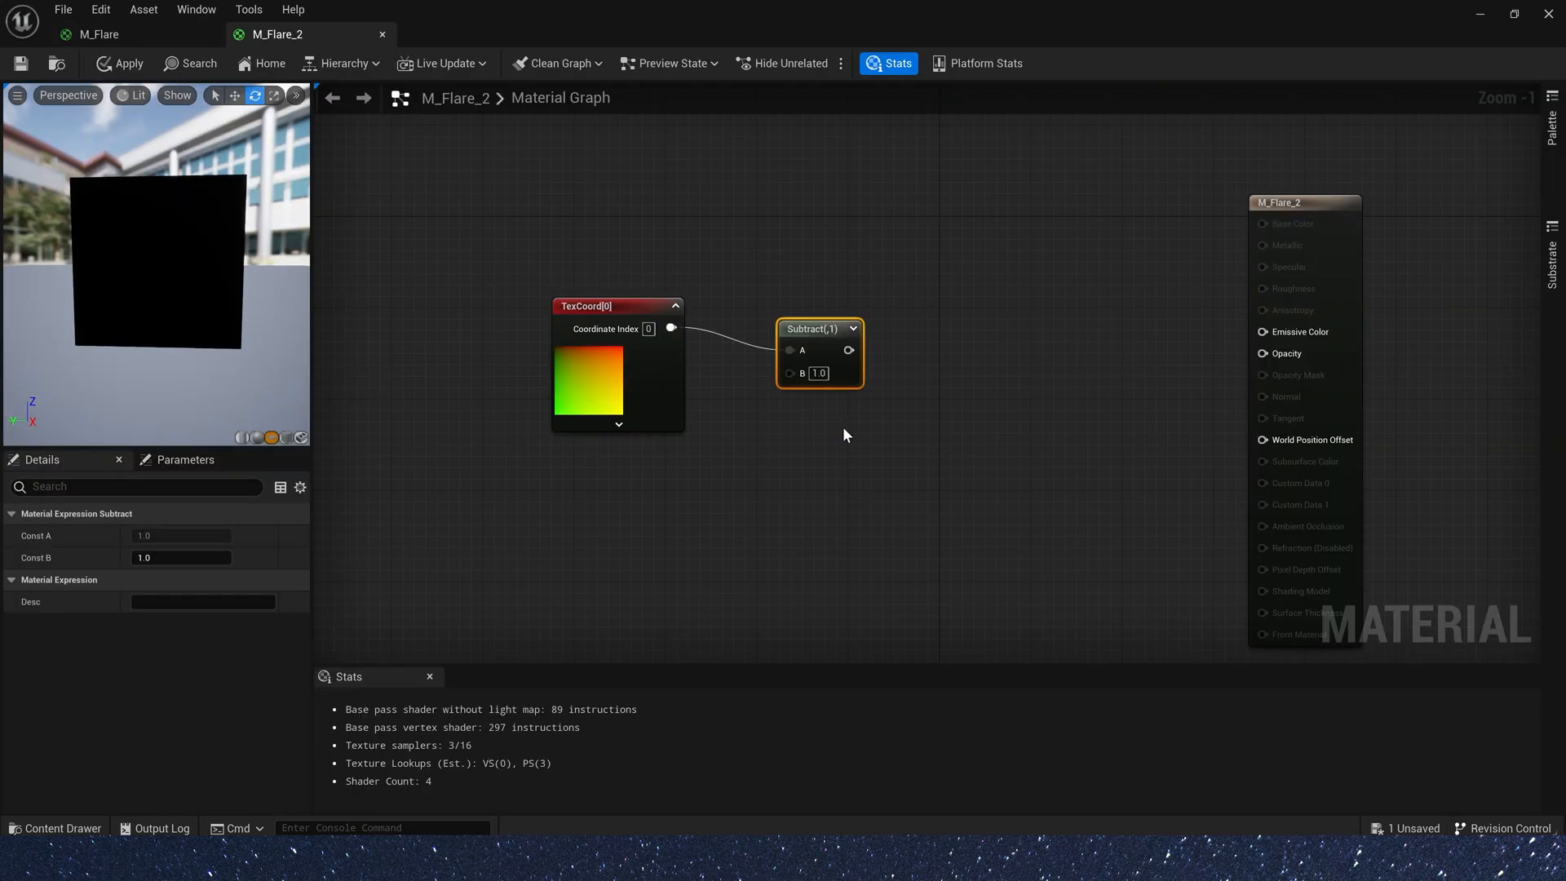
left_click(181, 558)
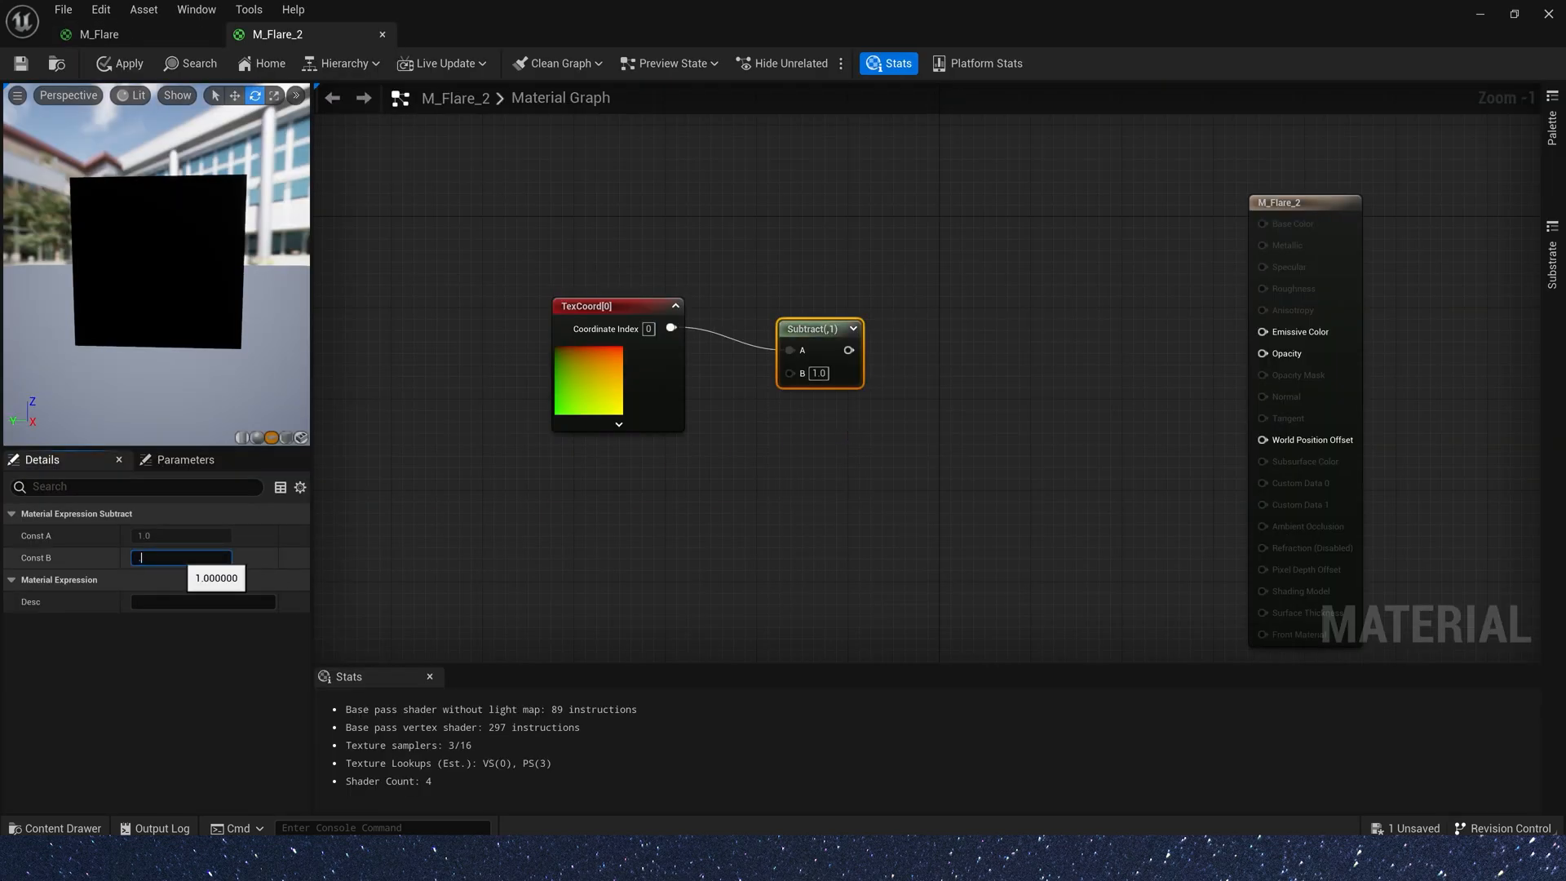
type("0.5")
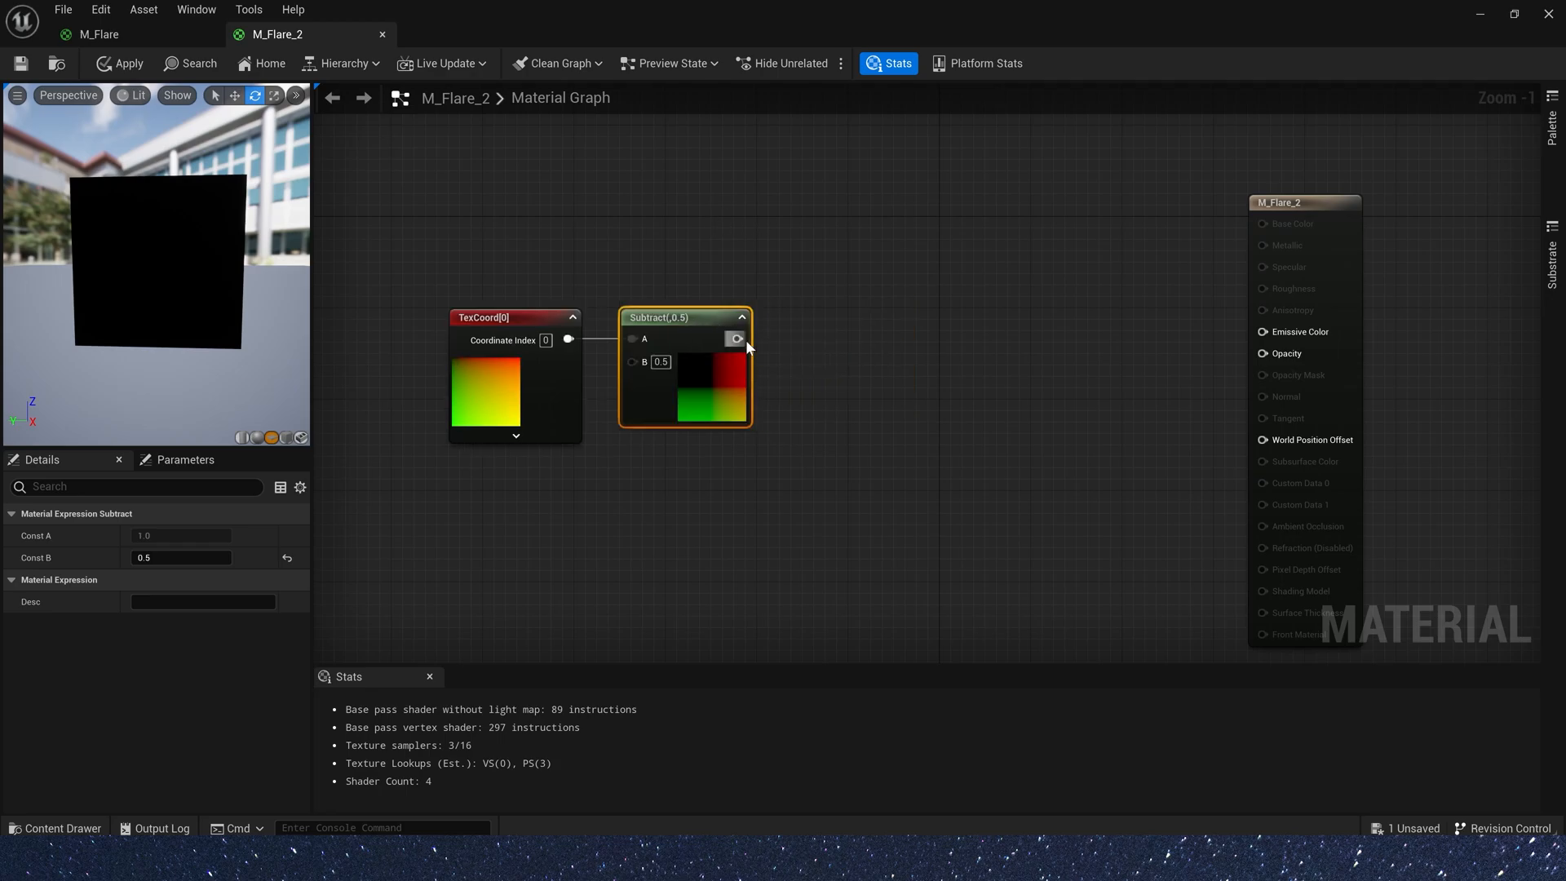
- Add ComponentMask nodes from the centred coordinates, one keeping only R and one only G
left_click_drag(738, 340, 894, 292)
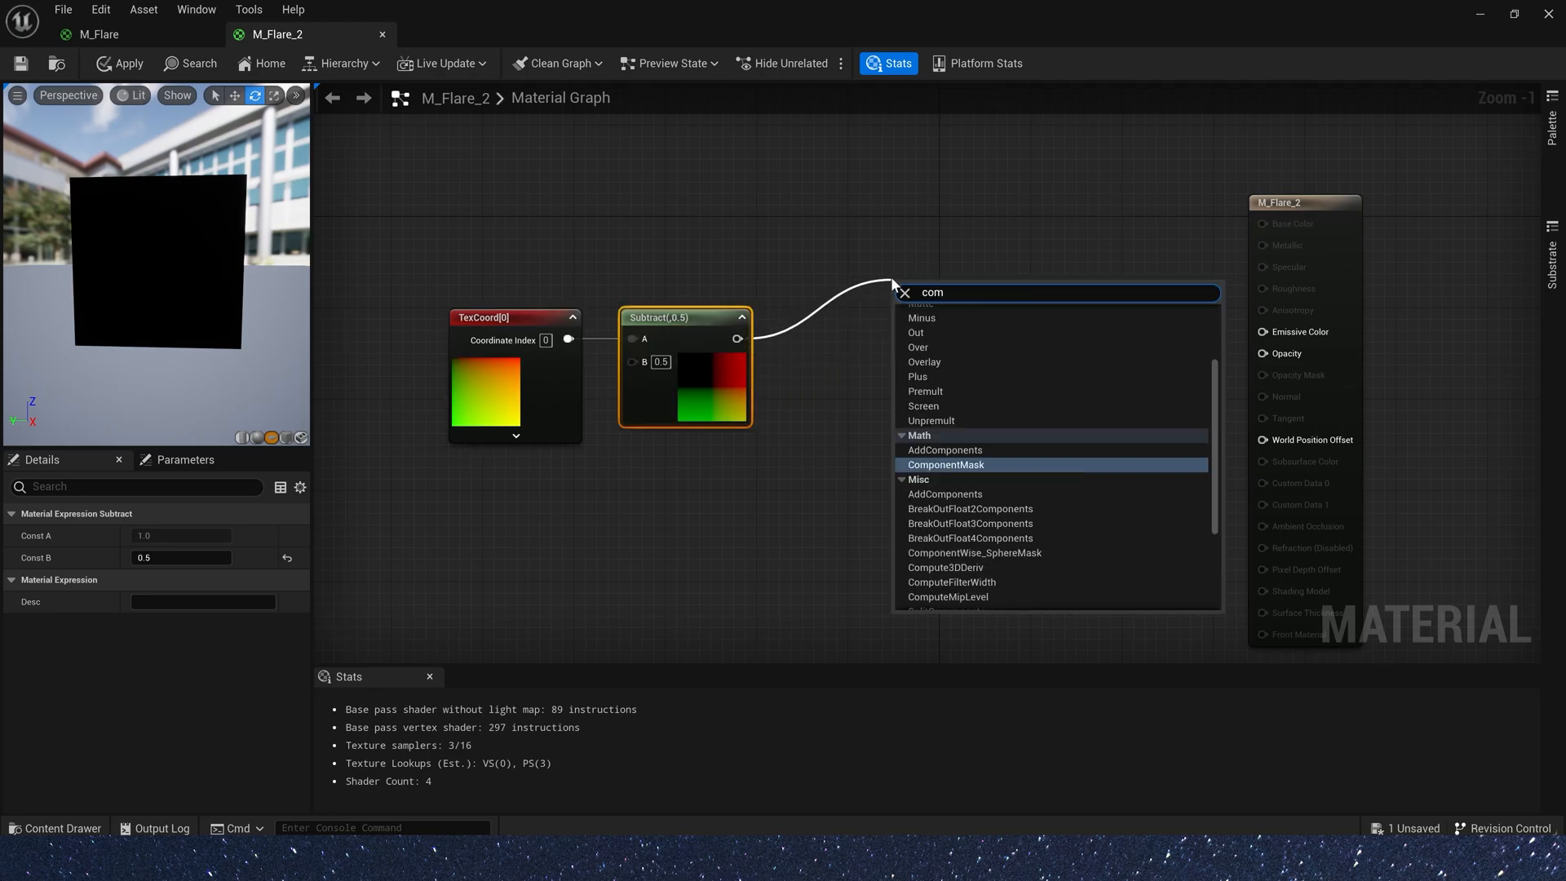
left_click(945, 464)
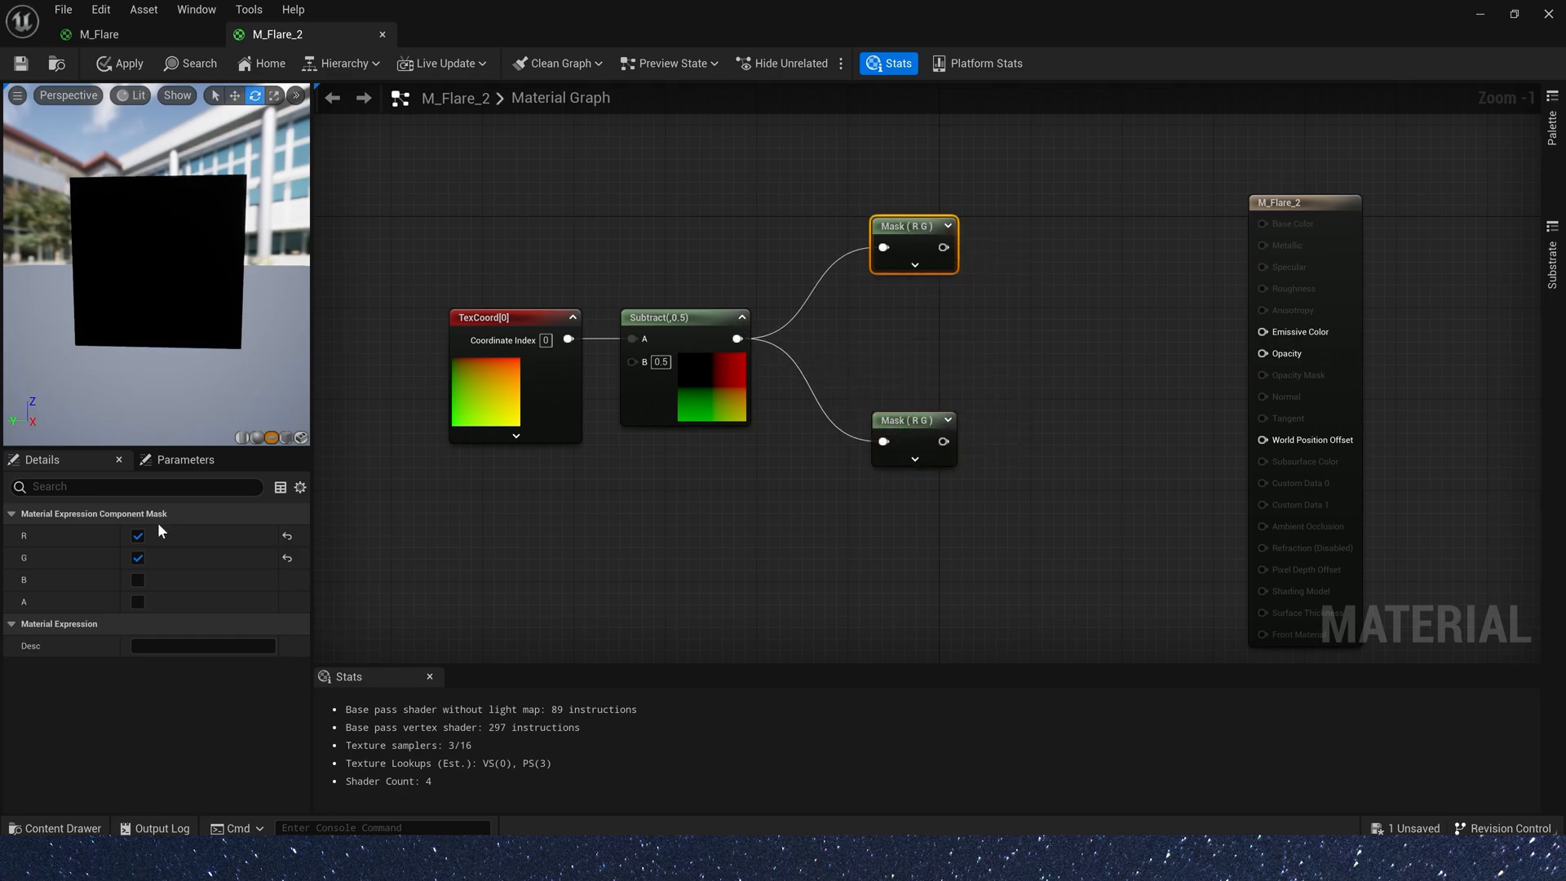
left_click(137, 537)
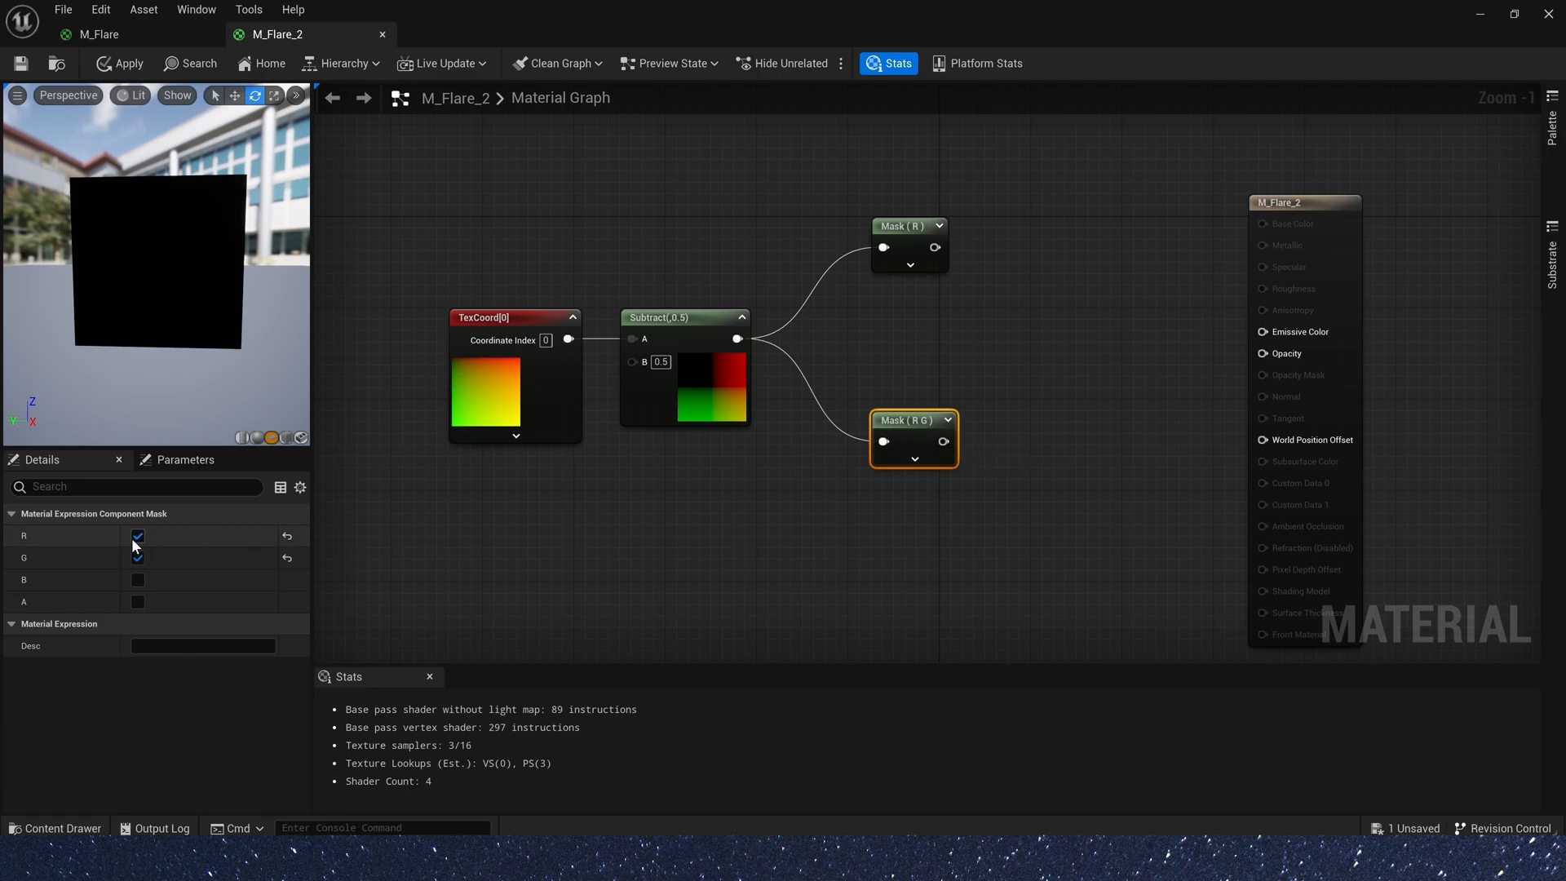
left_click(137, 537)
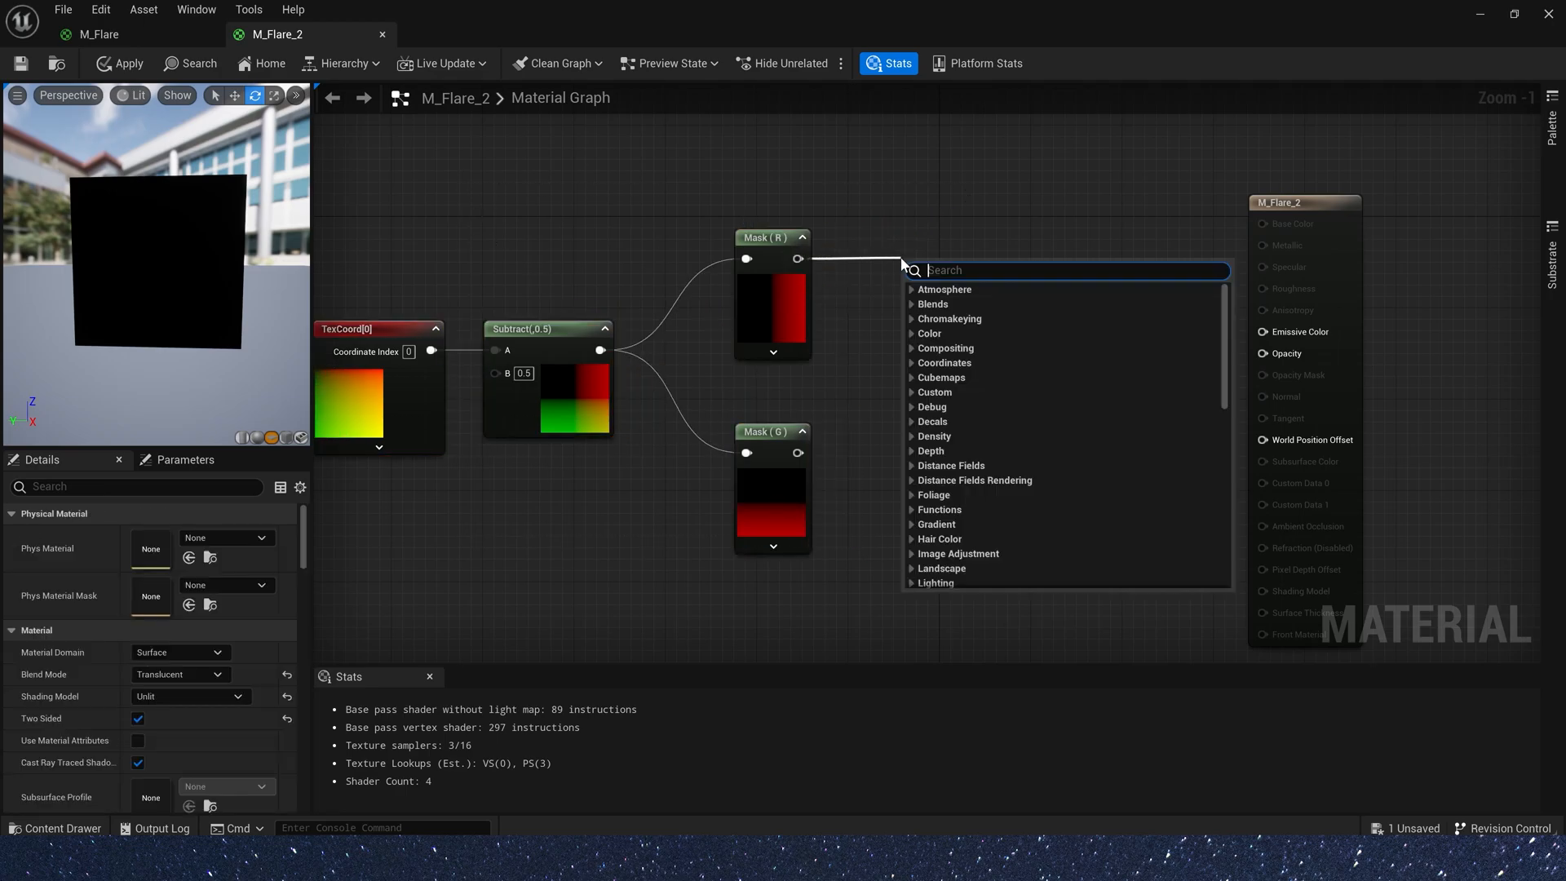
- Add an Abs node after the R mask
type("abs")
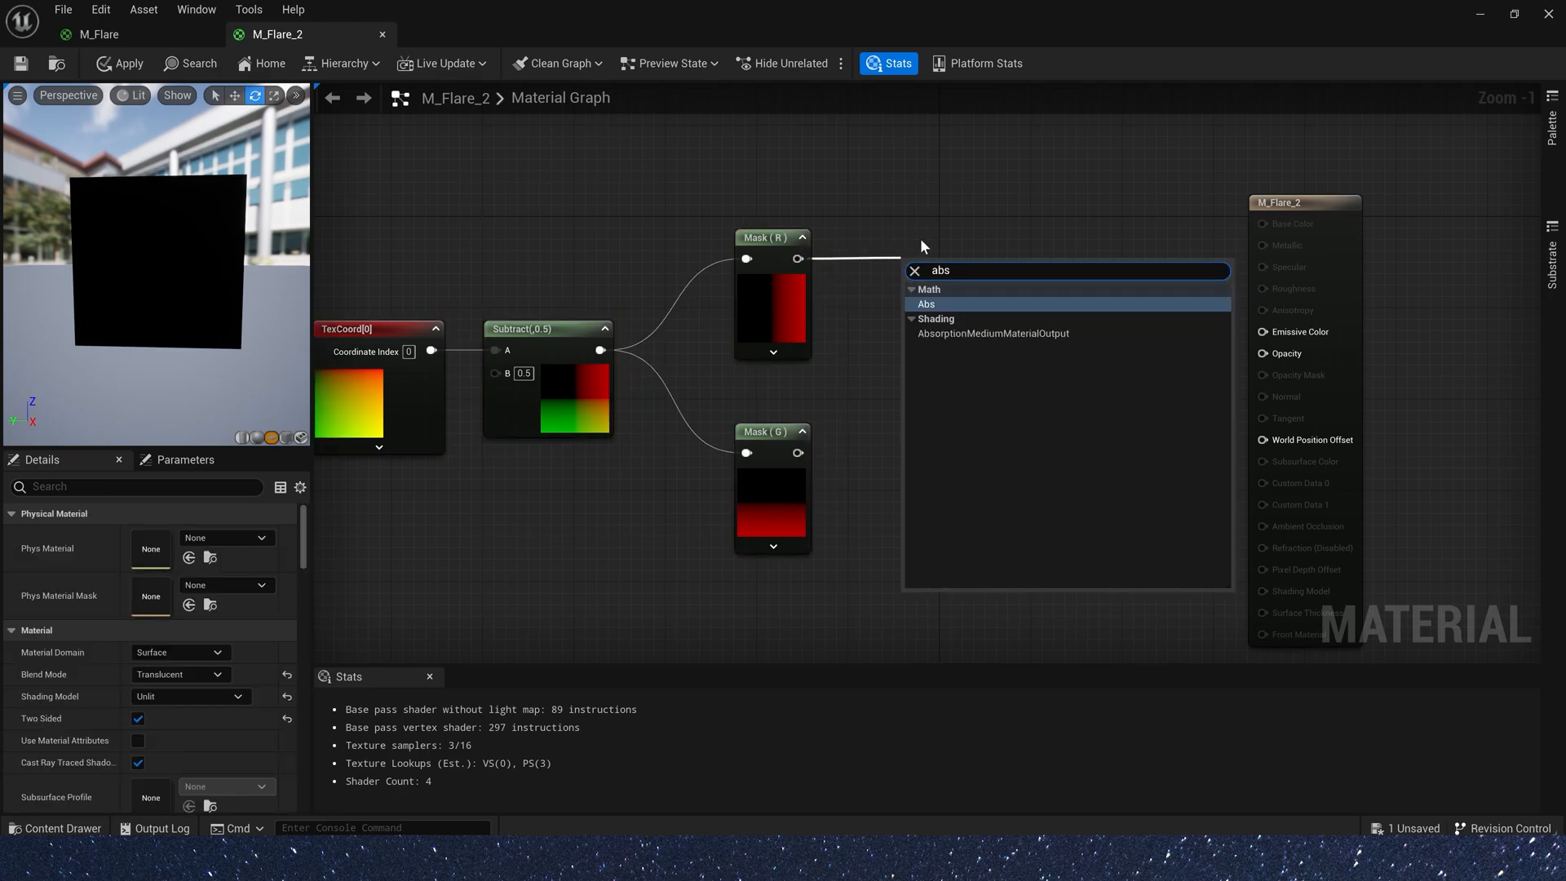
left_click(925, 304)
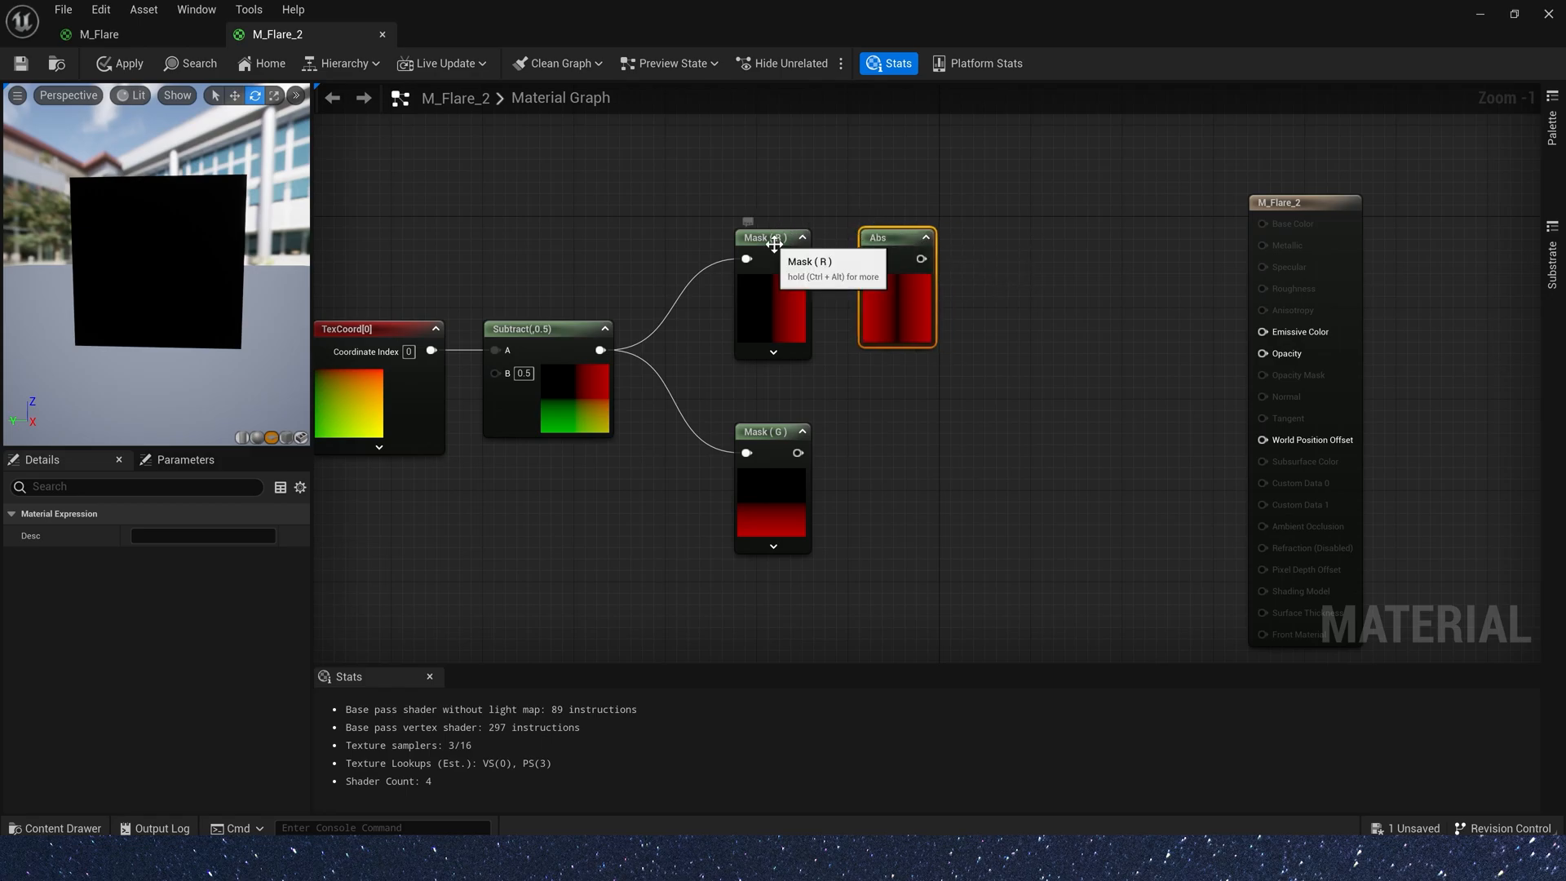
mouse_move(887, 475)
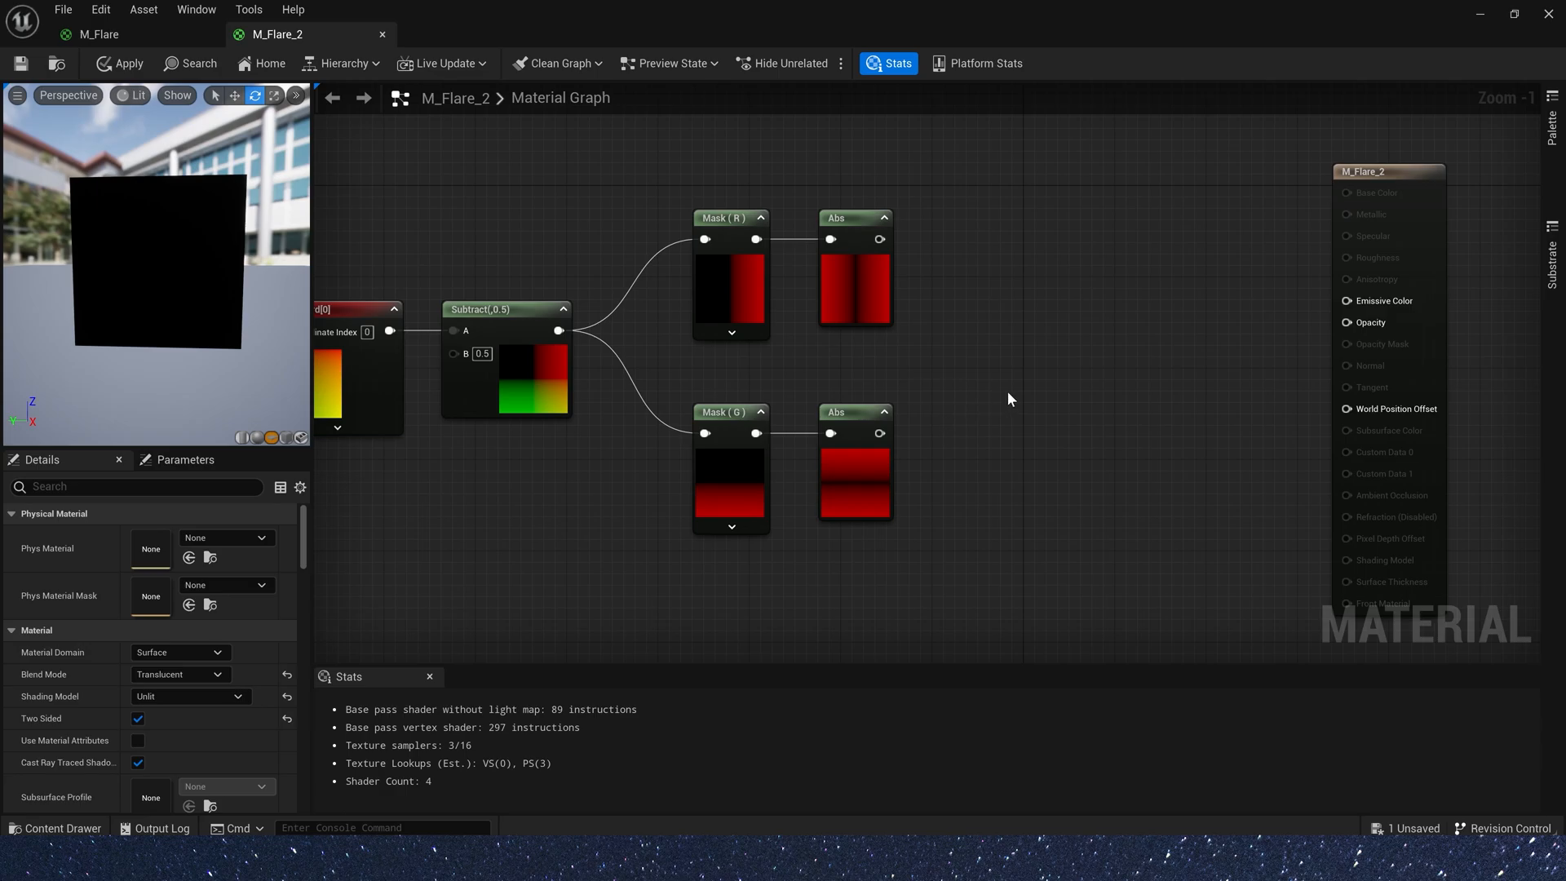
- Multiply both Abs results into a Power node and start previewing the RadialGradientExponential
left_click(1000, 323)
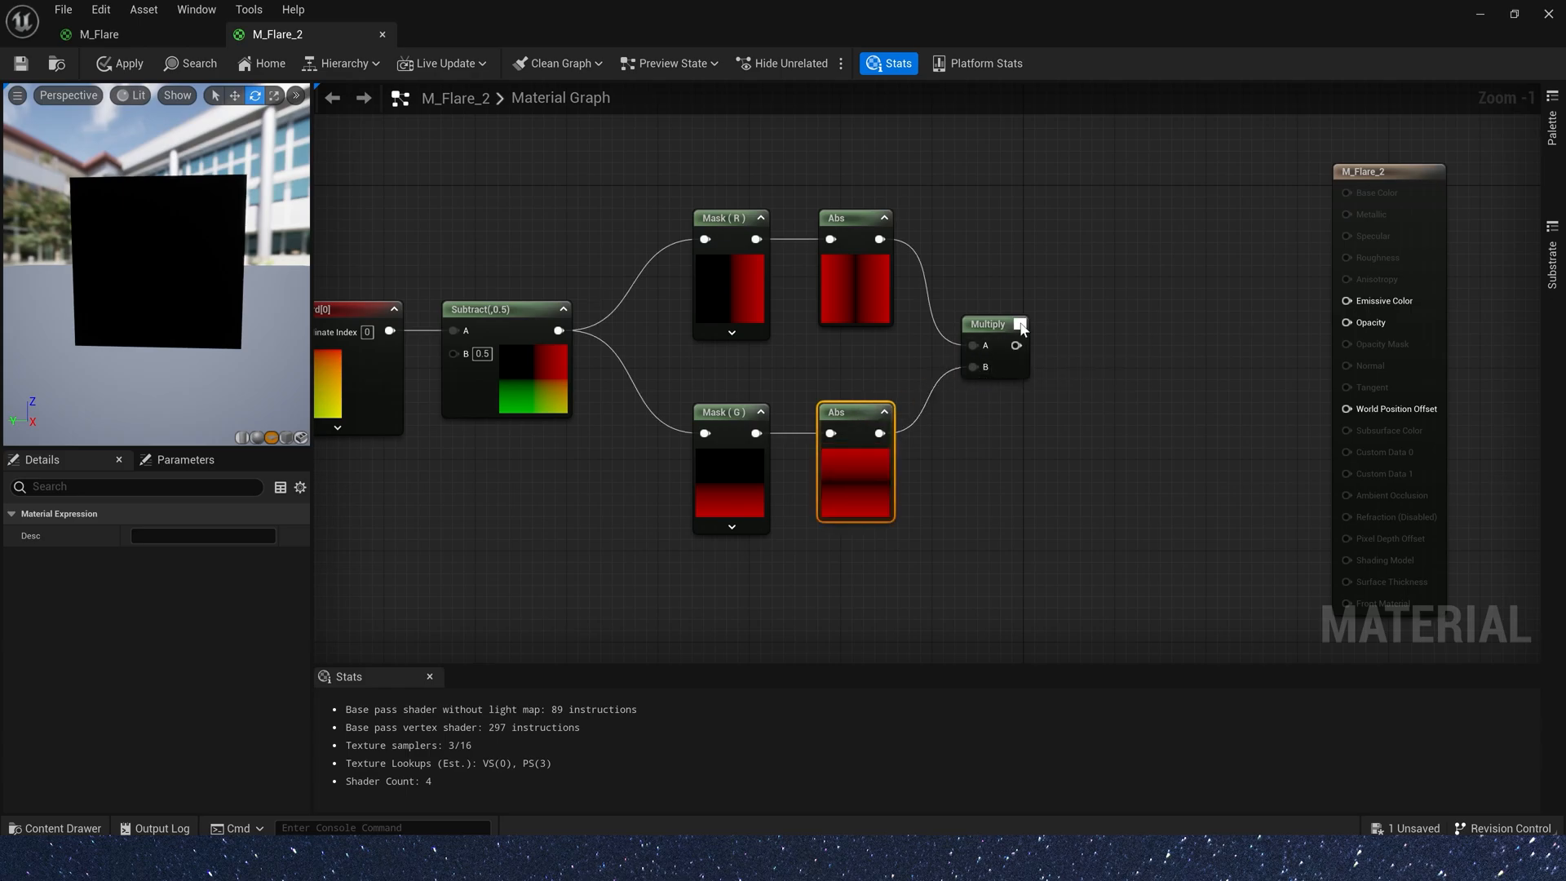
left_click(993, 323)
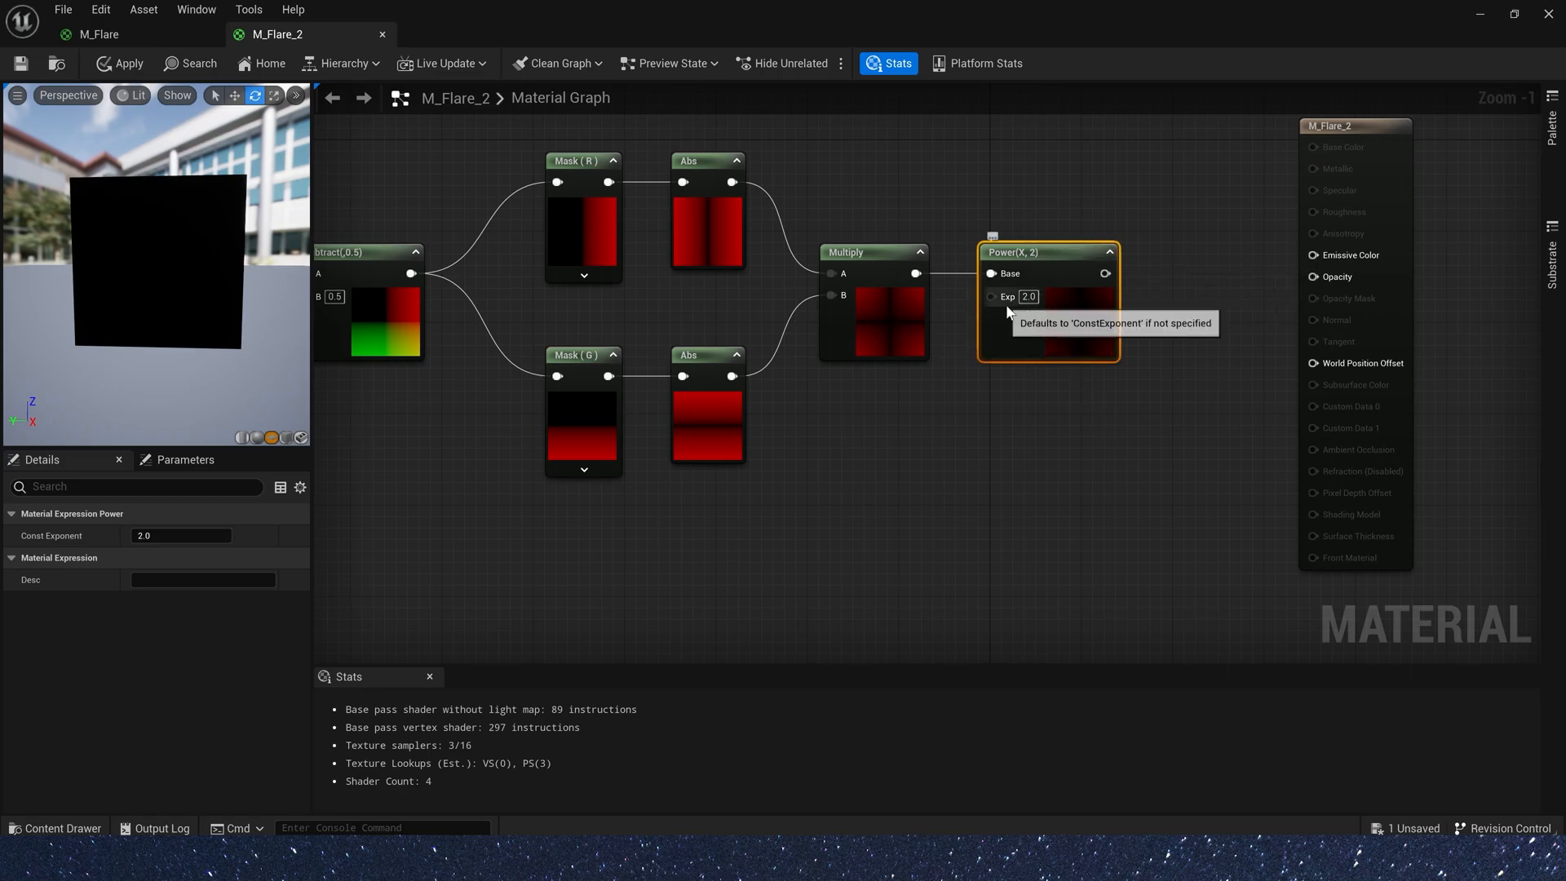
right_click(842, 450)
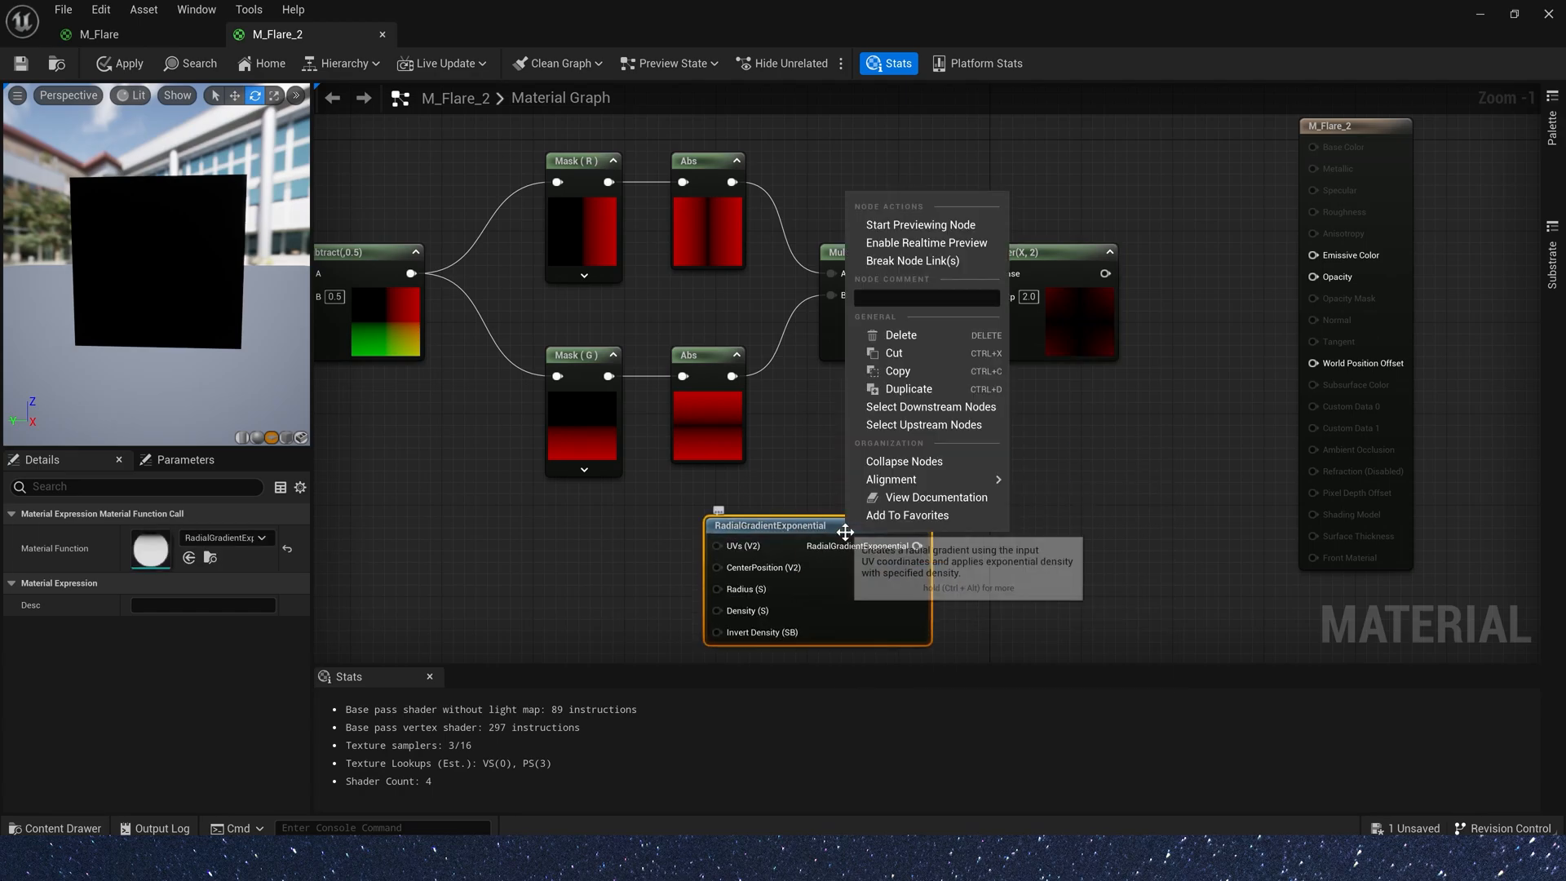
left_click(920, 224)
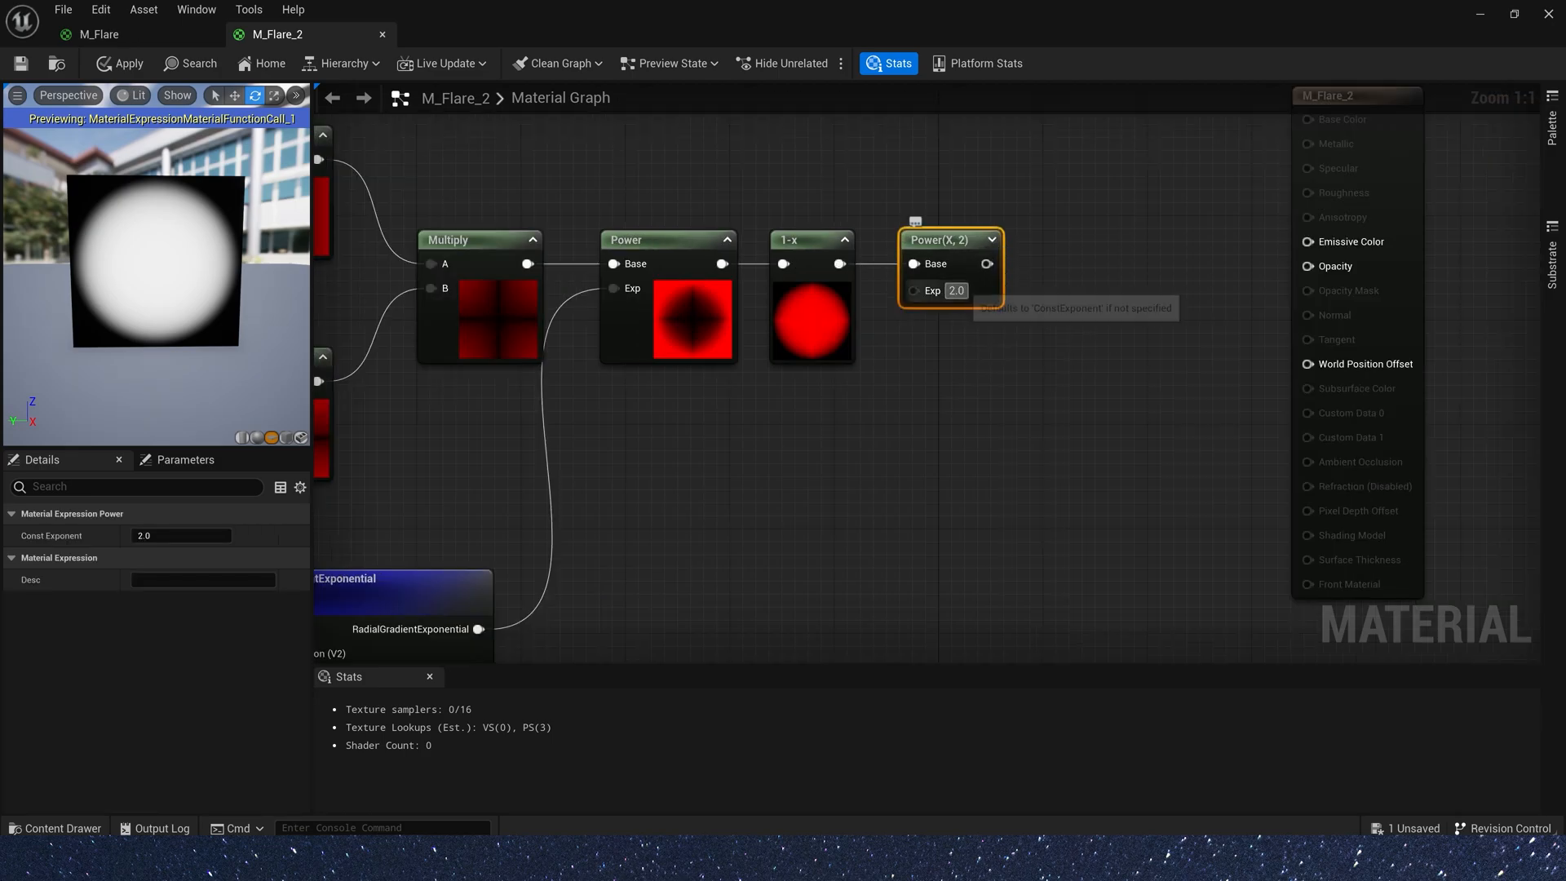
- Set the last Power exponent to 200 and wire a 0.8 constant into the gradient's Radius
type("2000")
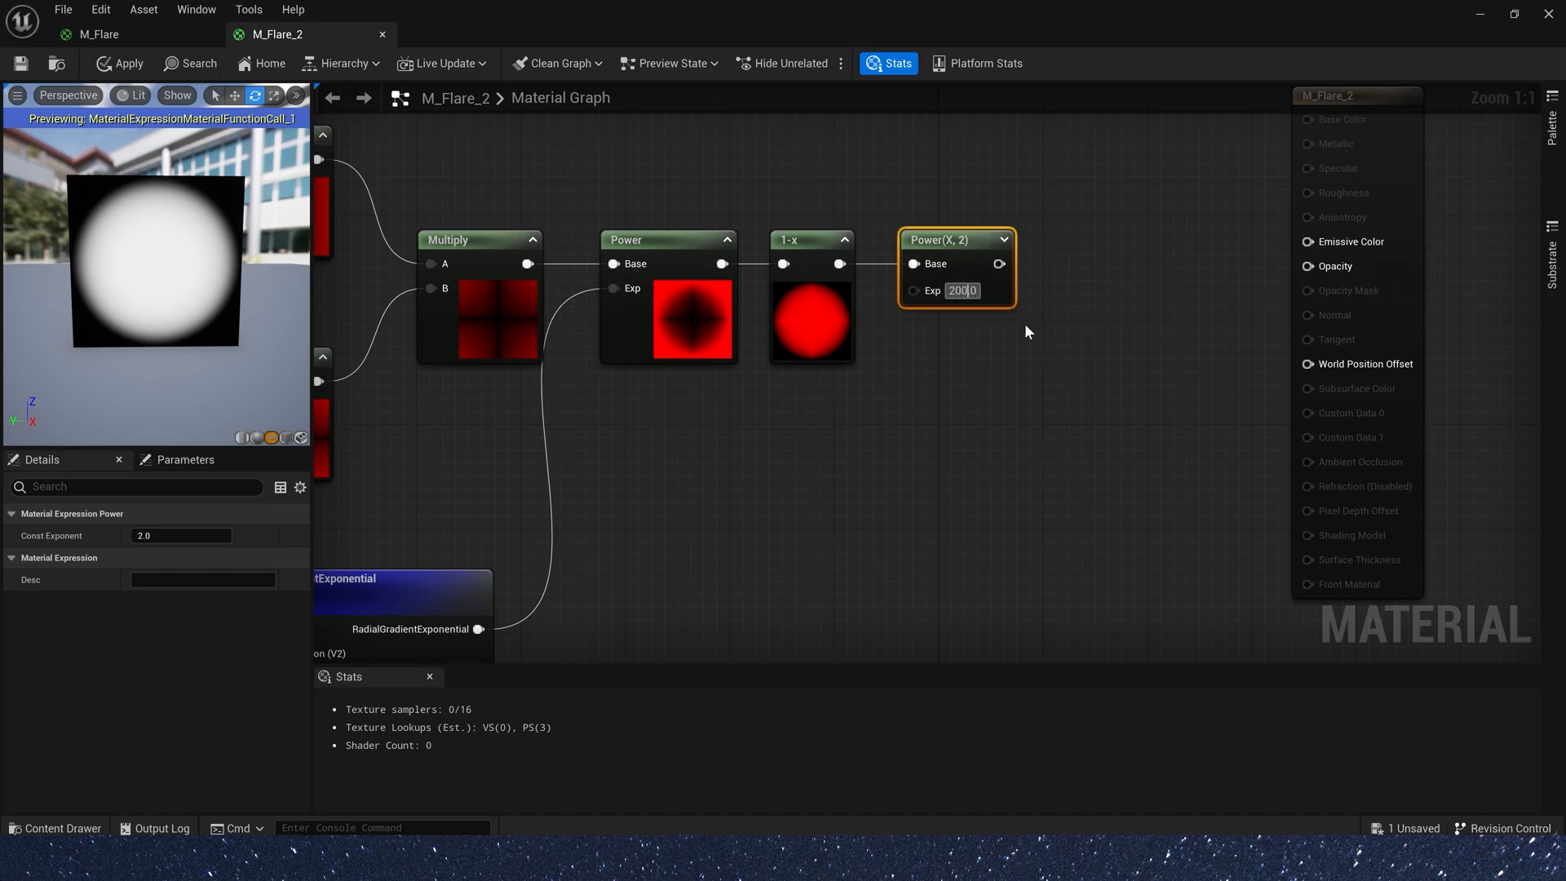
key("enter")
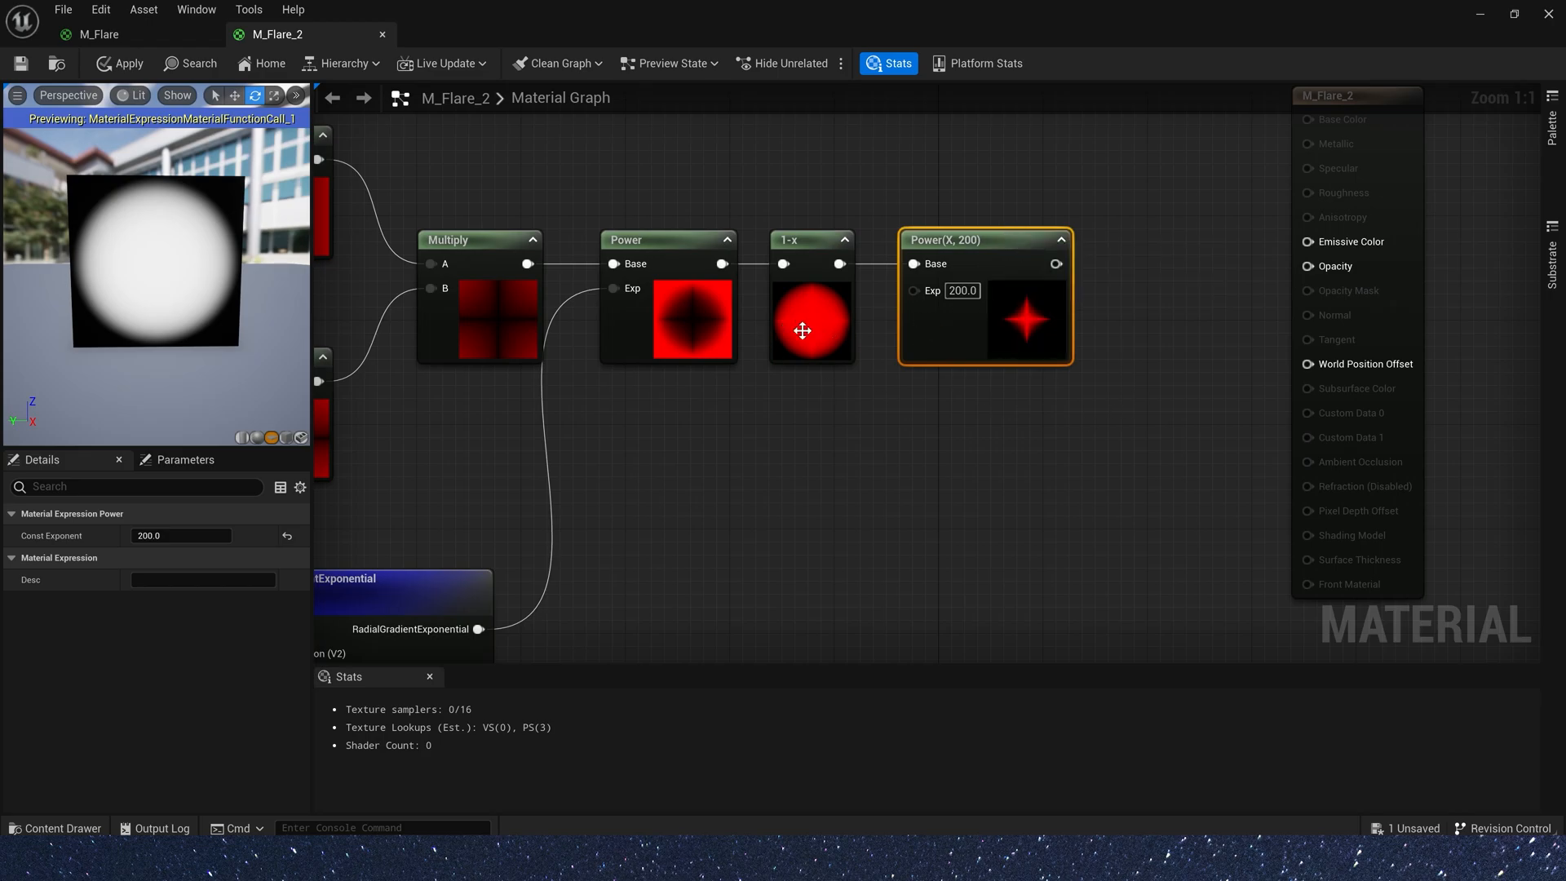
mouse_move(807, 300)
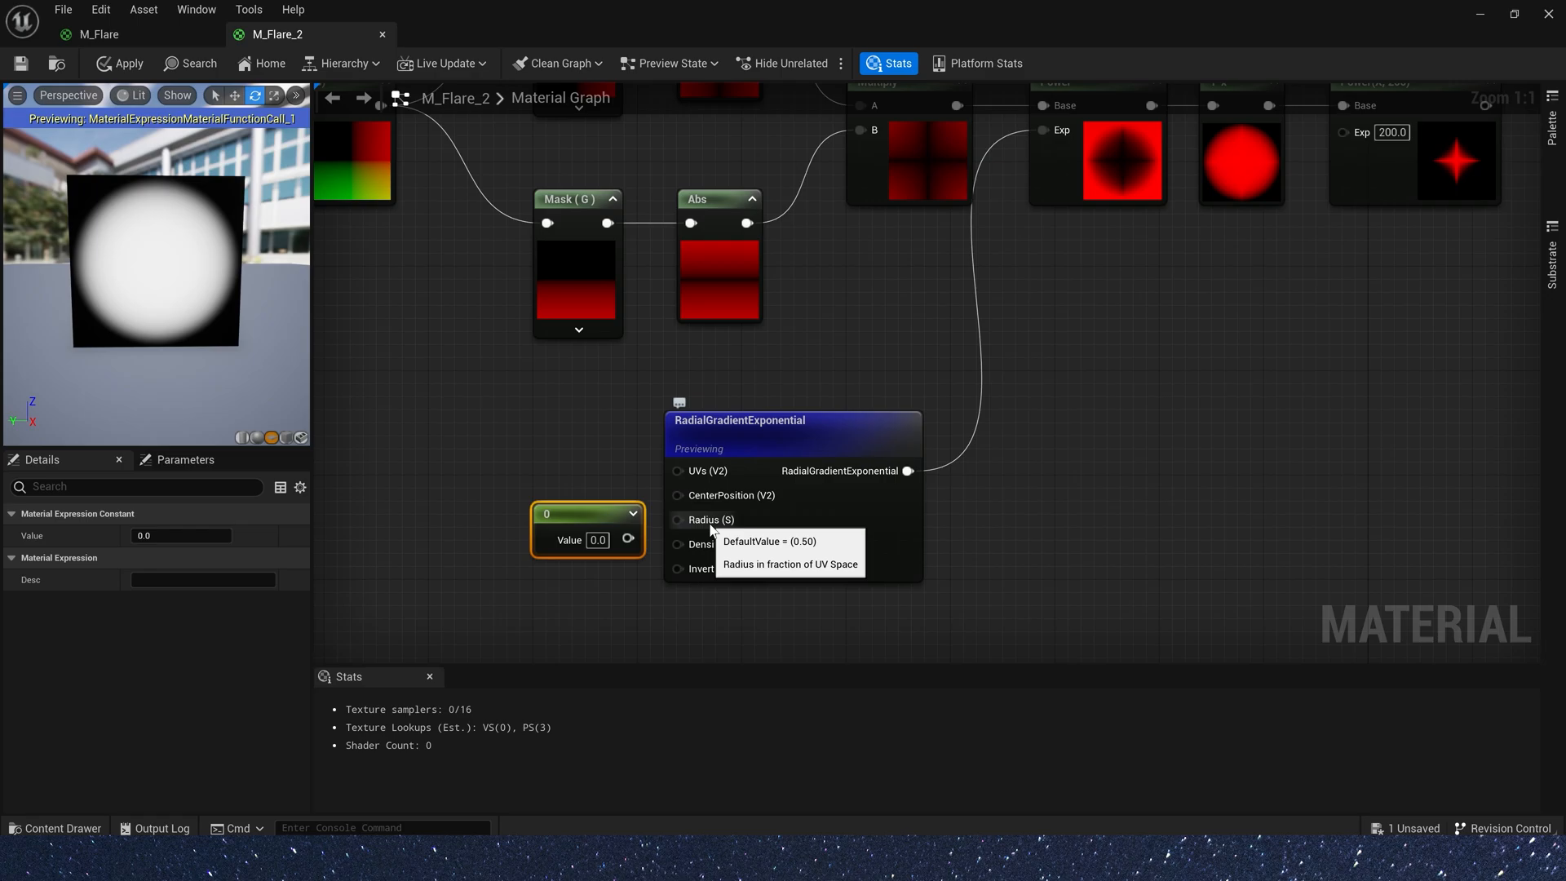
left_click_drag(587, 514, 550, 499)
type("0.8")
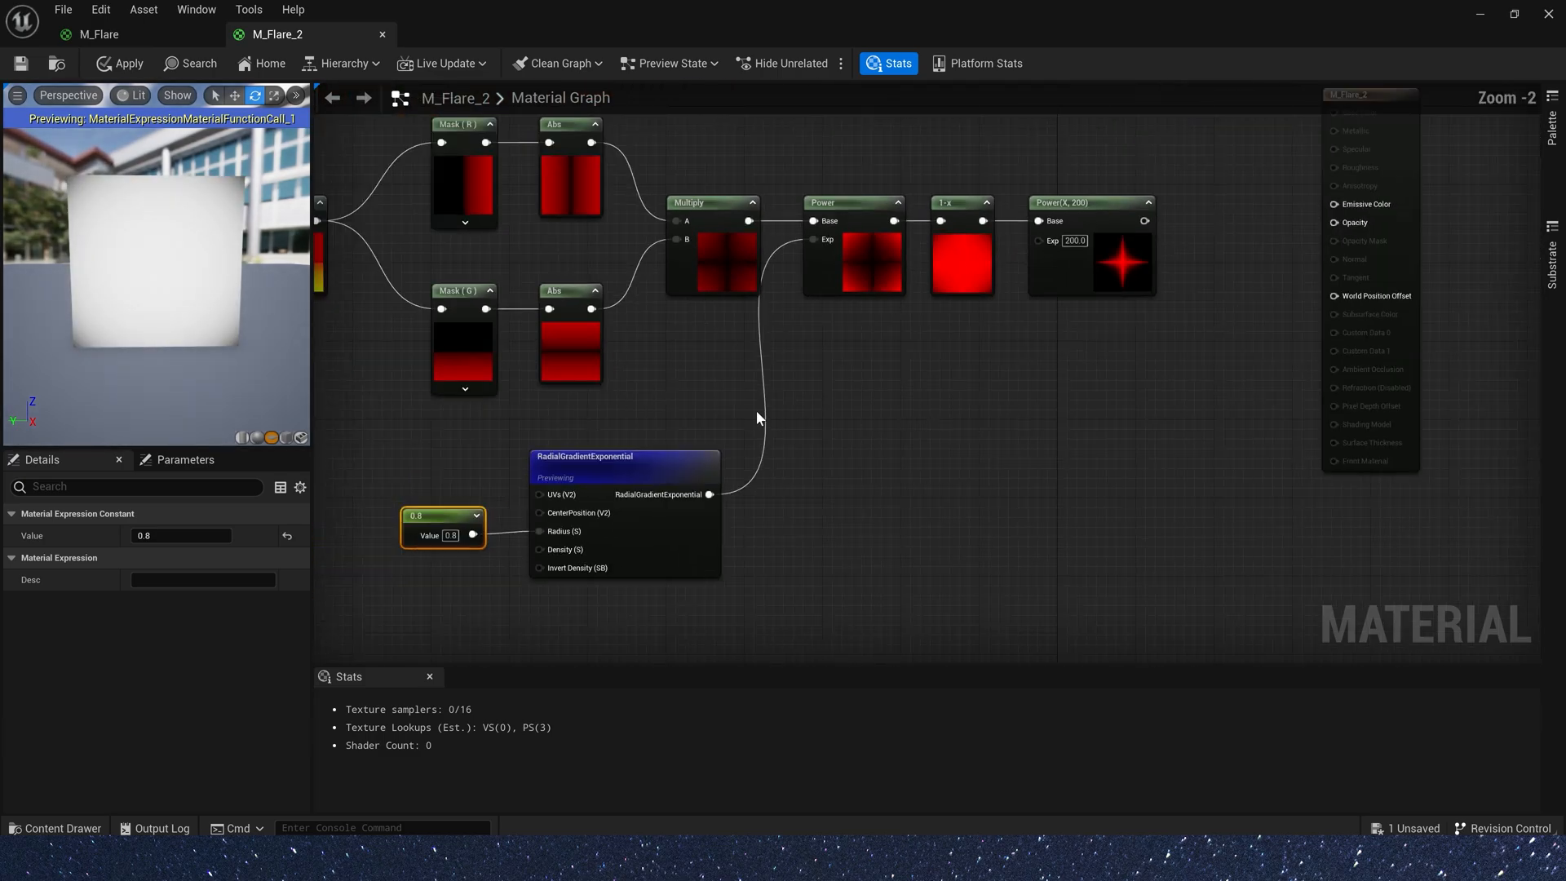
scroll("down", 3)
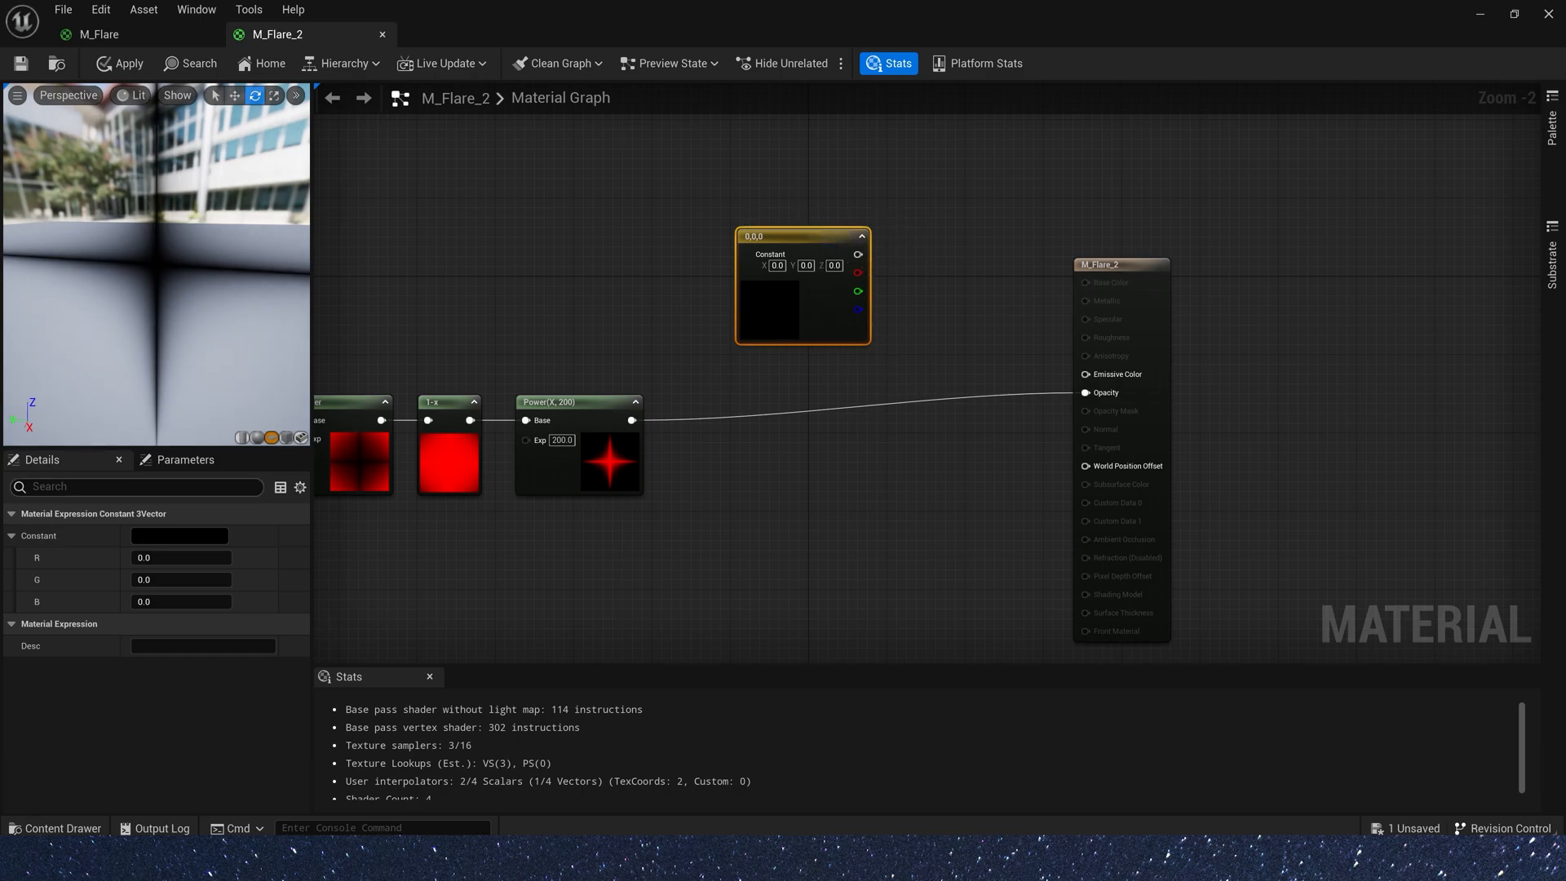
- Set the constant to 100,1,1 for Emissive Color and feed the star shape into a Multiply
left_click(181, 558)
type("100")
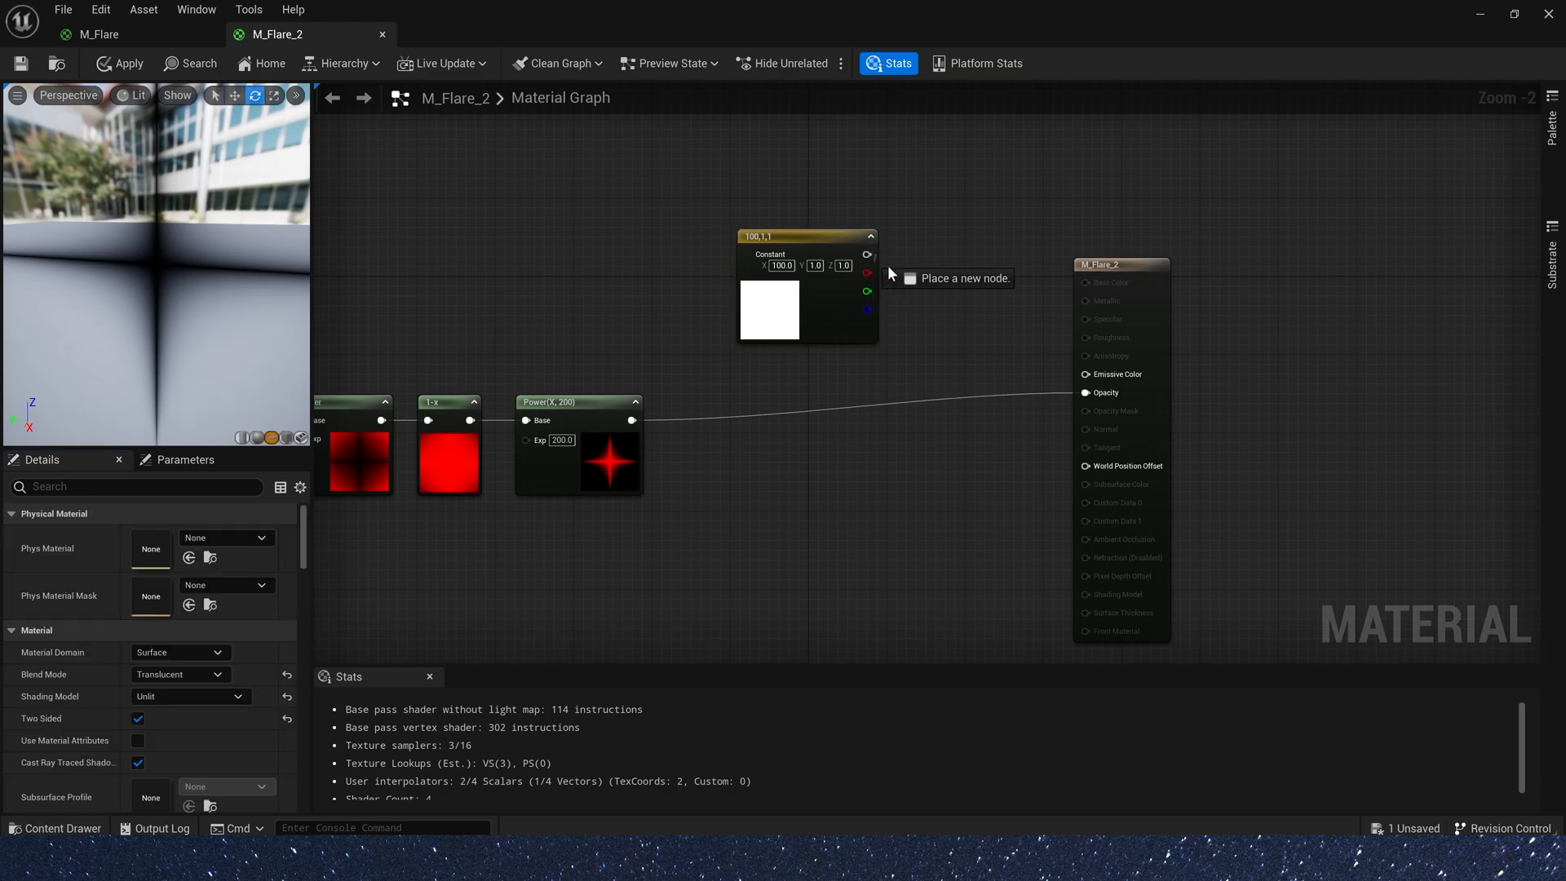
left_click_drag(866, 254, 1071, 374)
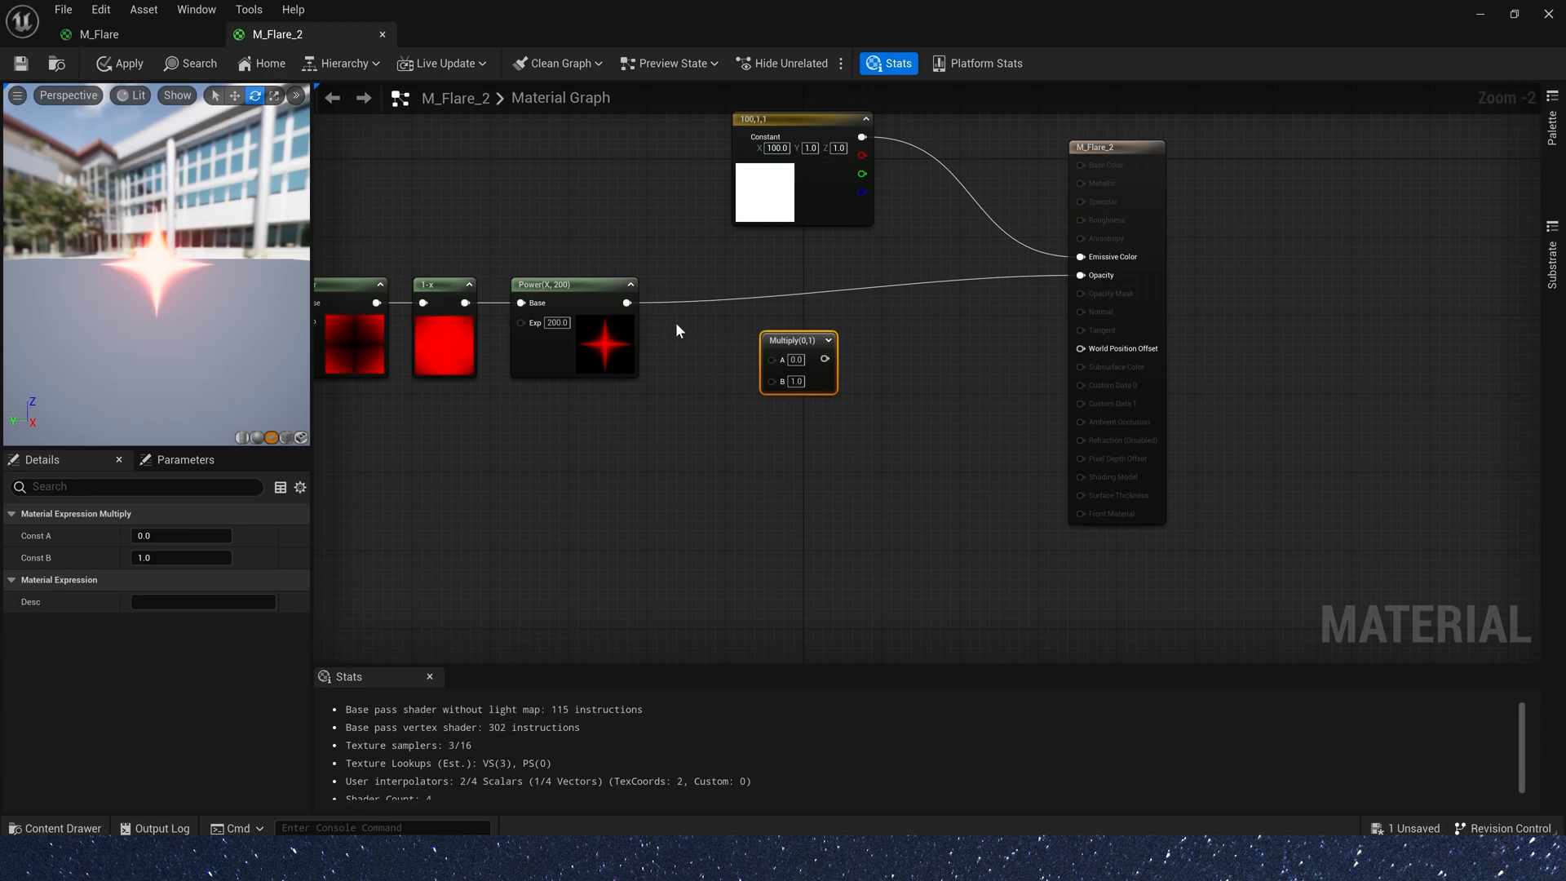
left_click_drag(677, 330, 589, 404)
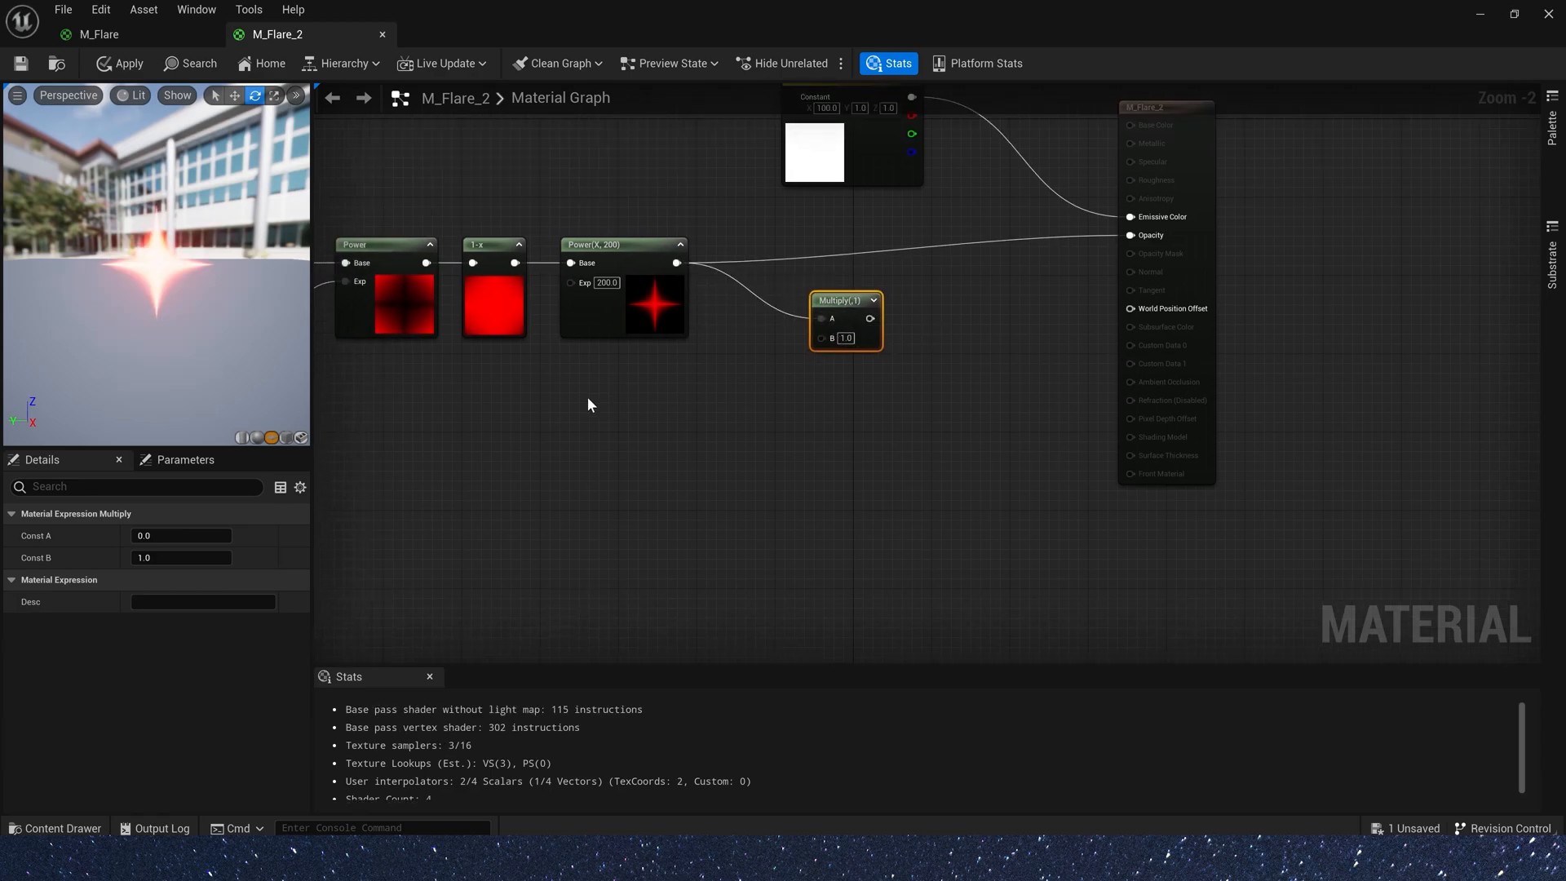
type("t")
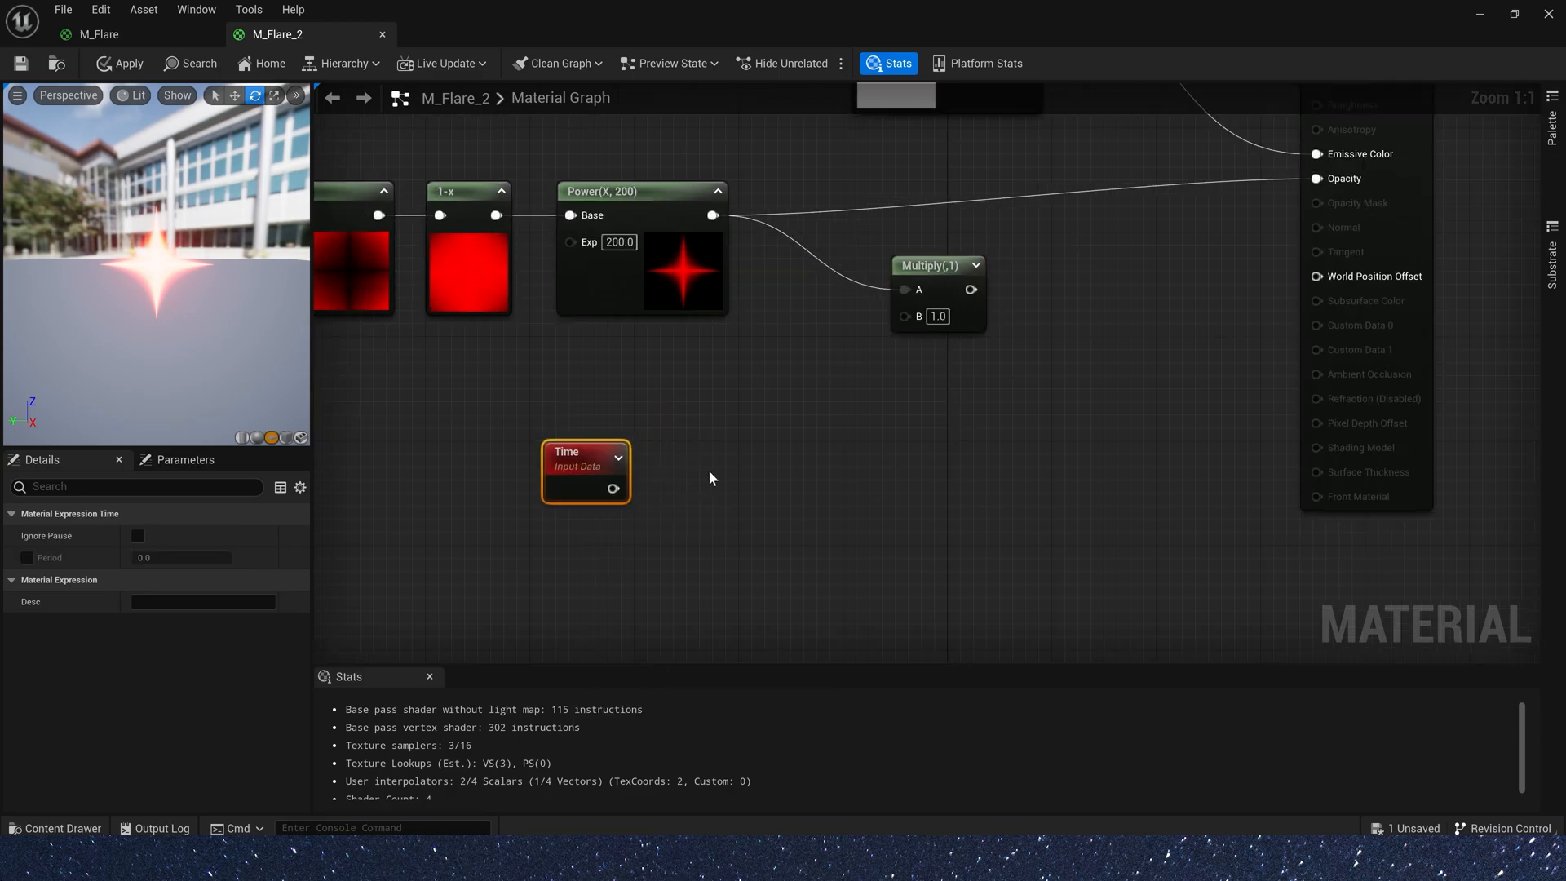
- Add a Sine from Time followed by a ConstantBiasScale to drive the flicker
left_click_drag(601, 490, 691, 489)
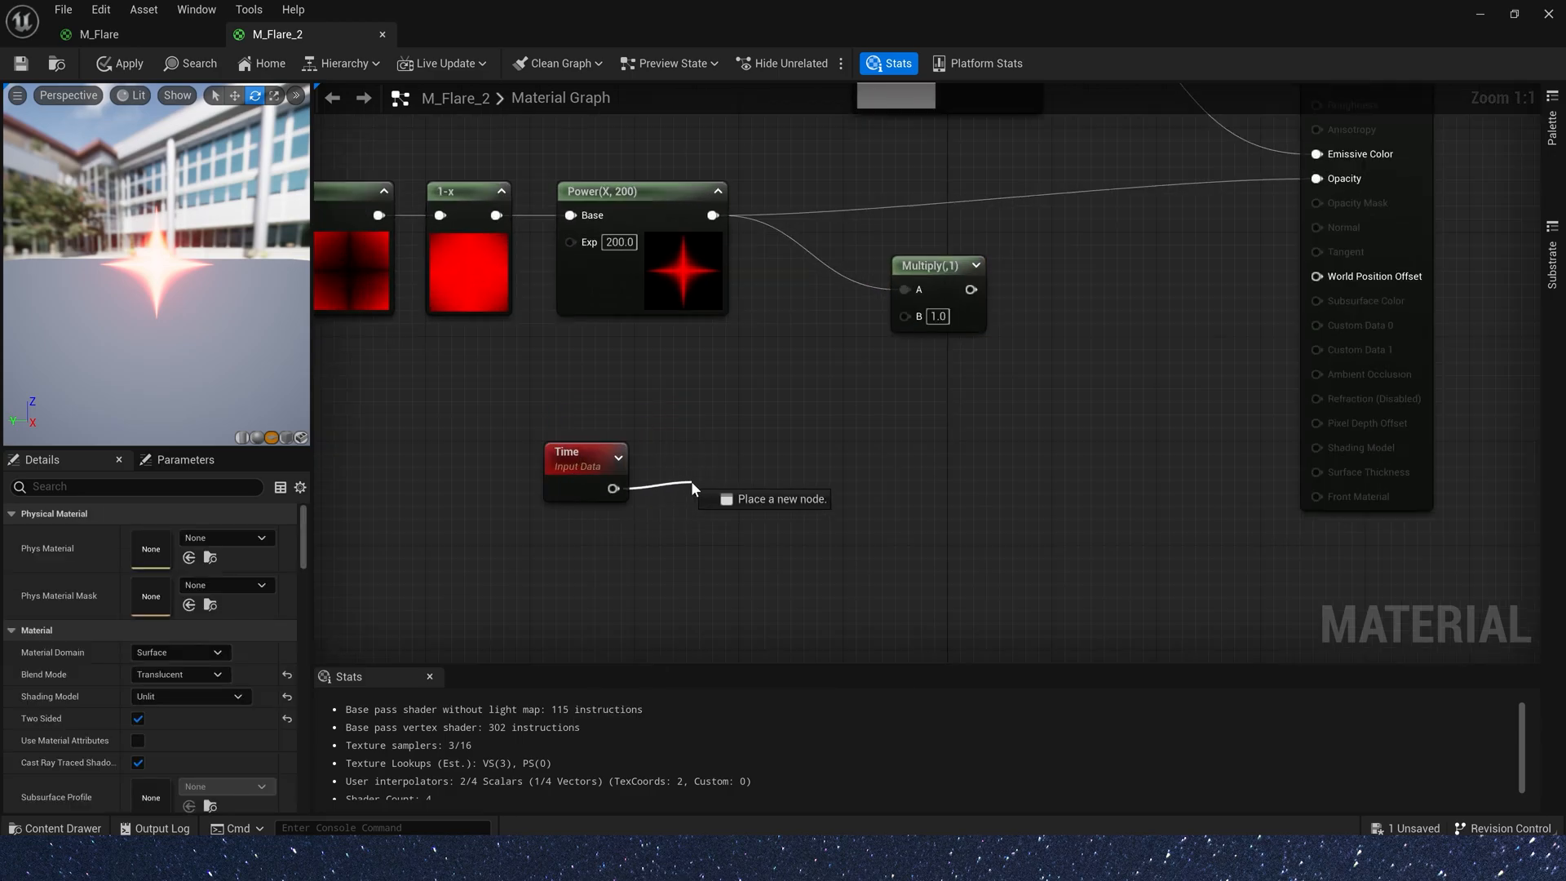
type("sine")
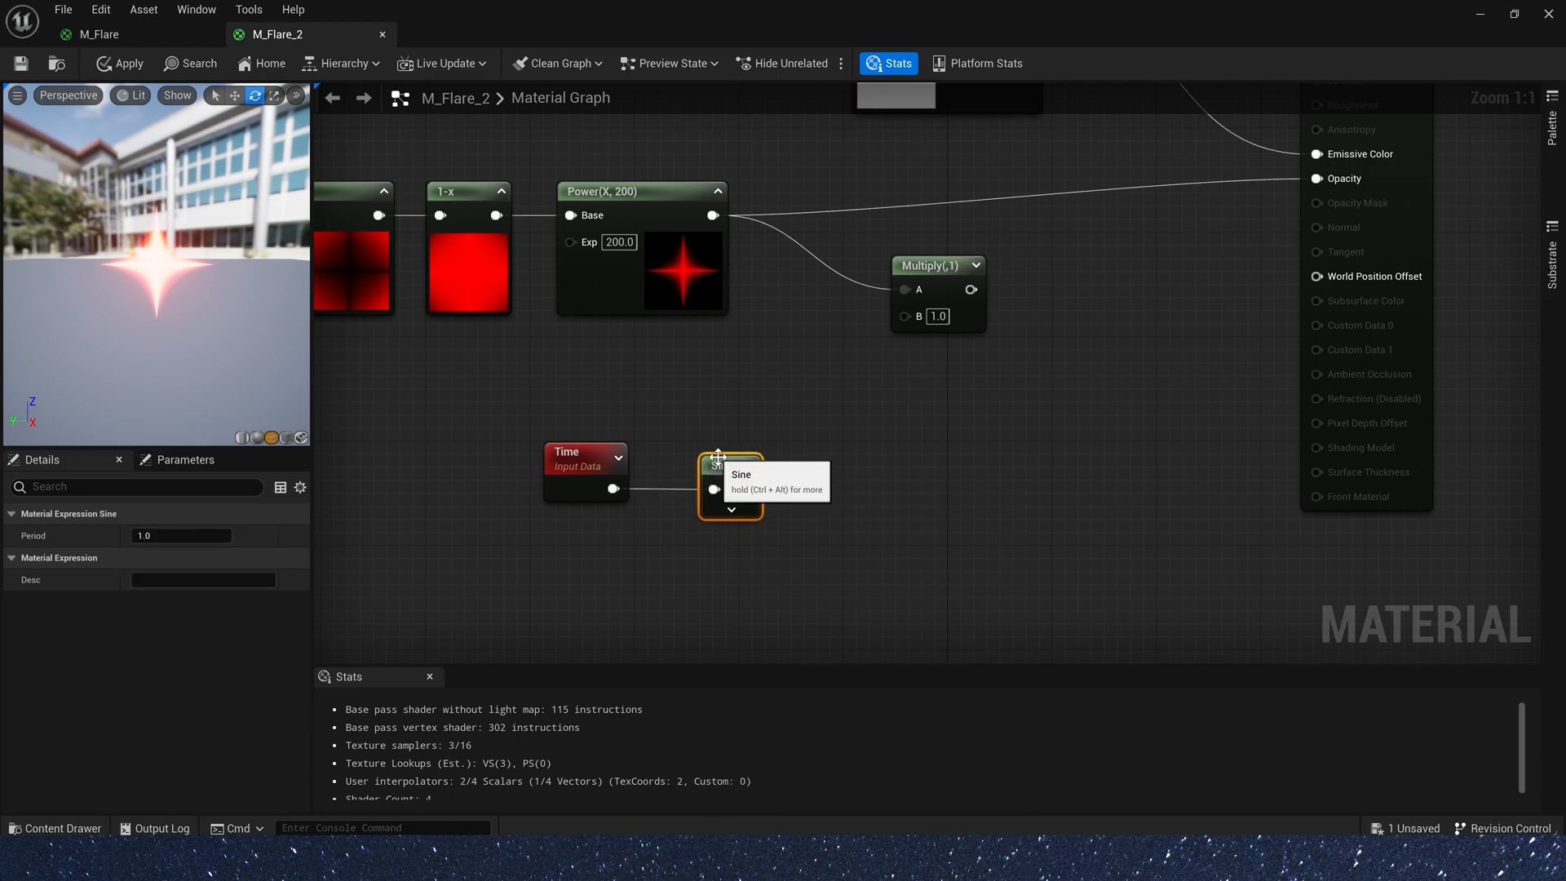
mouse_move(1024, 426)
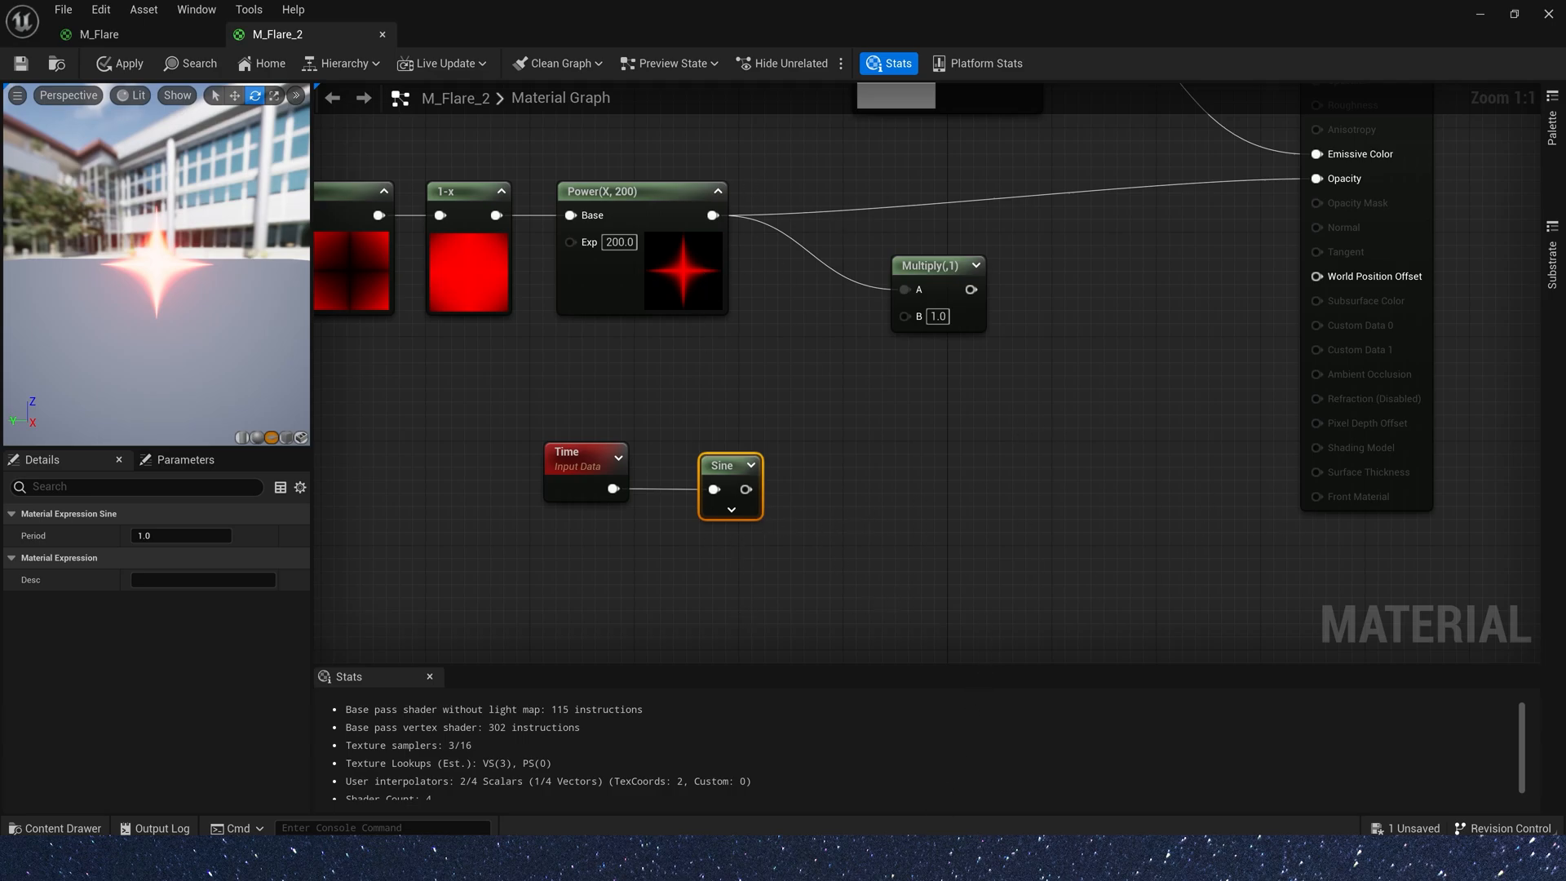
mouse_move(758, 523)
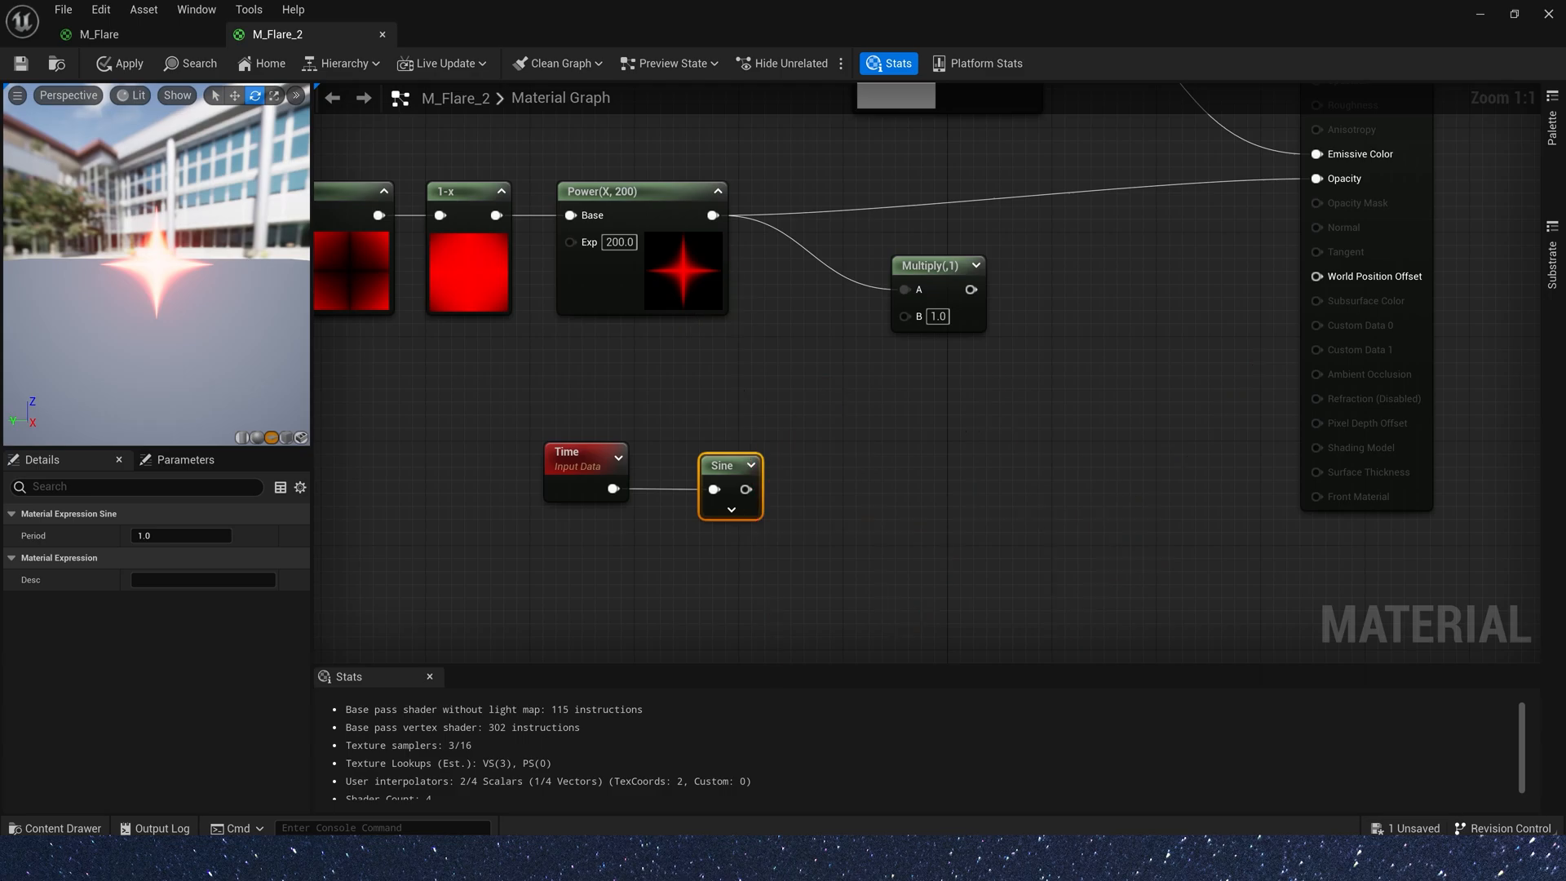
type("co")
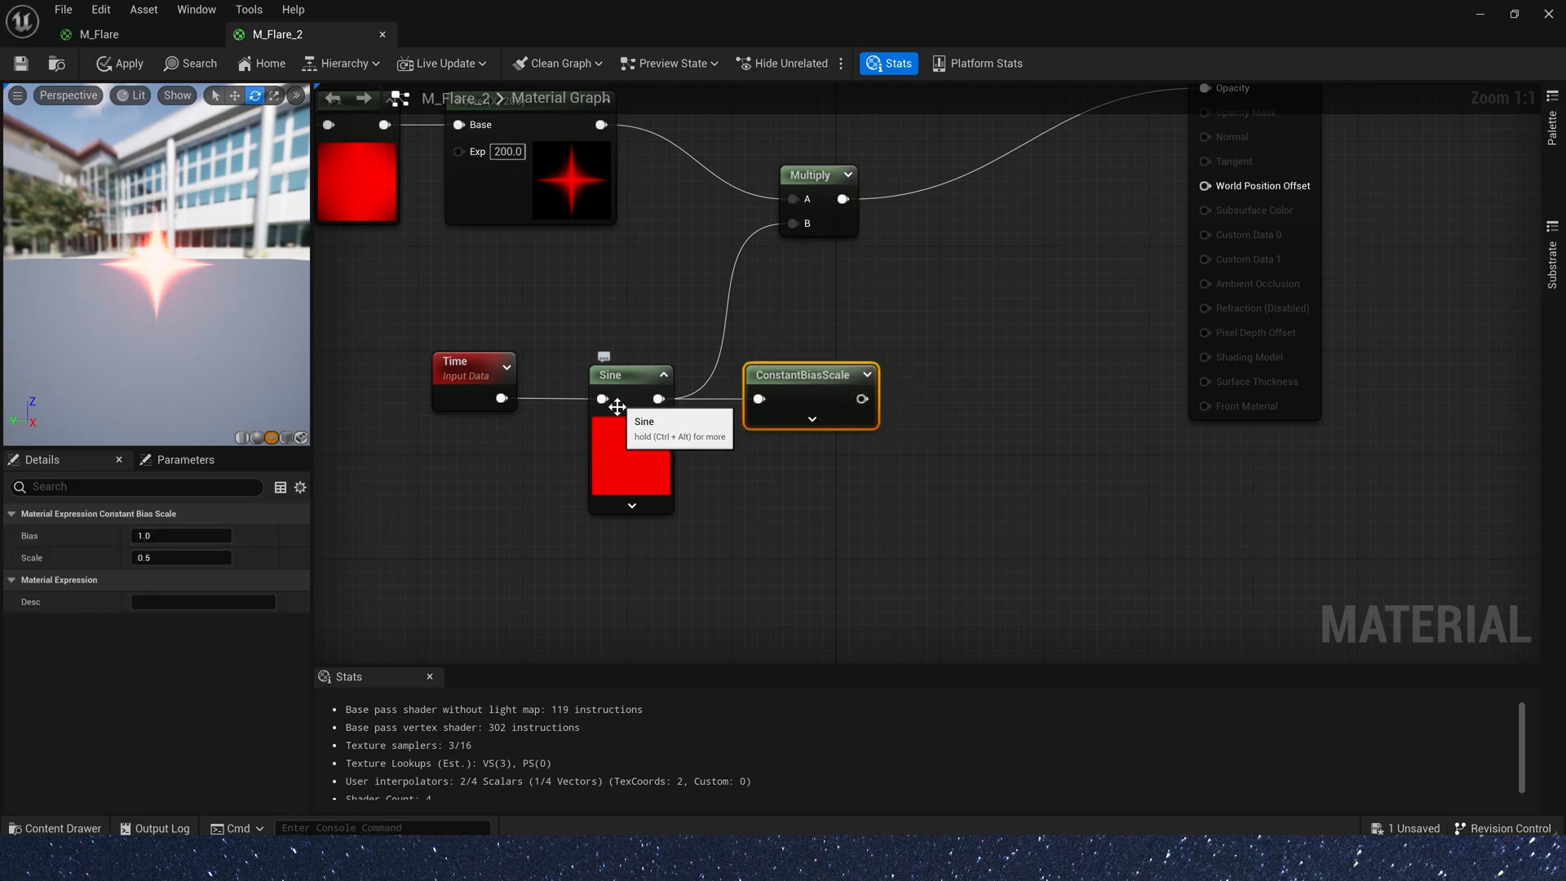
mouse_move(836, 527)
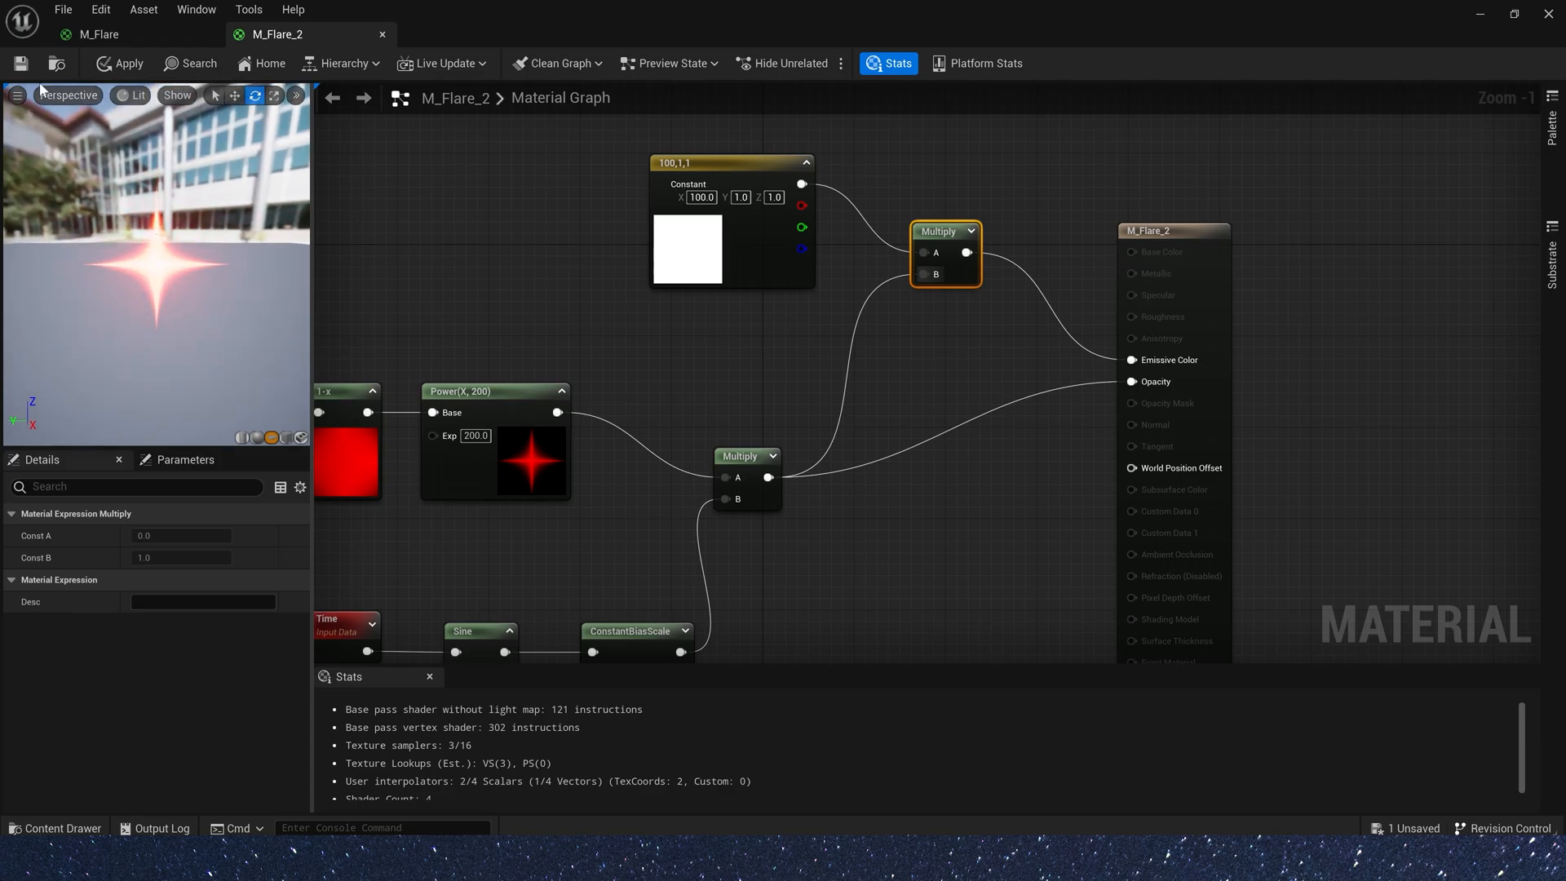
mouse_move(755, 399)
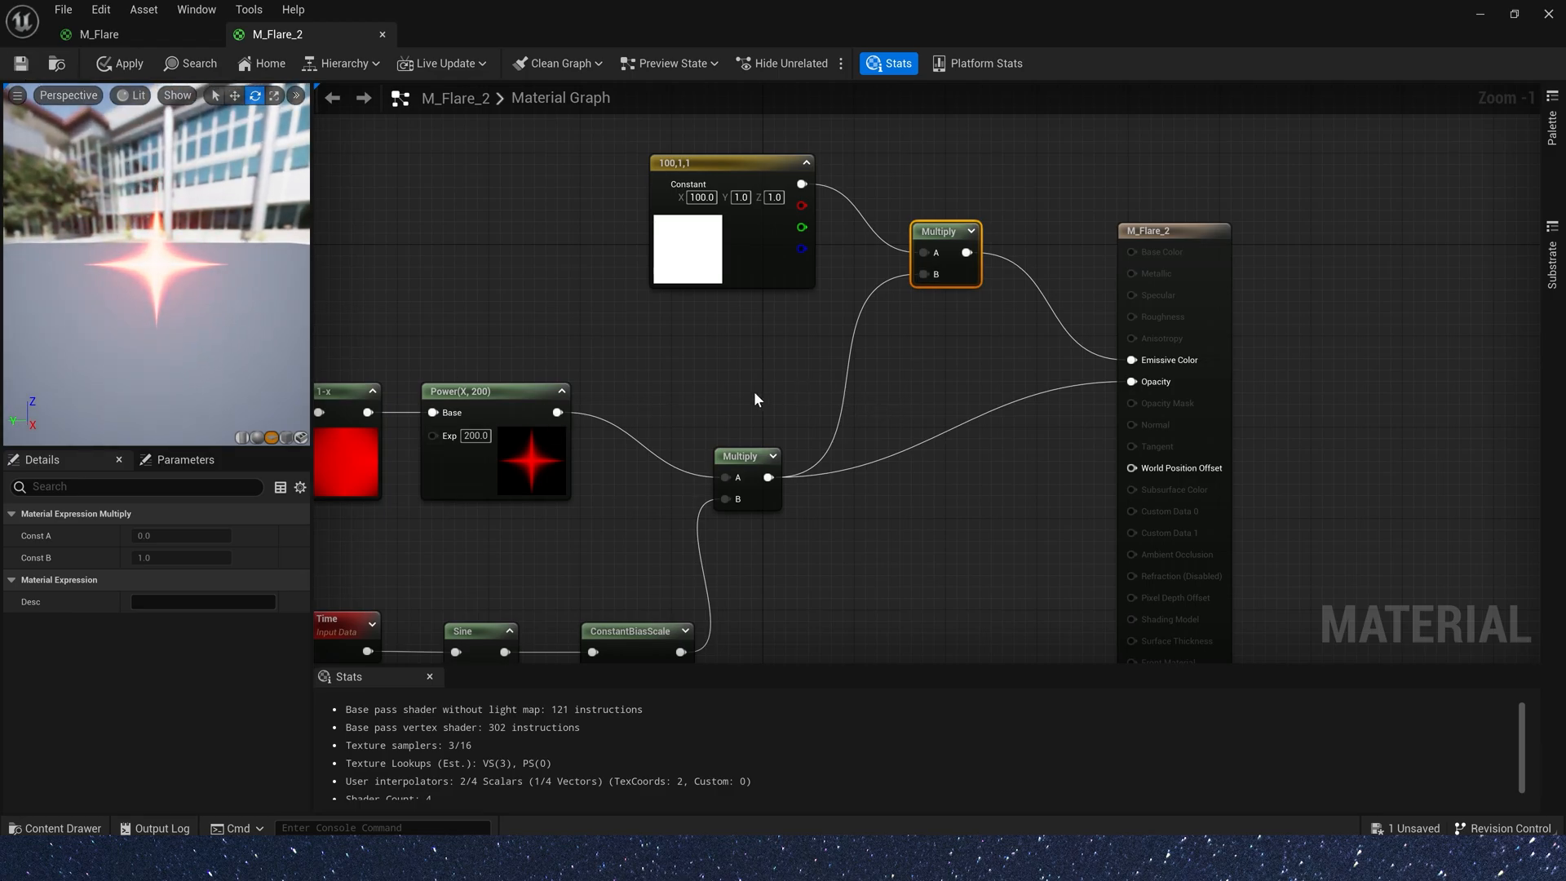
- Switch to the level tab and deselect the plane to view the red star flare
left_click(20, 63)
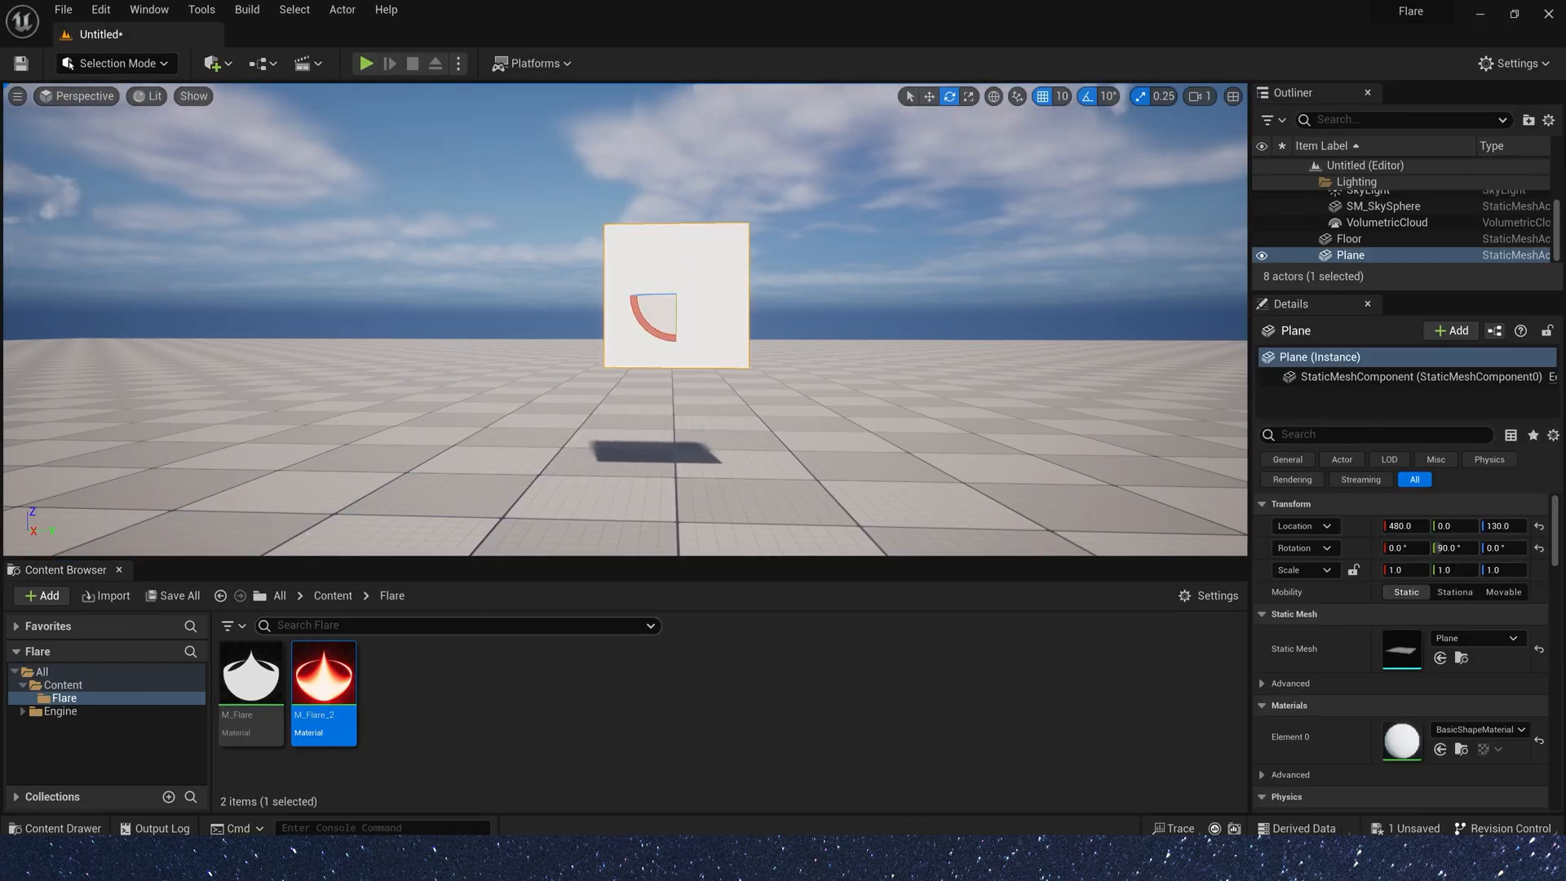
left_click(1349, 238)
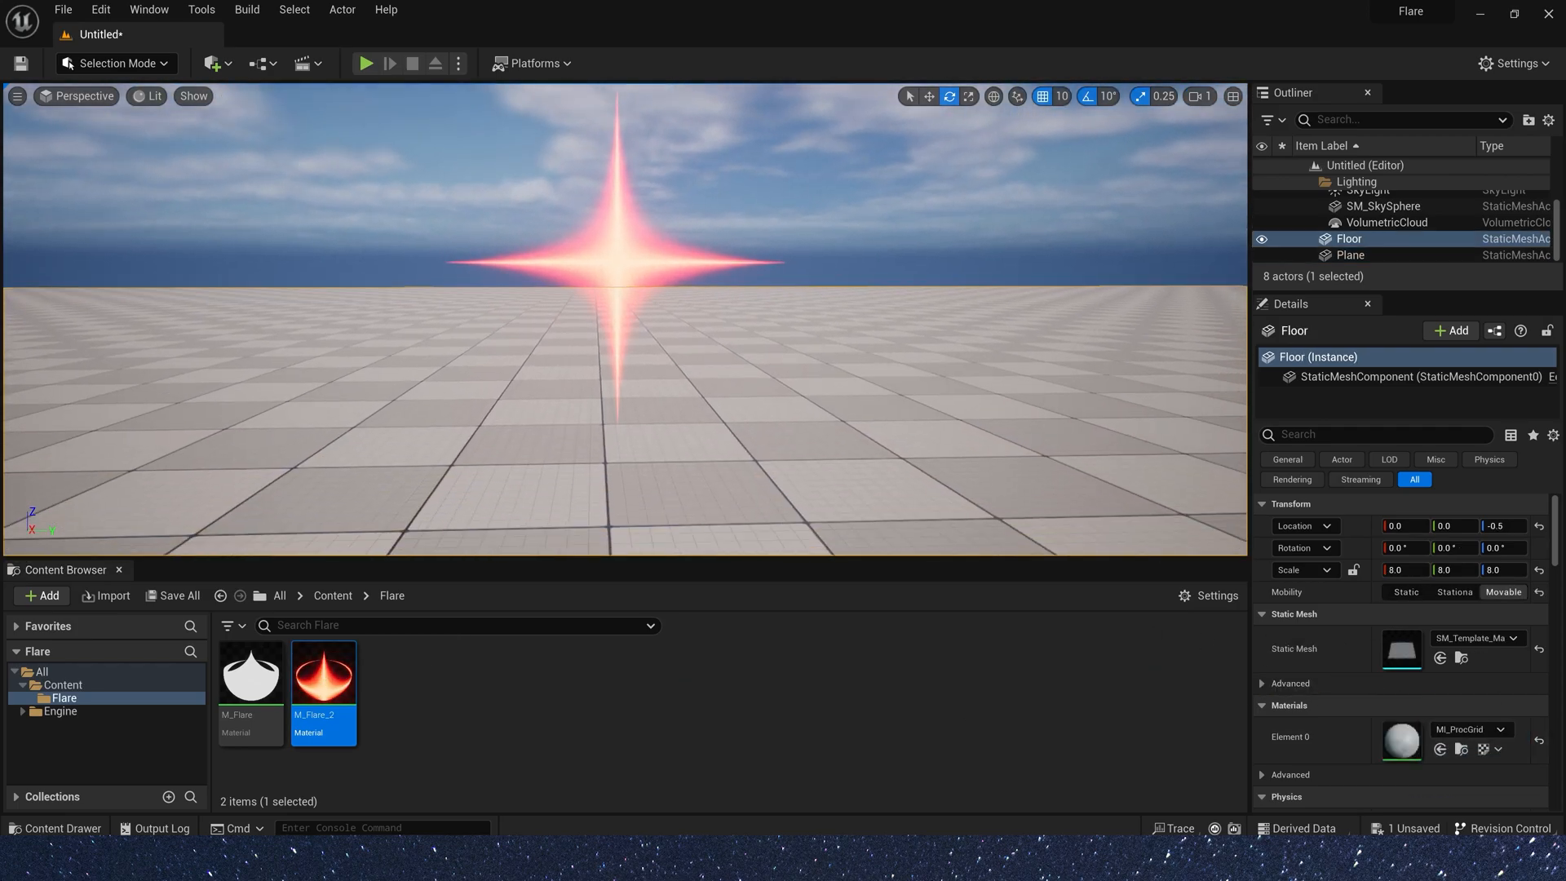
left_click(1383, 207)
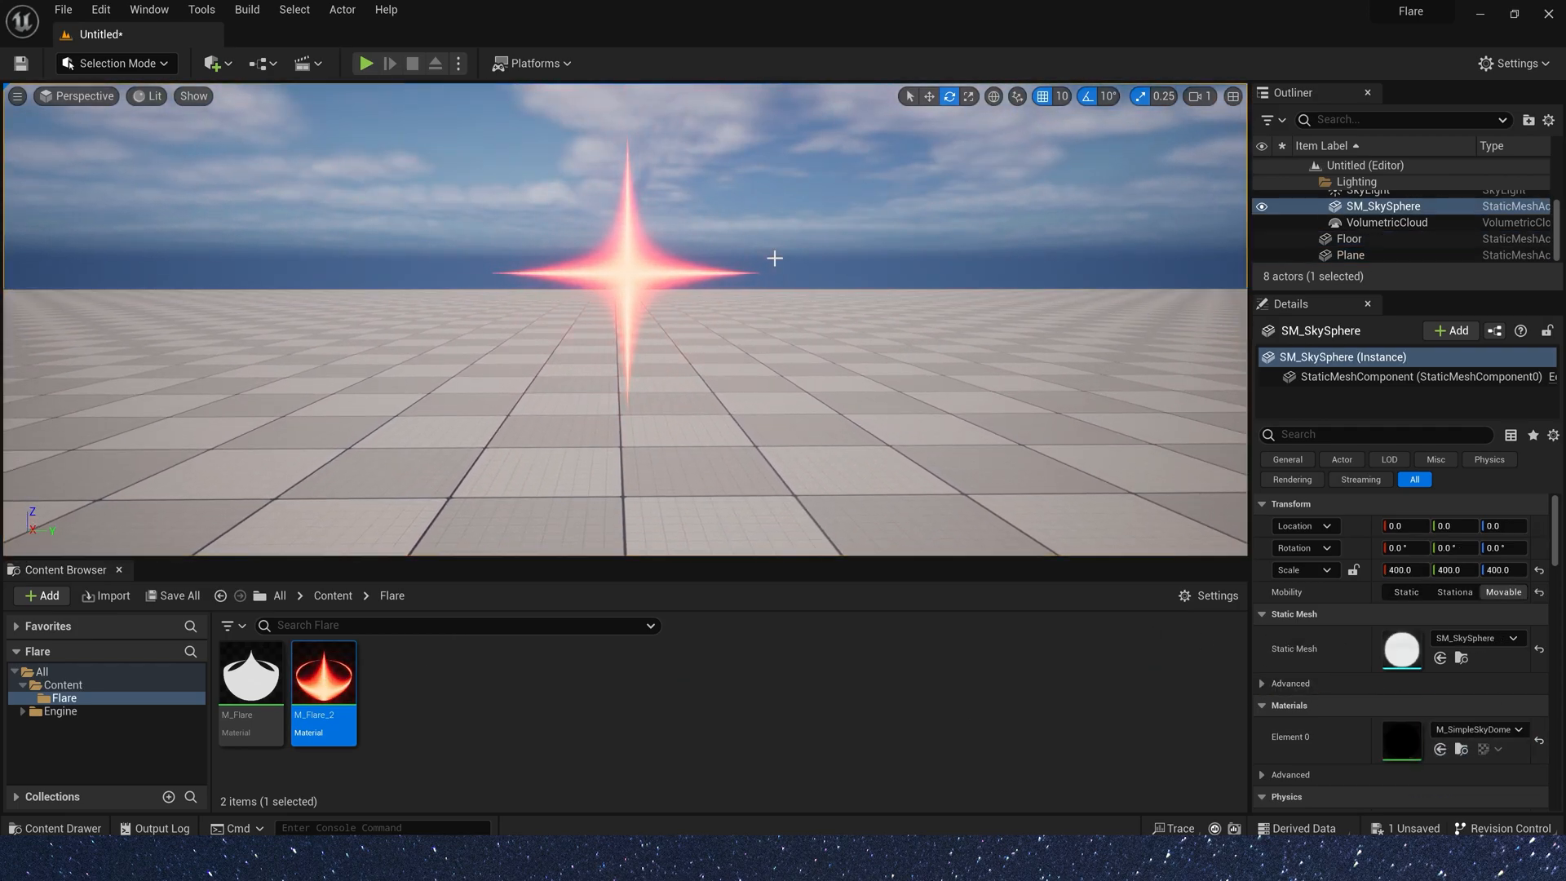